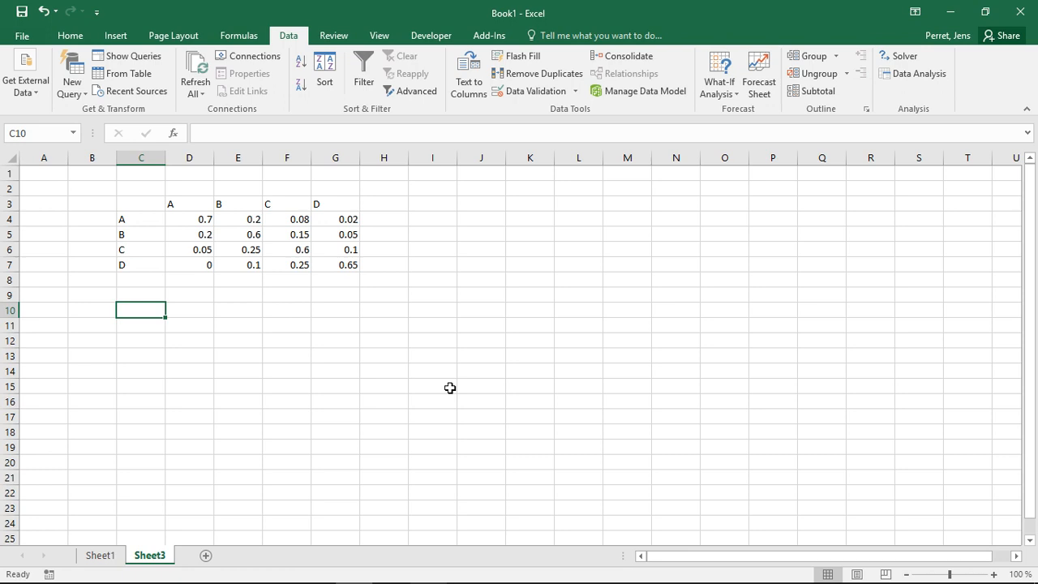
{"action": "mouse_move", "coordinate": [404, 366]}
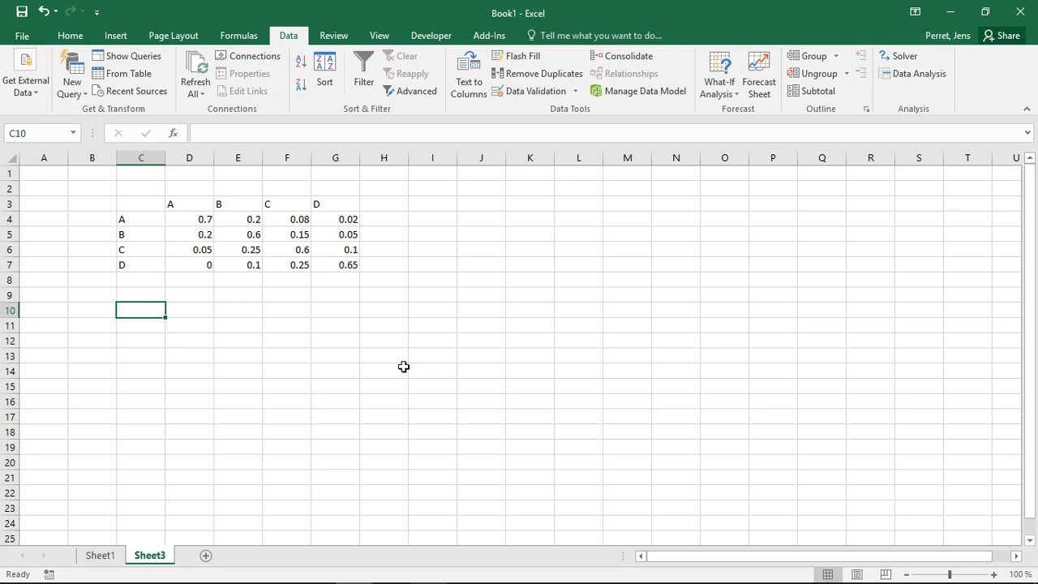
Select and review the transition matrix values in D4:G7
{"action": "left_click_drag", "start_coordinate": [189, 219], "coordinate": [299, 250]}
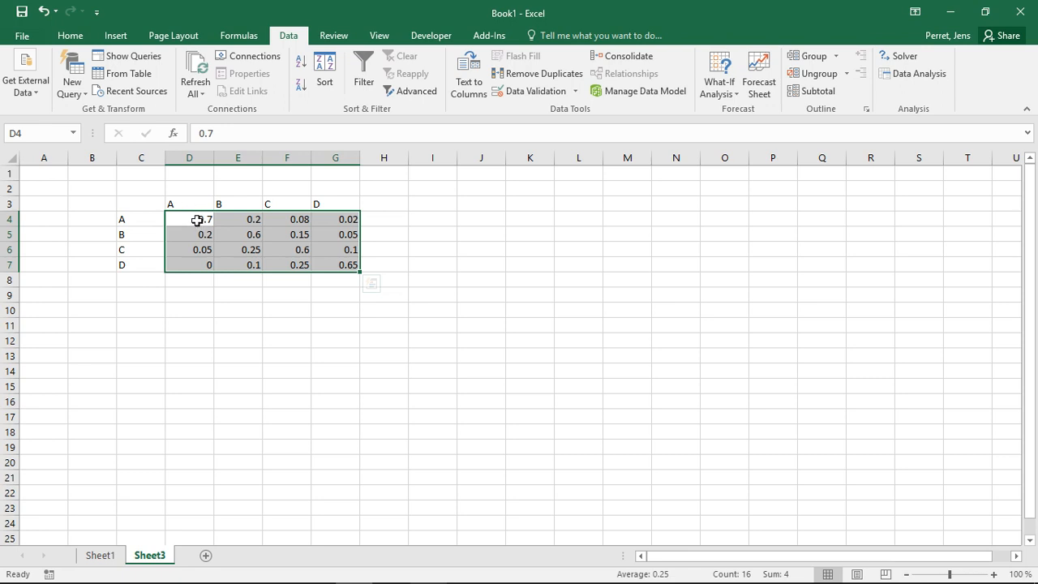
{"action": "mouse_move", "coordinate": [164, 223]}
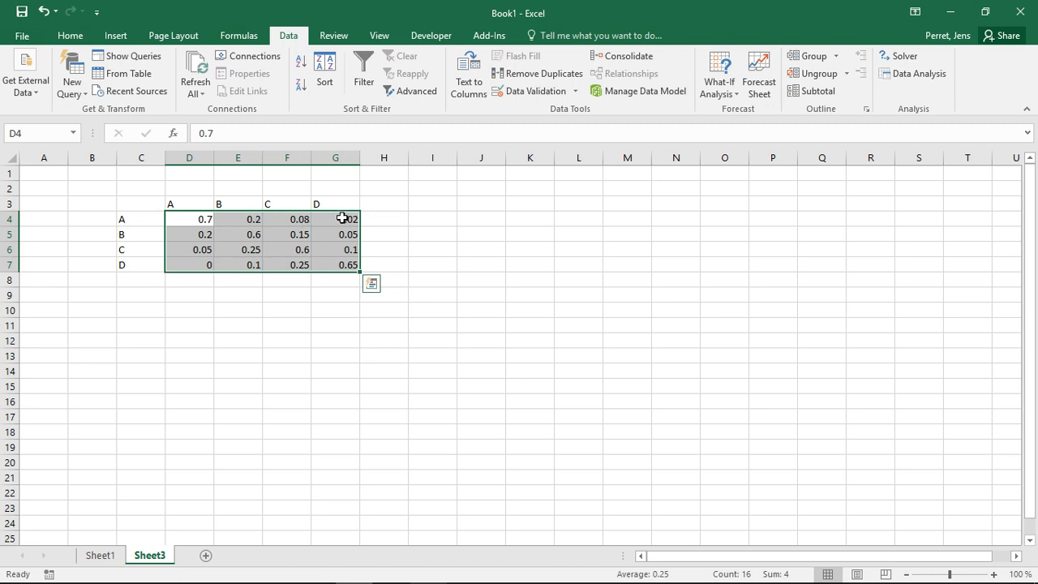
{"action": "mouse_move", "coordinate": [248, 219]}
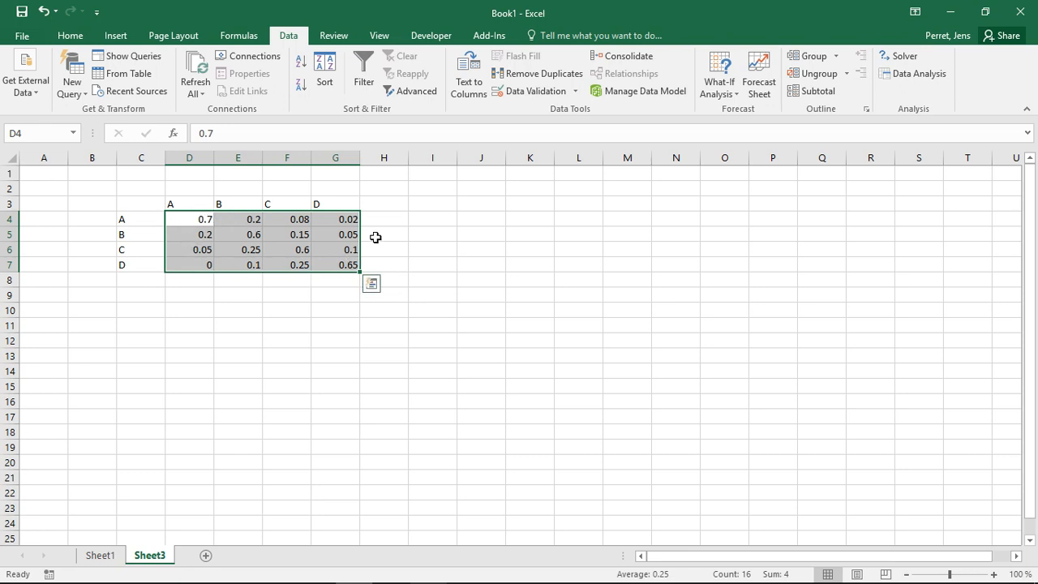
{"action": "mouse_move", "coordinate": [297, 263]}
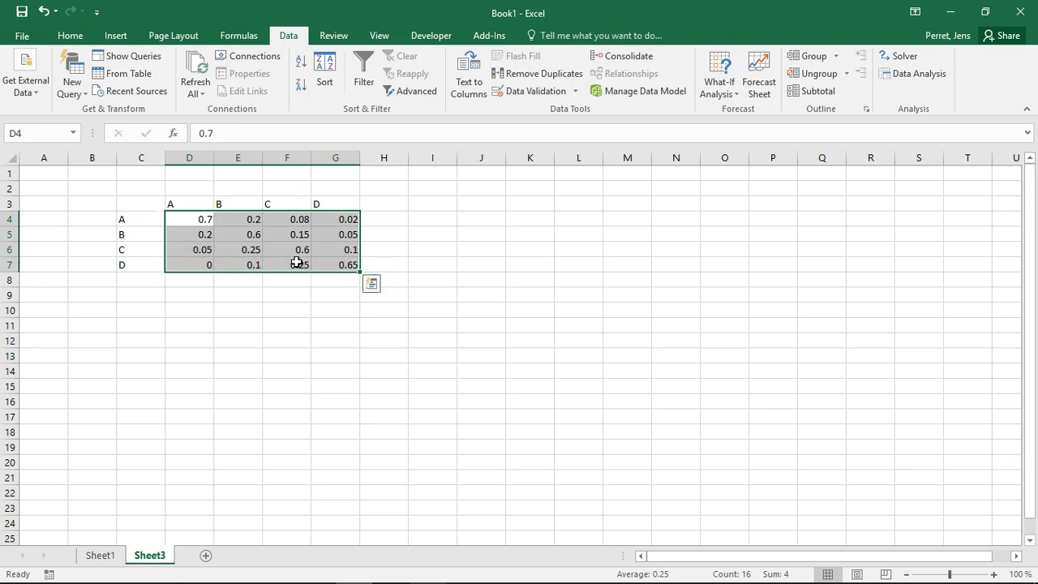
{"action": "mouse_move", "coordinate": [299, 263]}
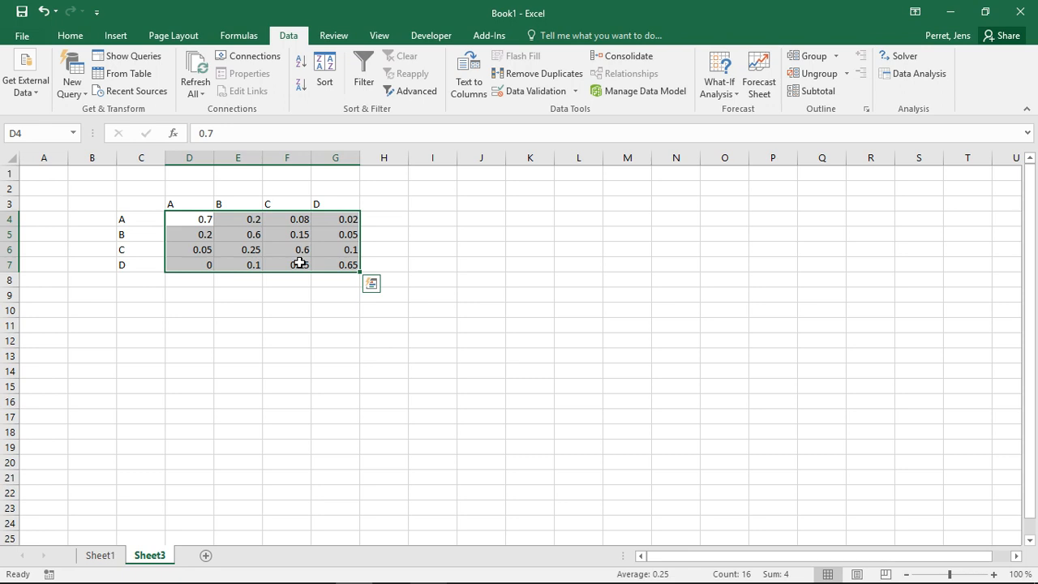
{"action": "mouse_move", "coordinate": [227, 219]}
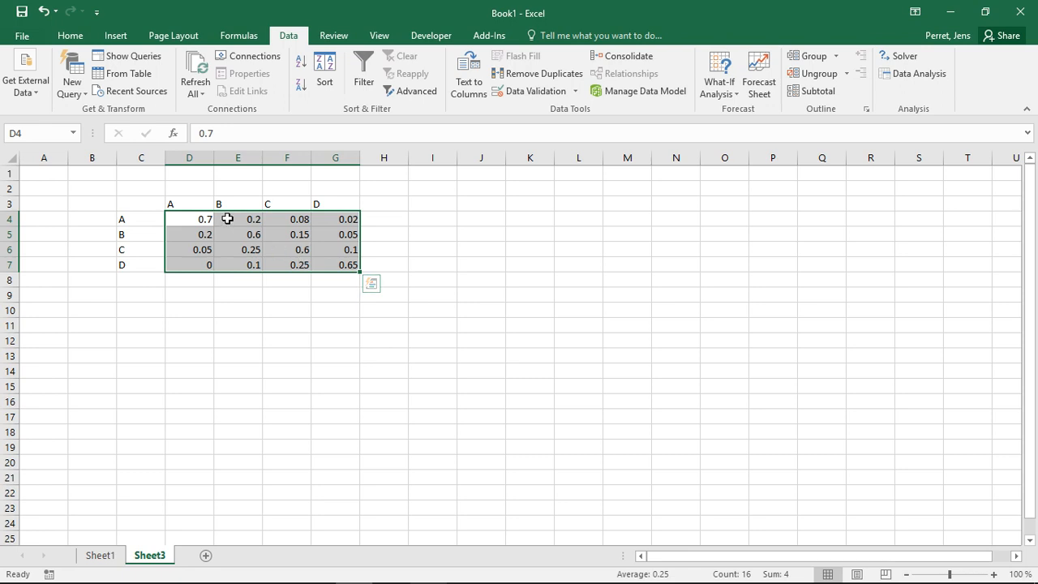
{"action": "mouse_move", "coordinate": [192, 202]}
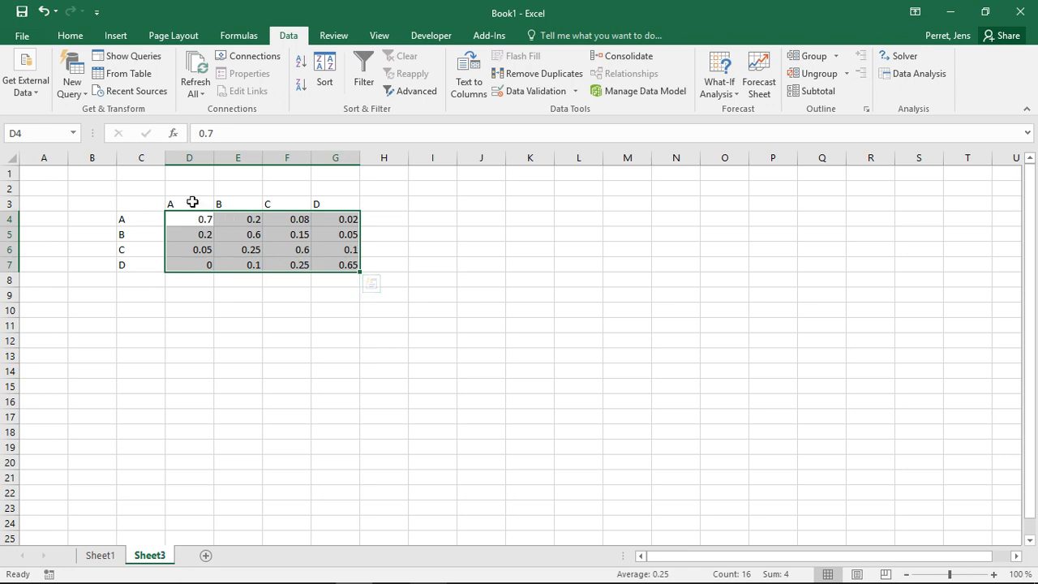
{"action": "left_click", "coordinate": [237, 204]}
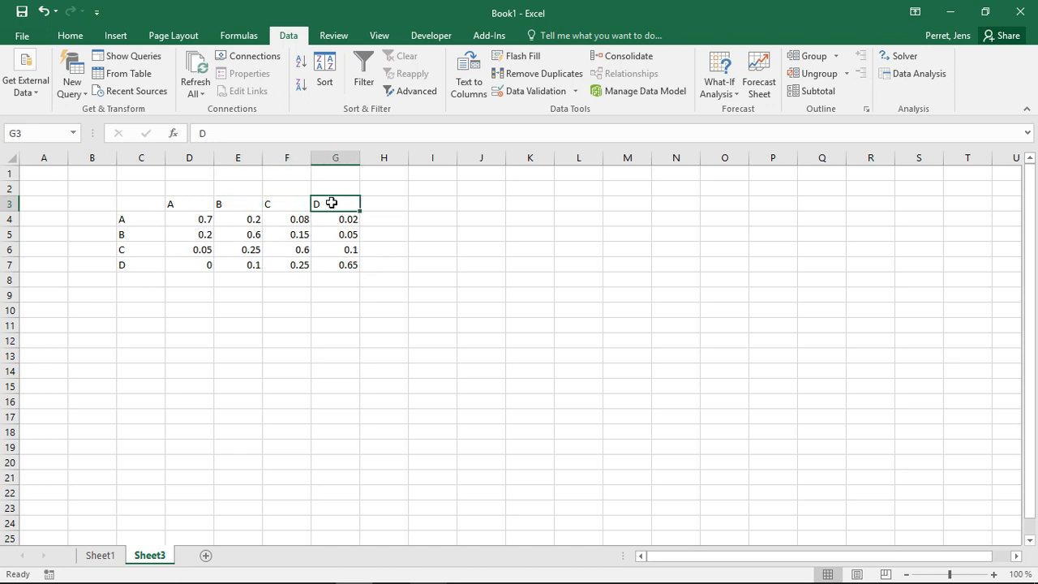
{"action": "left_click", "coordinate": [189, 219]}
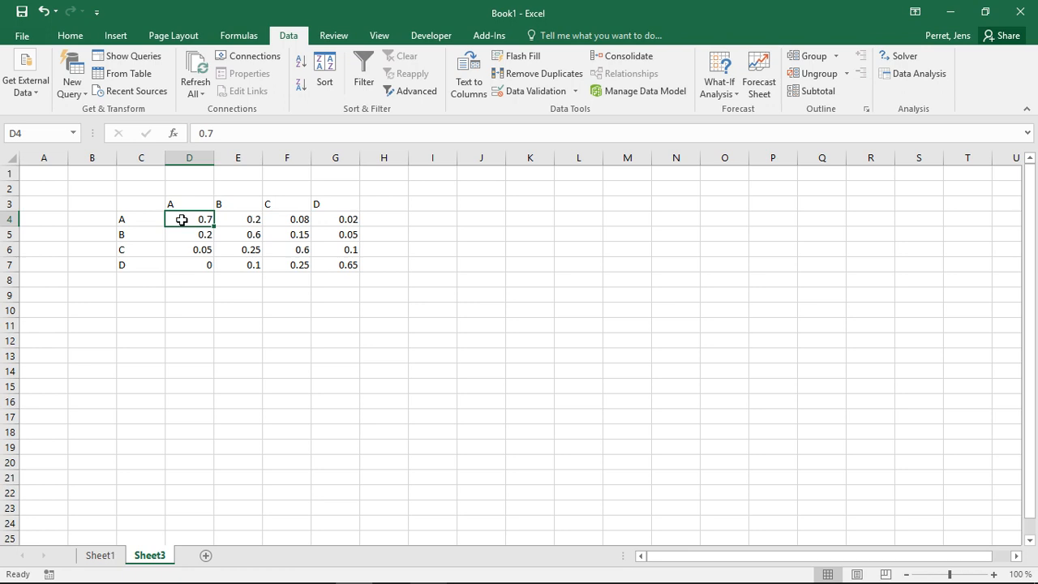
{"action": "mouse_move", "coordinate": [231, 234]}
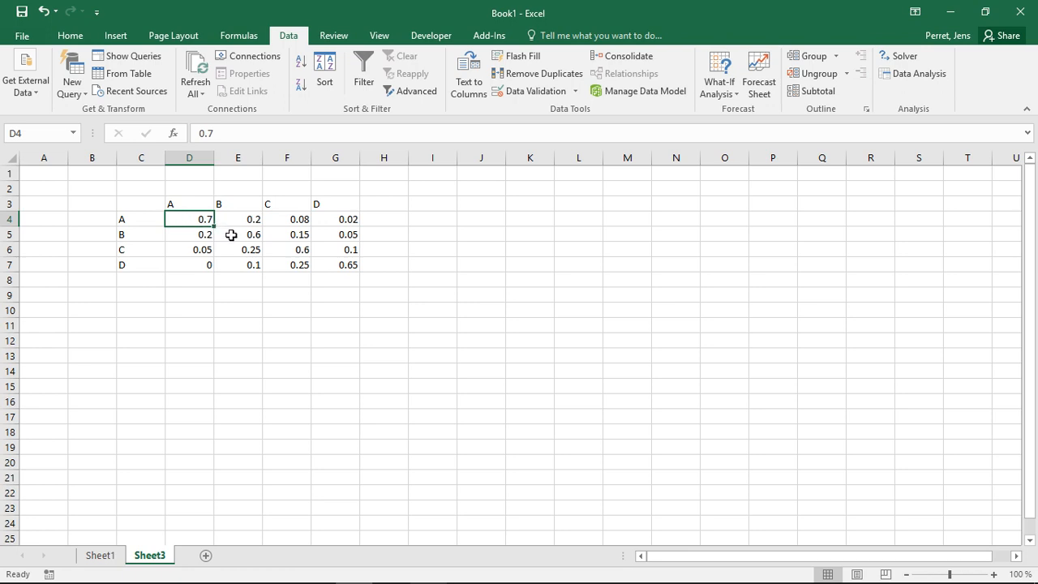
{"action": "left_click", "coordinate": [335, 265]}
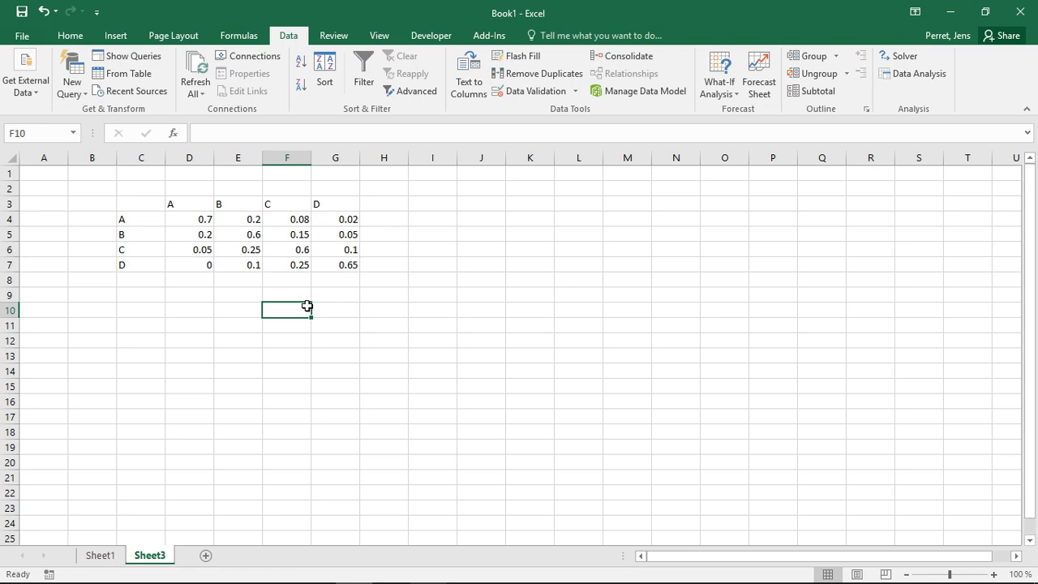
{"action": "mouse_move", "coordinate": [178, 280]}
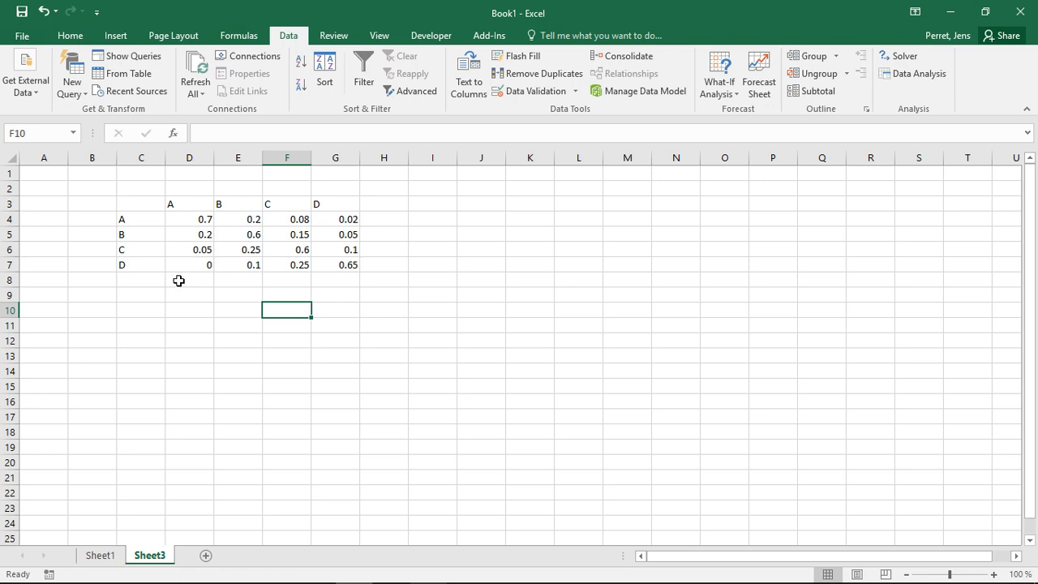
Enter =TRANSPOSE(D4:G7) in D10:G13 as an array formula
{"action": "left_click", "coordinate": [189, 308]}
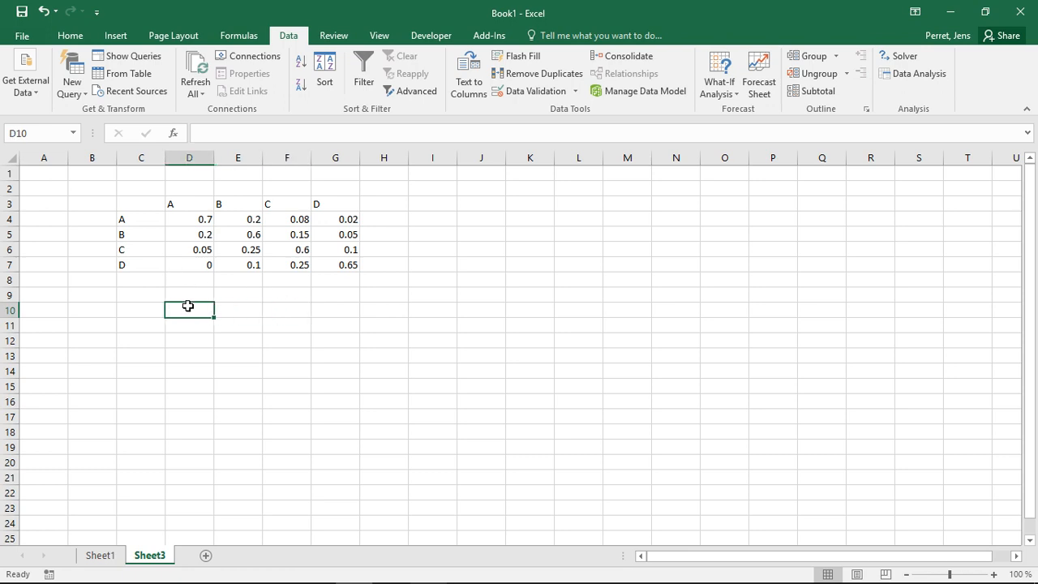
{"action": "type", "text": "=TRANSPOSE("}
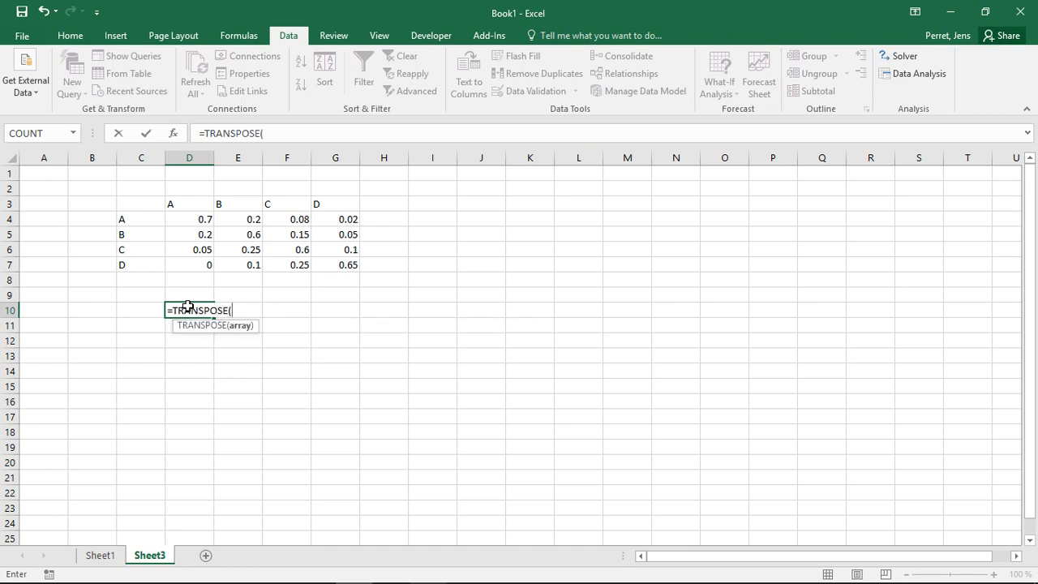
{"action": "left_click", "coordinate": [189, 219]}
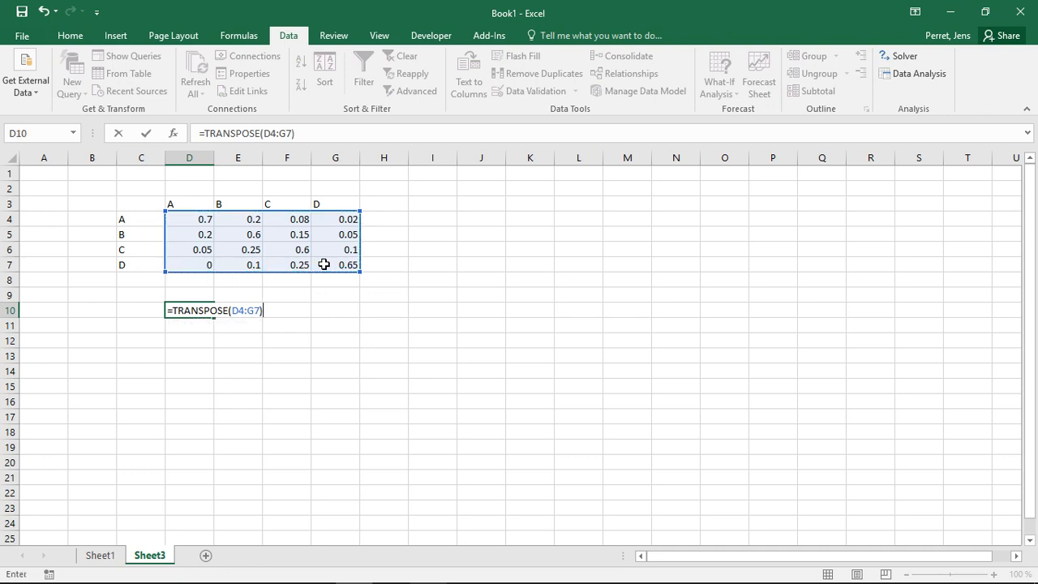
{"action": "key", "text": "Enter"}
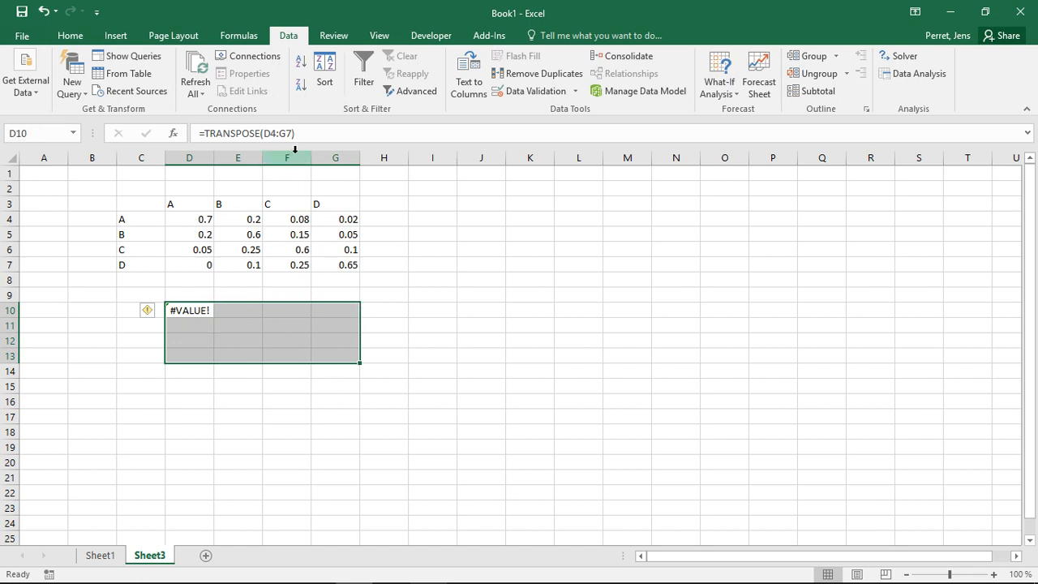
{"action": "key", "text": "Ctrl+Shift+Enter"}
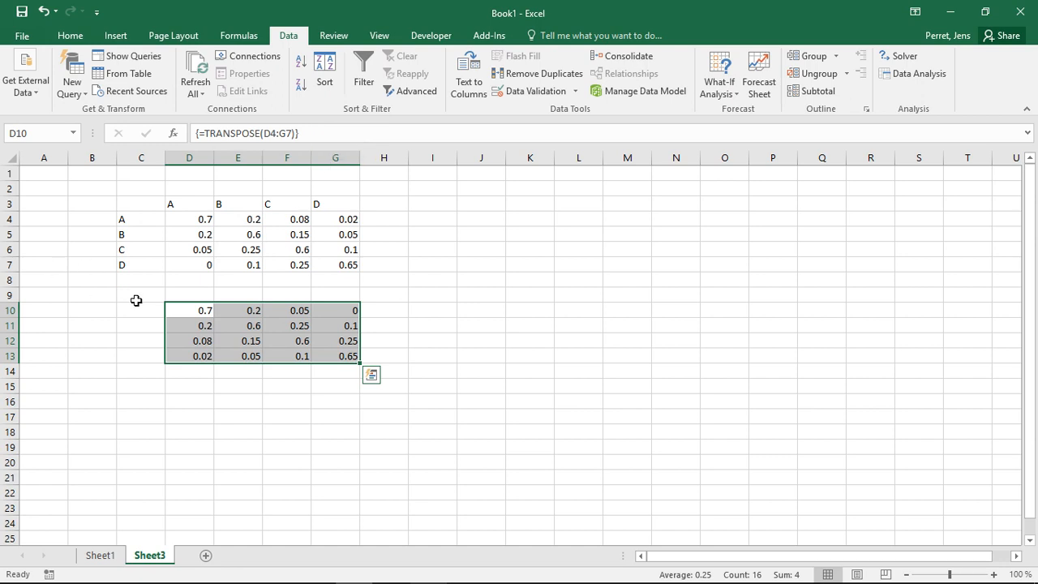
{"action": "left_click", "coordinate": [141, 295]}
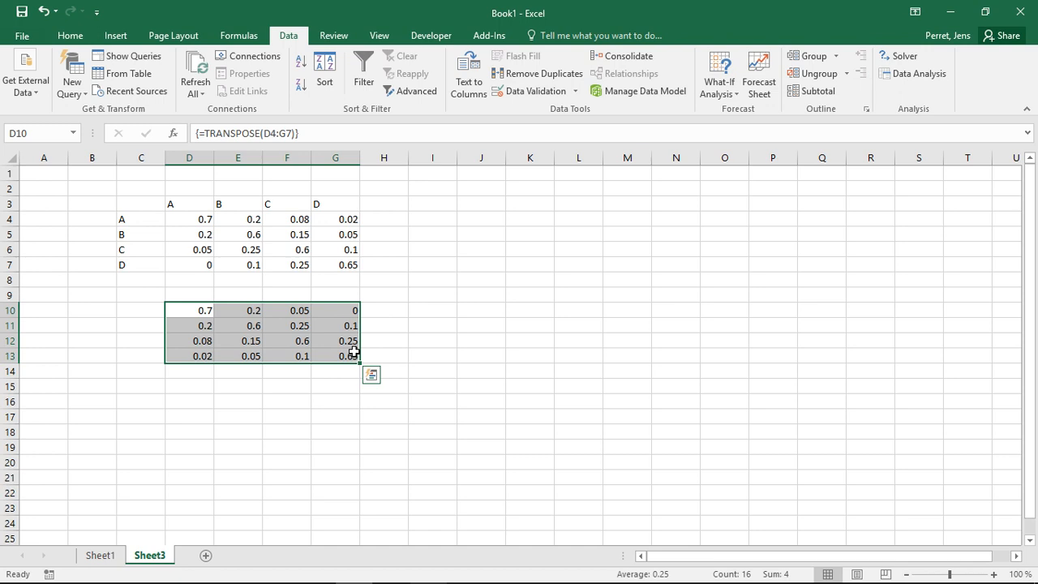
{"action": "mouse_move", "coordinate": [353, 353]}
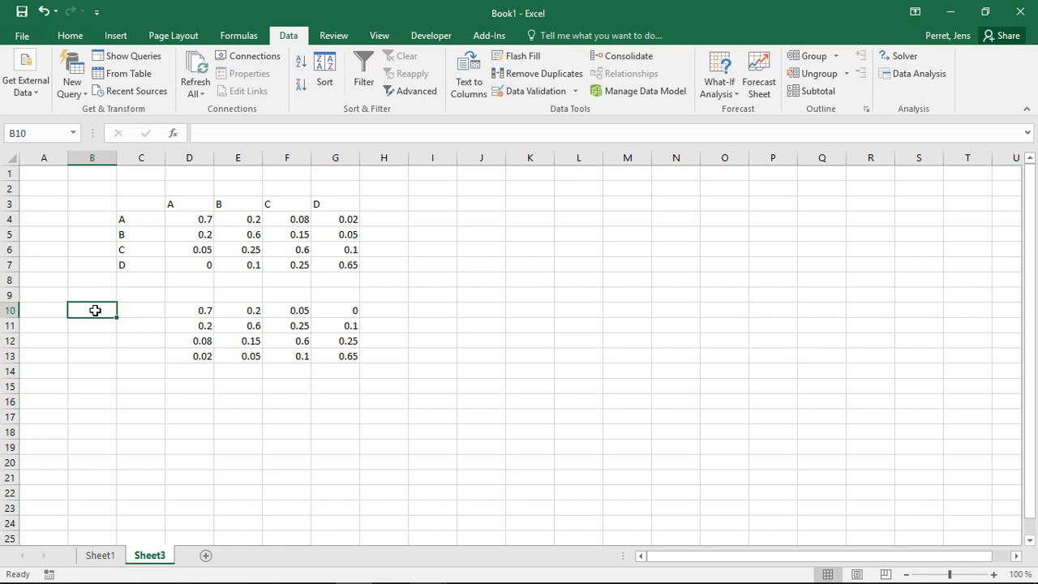
Type the notes Ax=x and Ax-1x in column B
{"action": "type", "text": "A"}
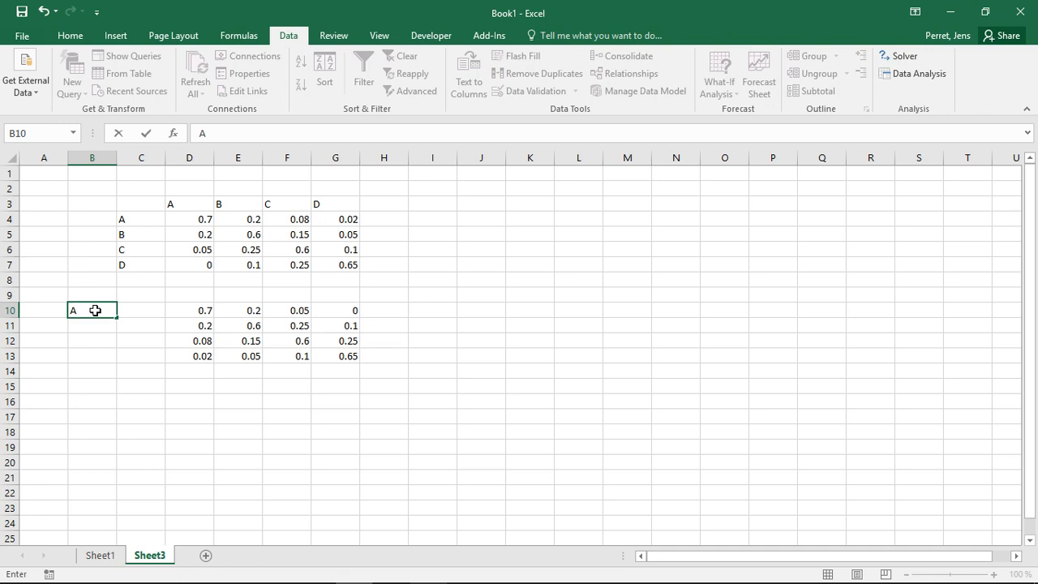
{"action": "type", "text": "x=x"}
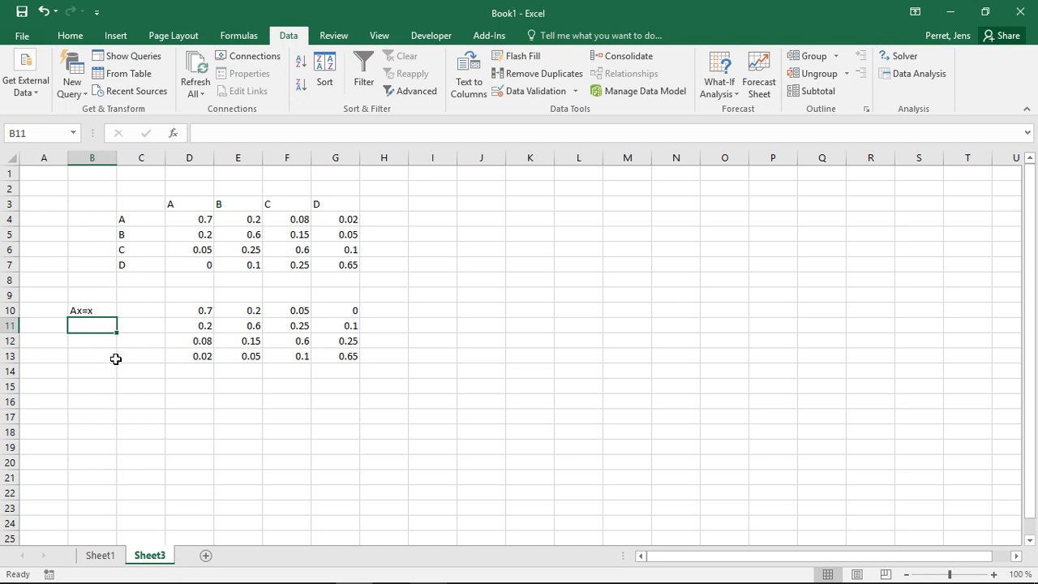
{"action": "mouse_move", "coordinate": [73, 325]}
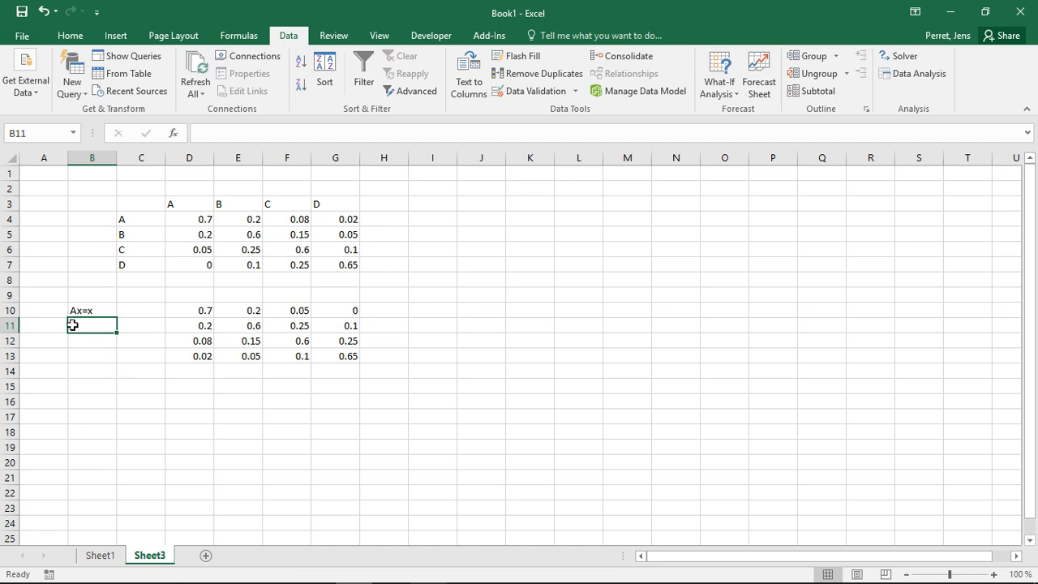
{"action": "mouse_move", "coordinate": [79, 323]}
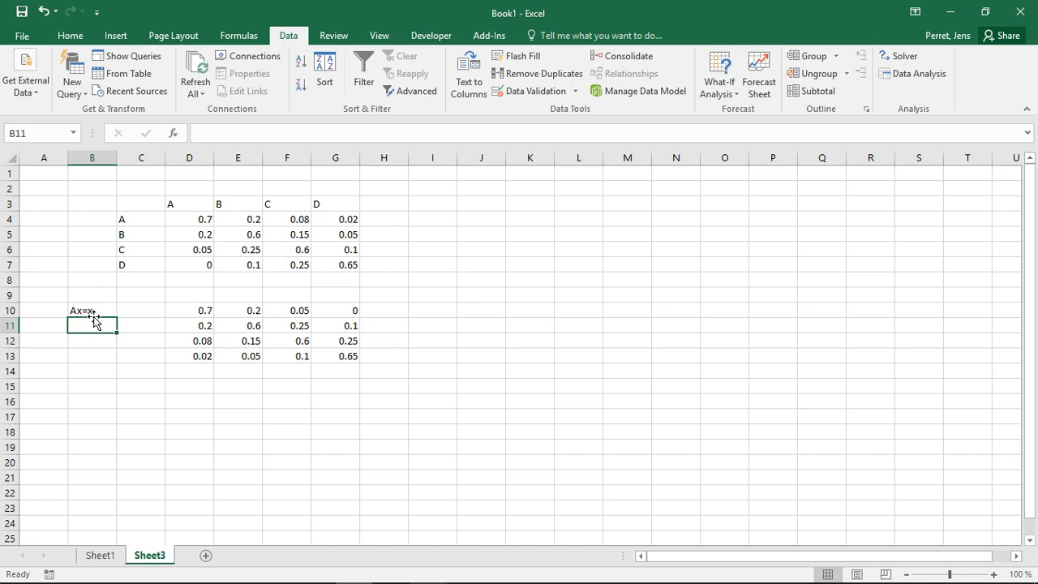
{"action": "mouse_move", "coordinate": [94, 323]}
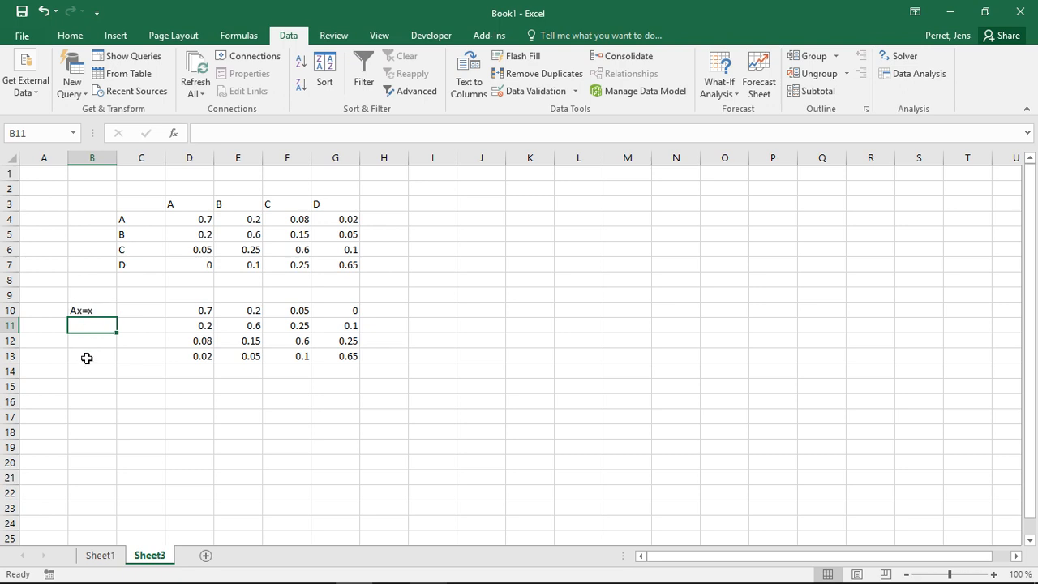
{"action": "mouse_move", "coordinate": [79, 326]}
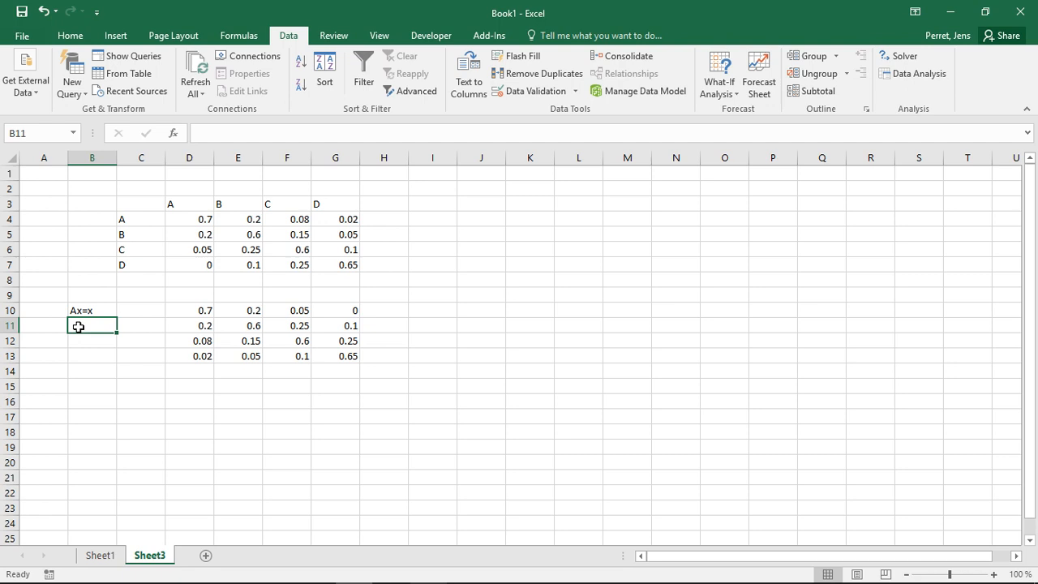
{"action": "type", "text": "AX-"}
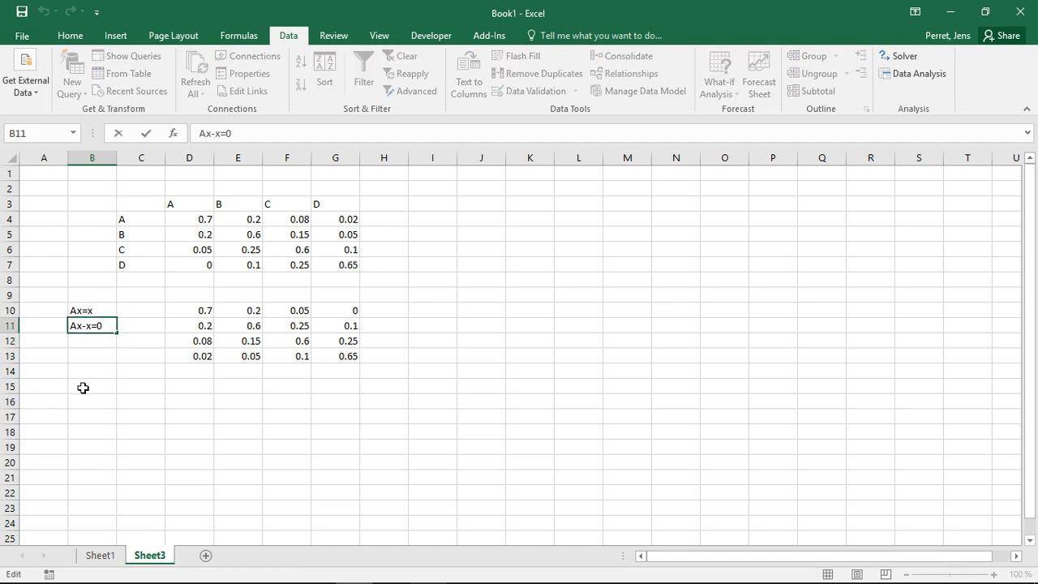
{"action": "mouse_move", "coordinate": [82, 386]}
{"action": "type", "text": "1"}
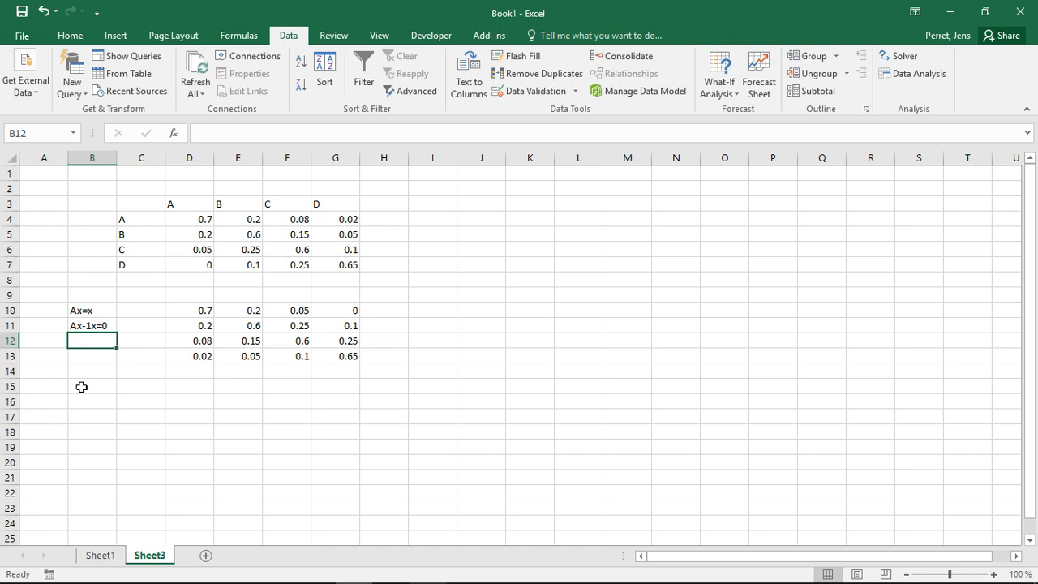
Type the note (A-1)x=0 beneath them in column B
{"action": "type", "text": "A"}
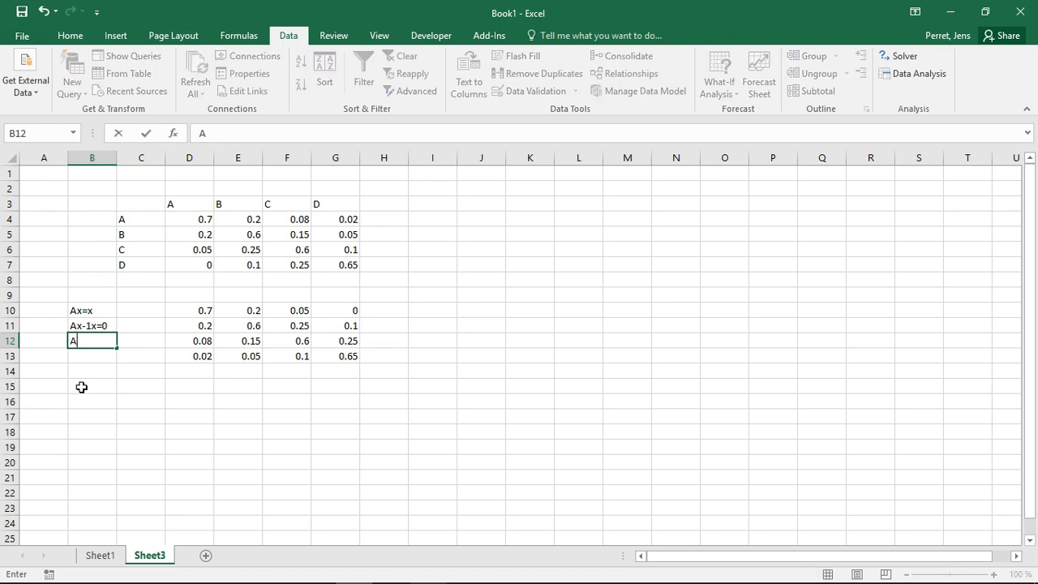
{"action": "type", "text": "("}
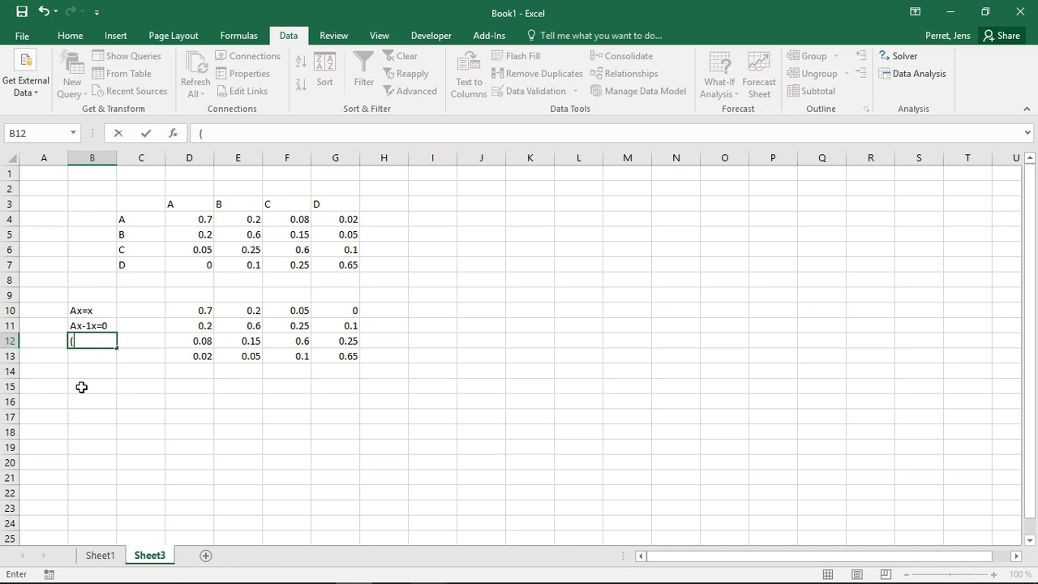
{"action": "type", "text": "A."}
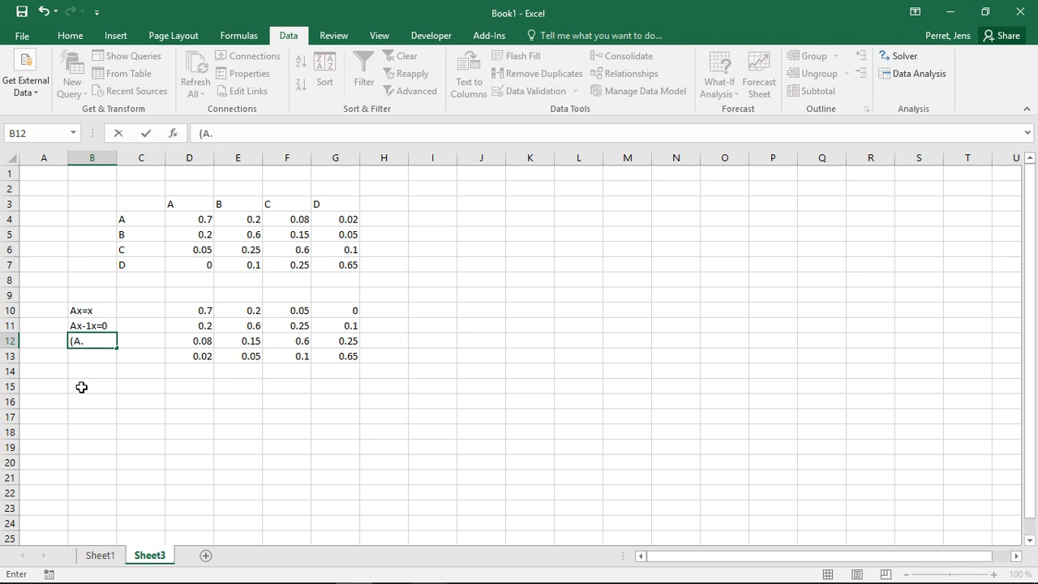
{"action": "type", "text": "-1"}
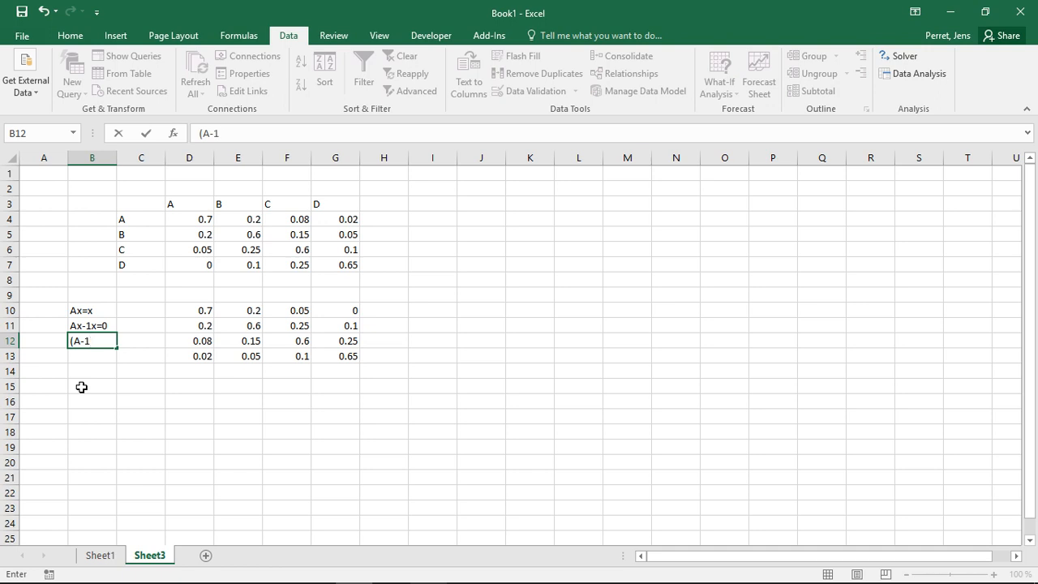
{"action": "type", "text": ")x="}
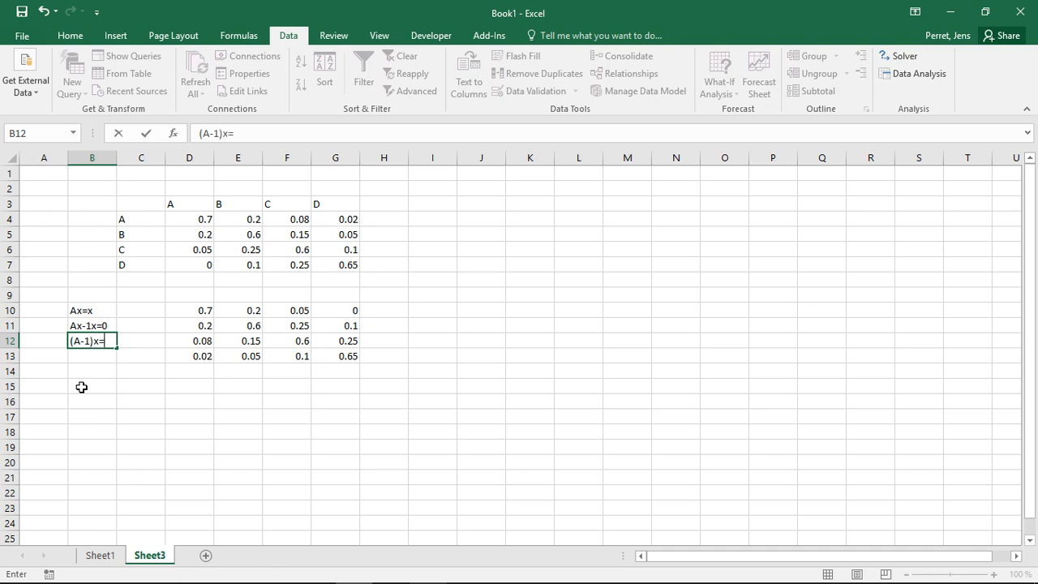
{"action": "type", "text": "0"}
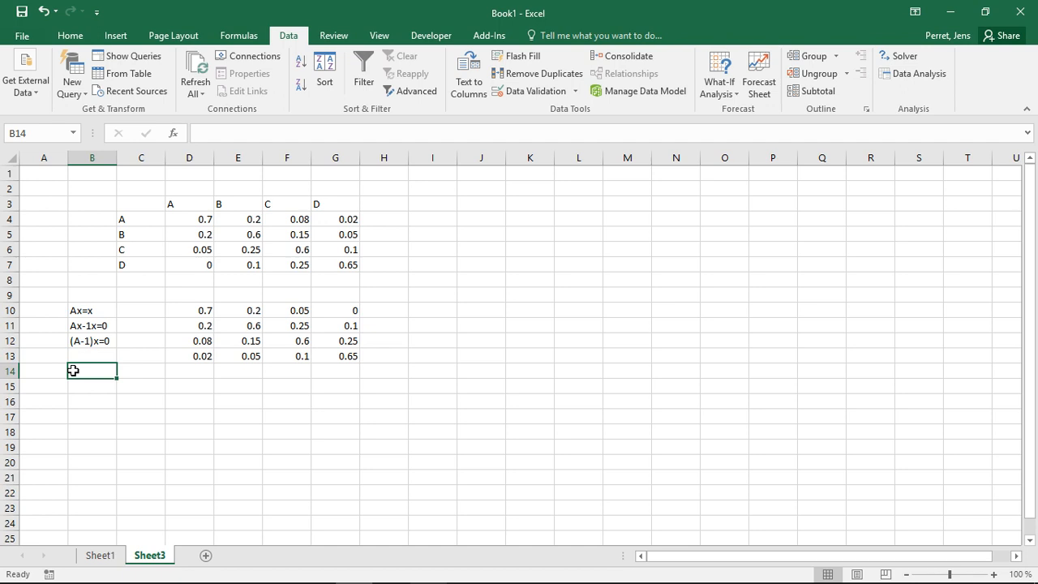
{"action": "mouse_move", "coordinate": [98, 360]}
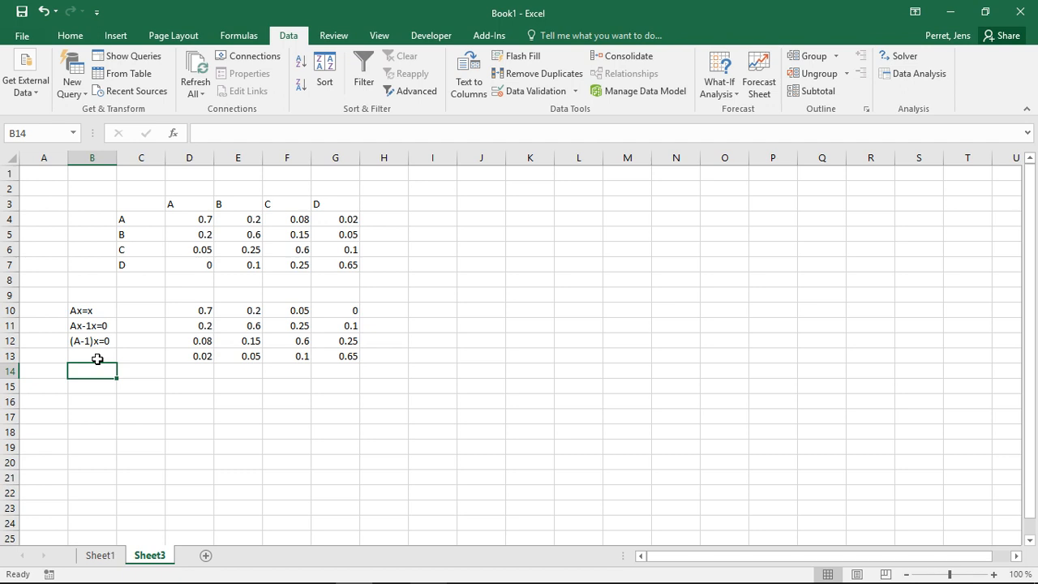
{"action": "mouse_move", "coordinate": [293, 215]}
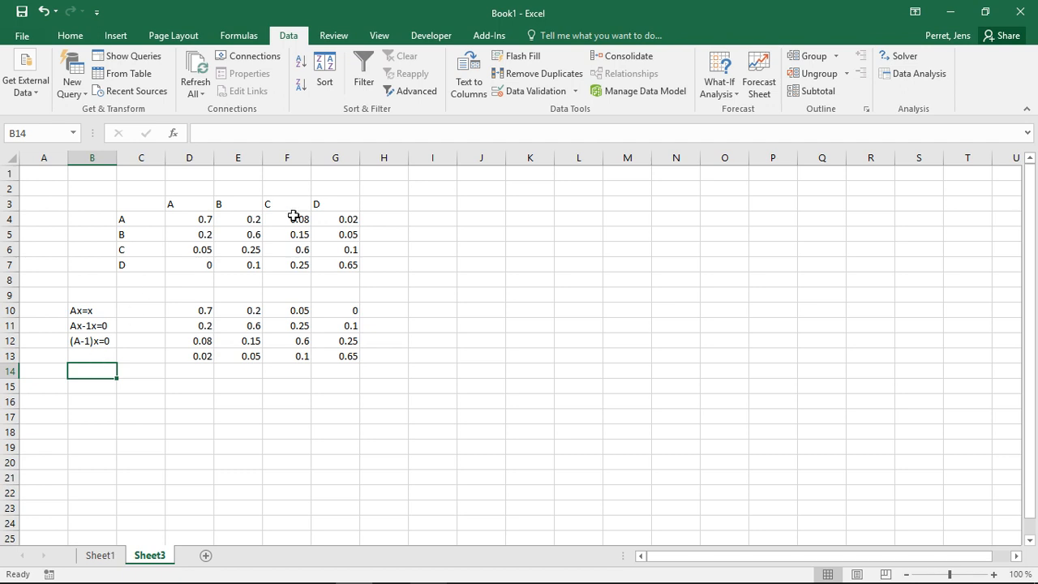
{"action": "mouse_move", "coordinate": [902, 56]}
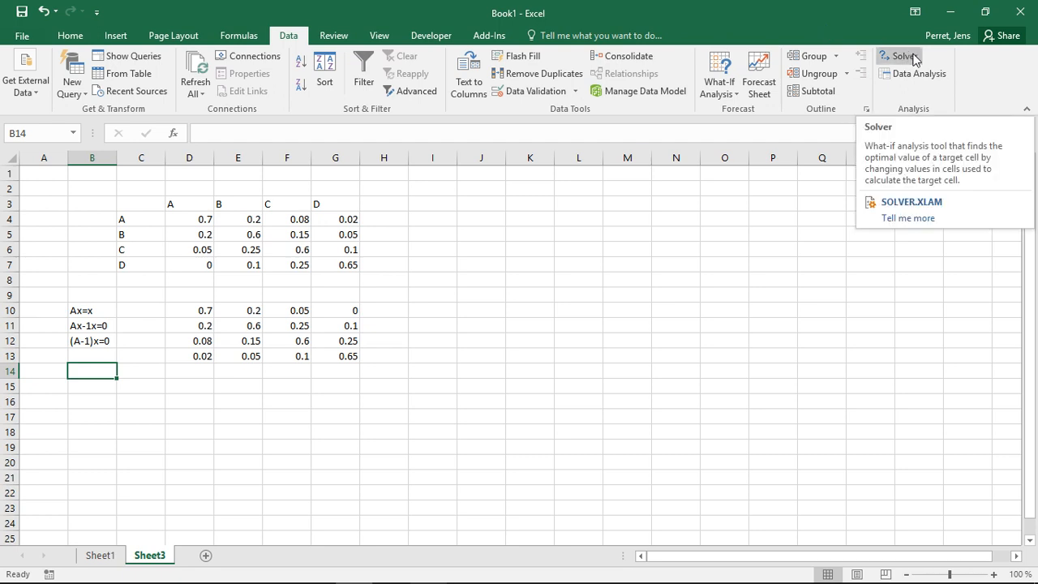
{"action": "mouse_move", "coordinate": [902, 56]}
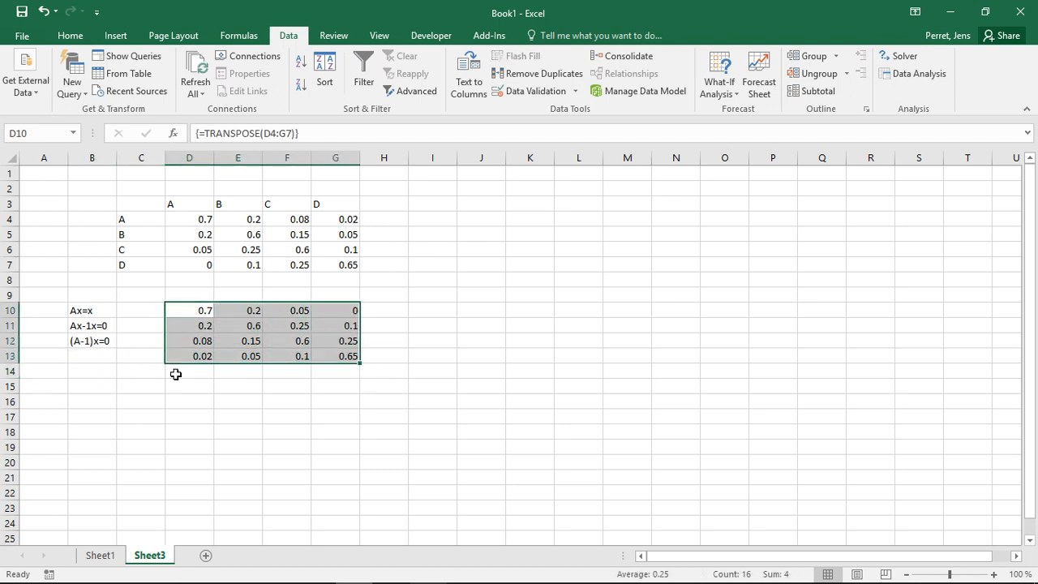
Type the diagonal 1s of the identity matrix, finishing at G18
{"action": "type", "text": "1"}
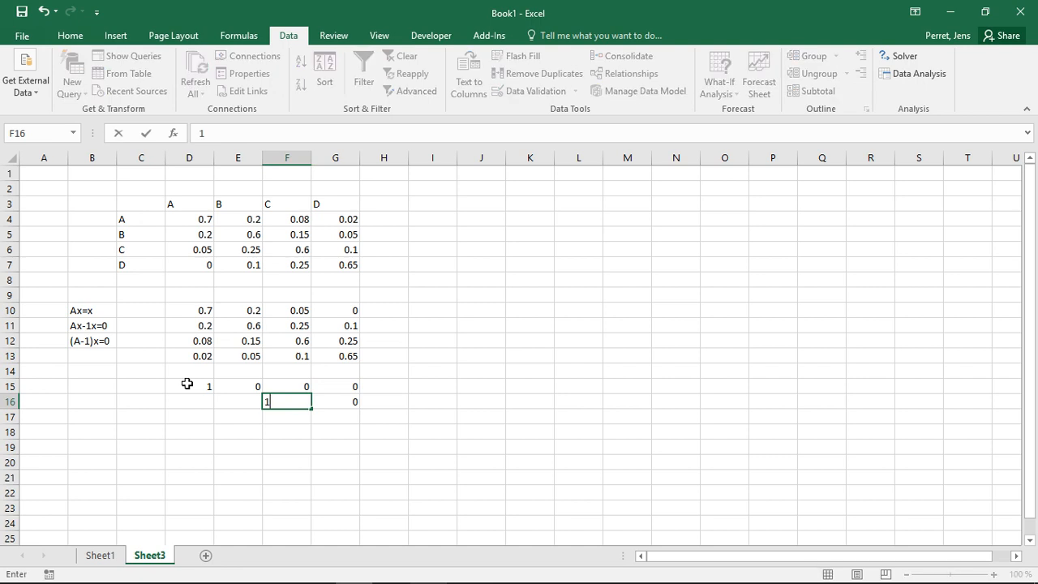
{"action": "type", "text": "1"}
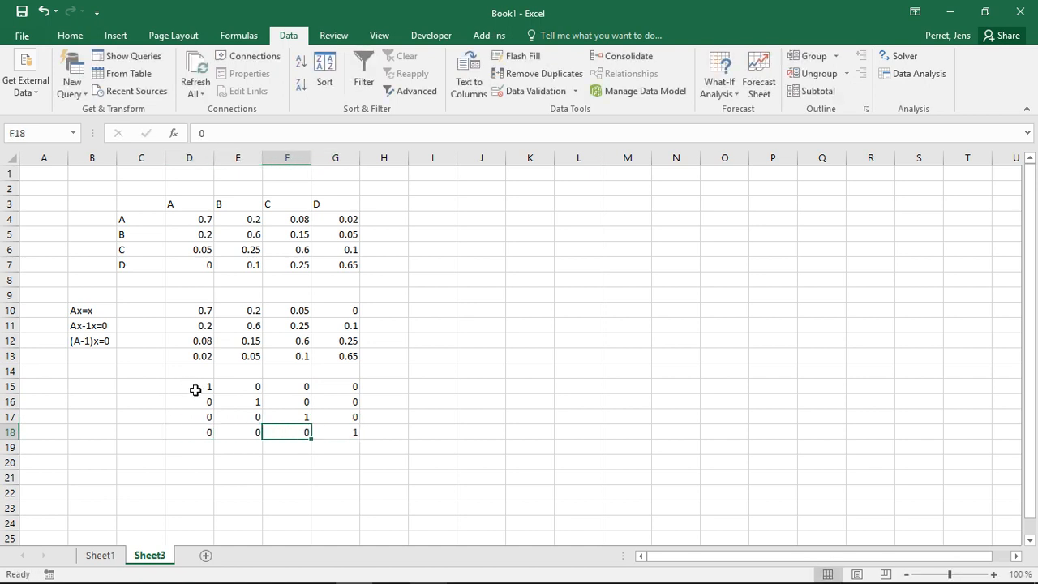
{"action": "left_click", "coordinate": [335, 431]}
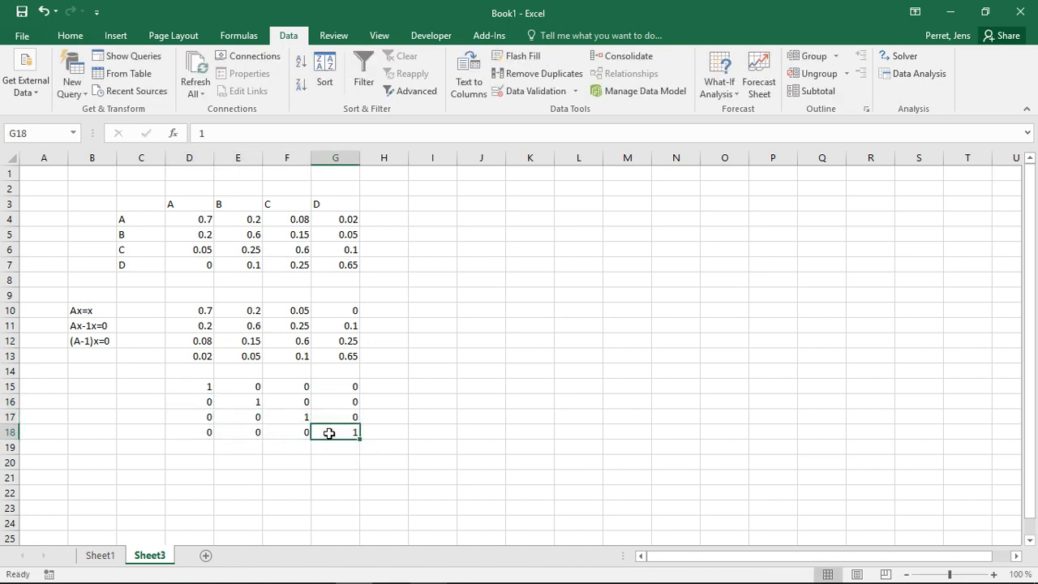
{"action": "double_click", "coordinate": [334, 431]}
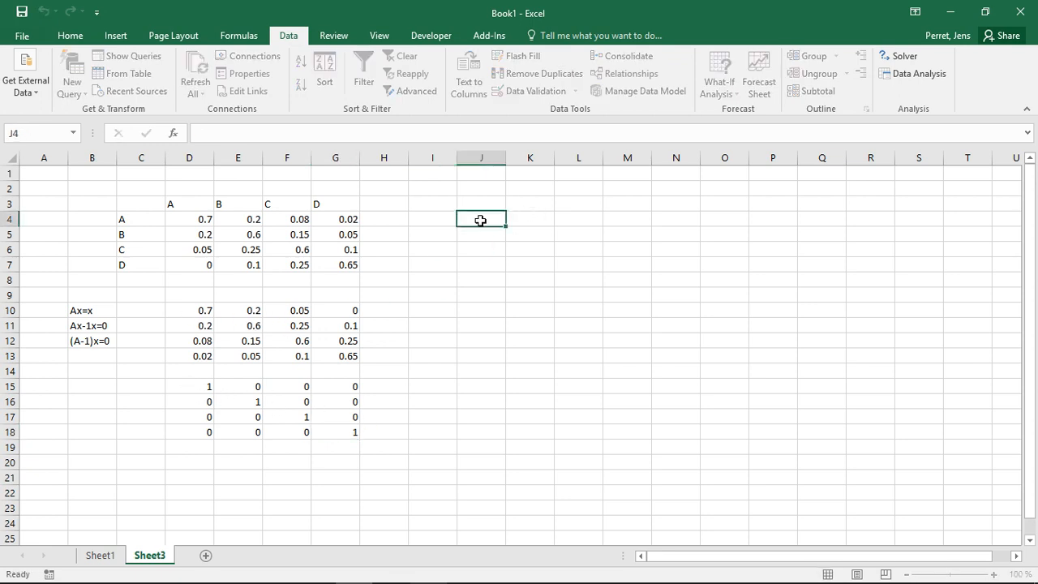
Enter =D10-D15 in J4 and fill it down to J7 and across to M7
{"action": "left_click", "coordinate": [189, 310]}
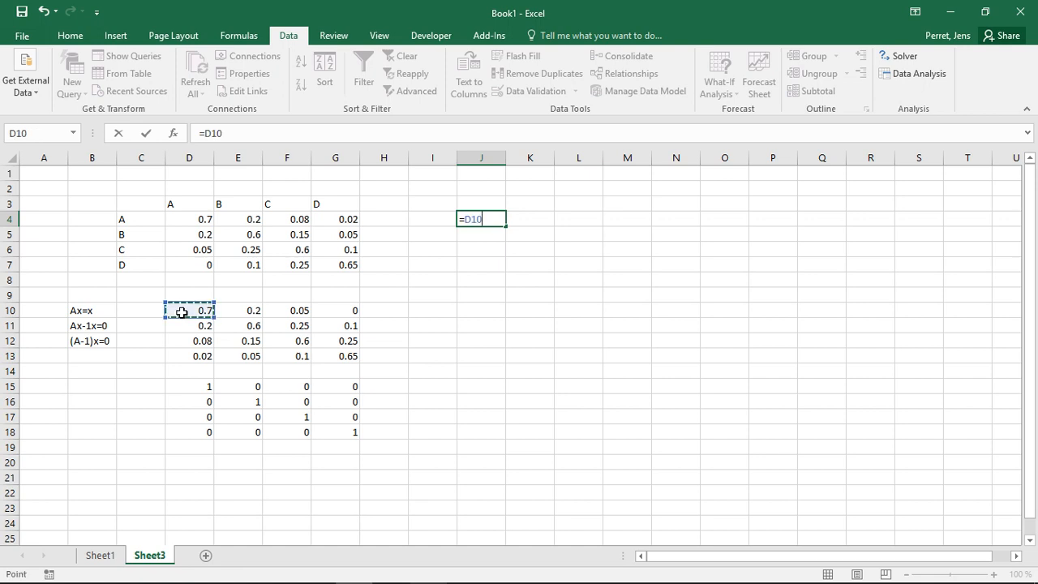
{"action": "left_click", "coordinate": [189, 385]}
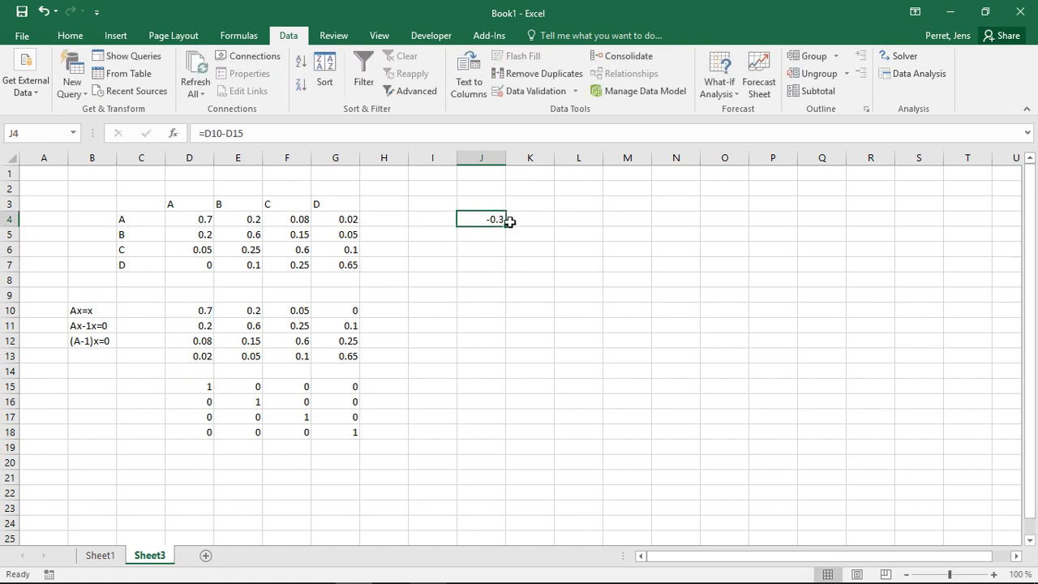
{"action": "left_click_drag", "start_coordinate": [509, 223], "coordinate": [506, 267]}
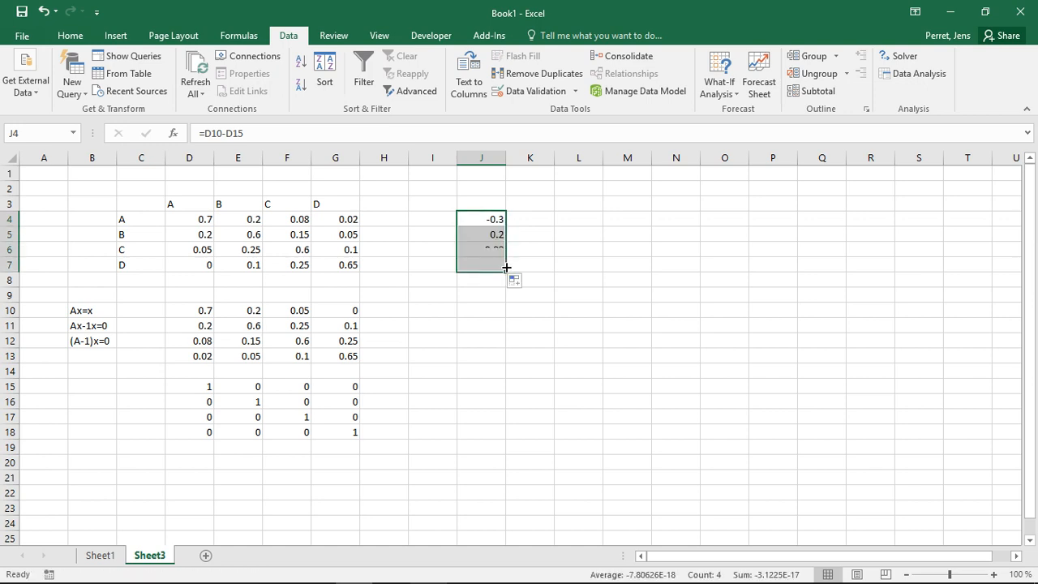
{"action": "left_click_drag", "start_coordinate": [505, 268], "coordinate": [636, 265]}
{"action": "type", "text": "0"}
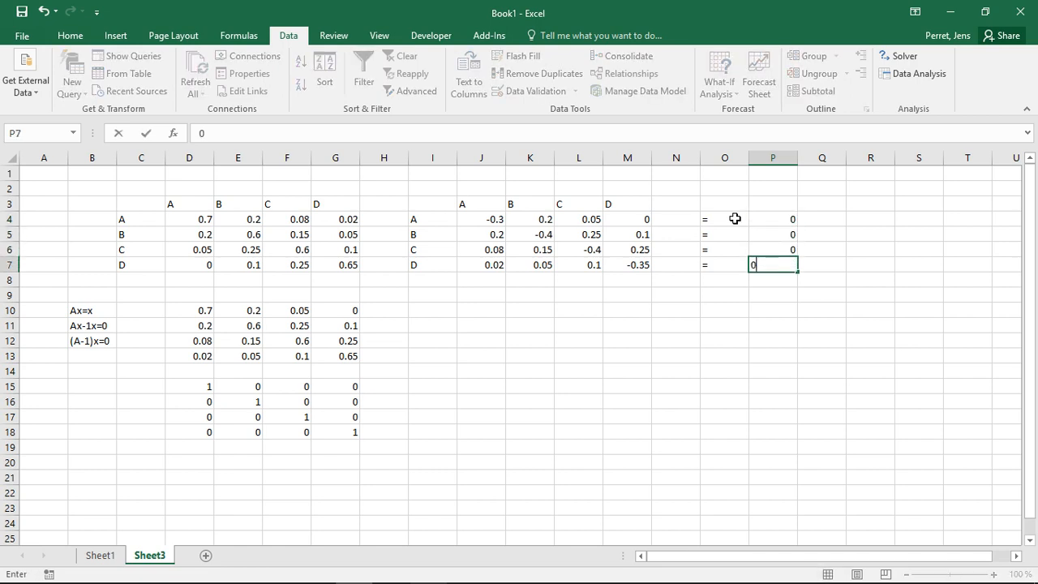
Confirm the last zero target and select J8:M8 for yellow shading
{"action": "key", "text": "Enter"}
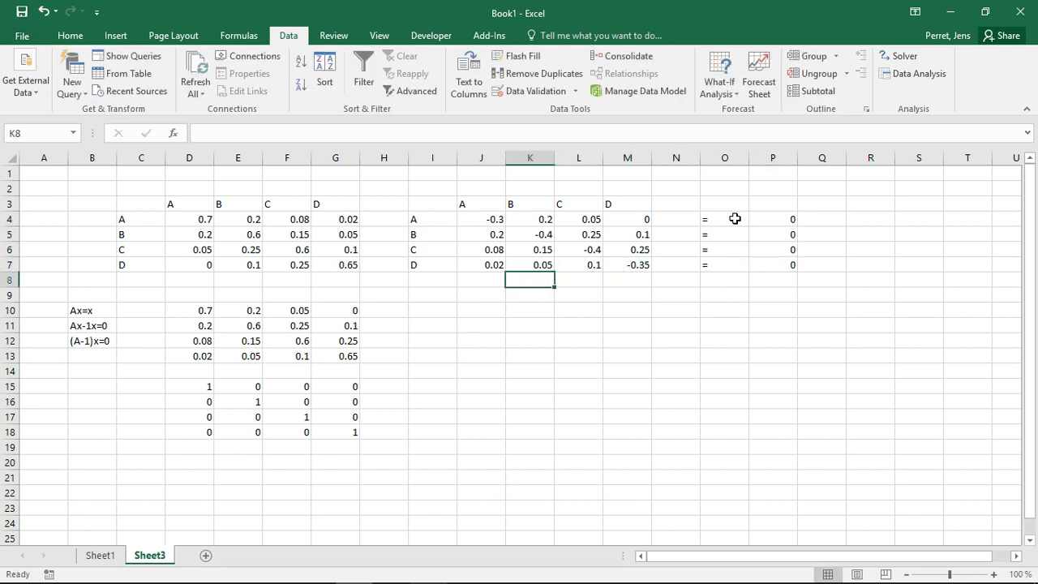
{"action": "mouse_move", "coordinate": [834, 208]}
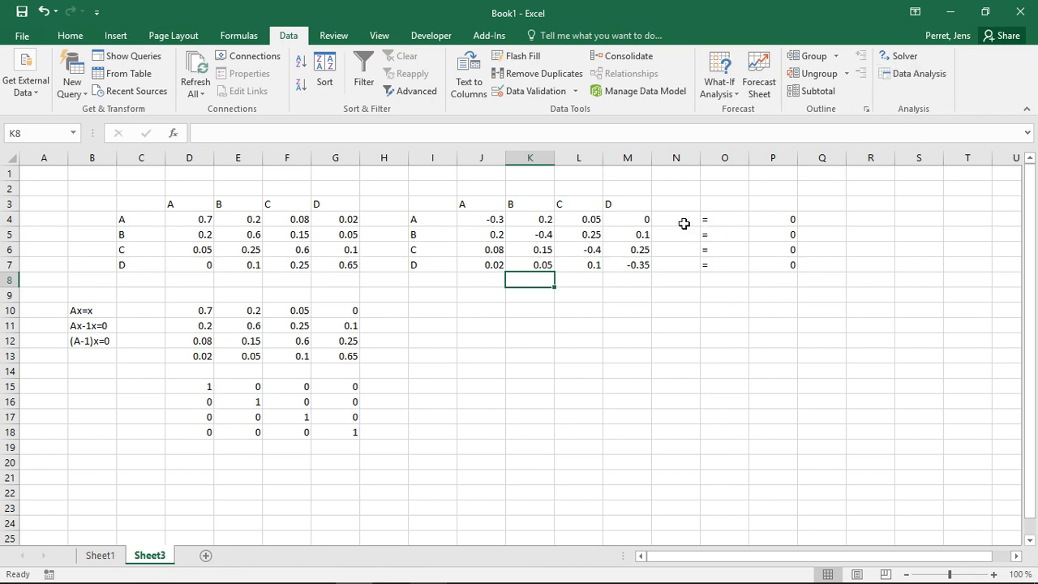
{"action": "mouse_move", "coordinate": [694, 257]}
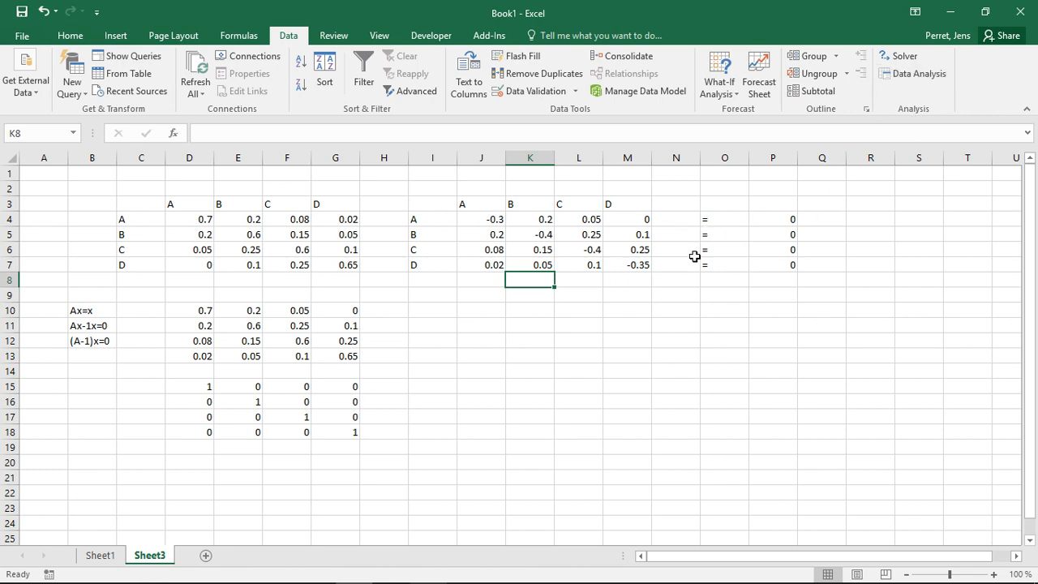
{"action": "left_click_drag", "start_coordinate": [480, 279], "coordinate": [627, 280]}
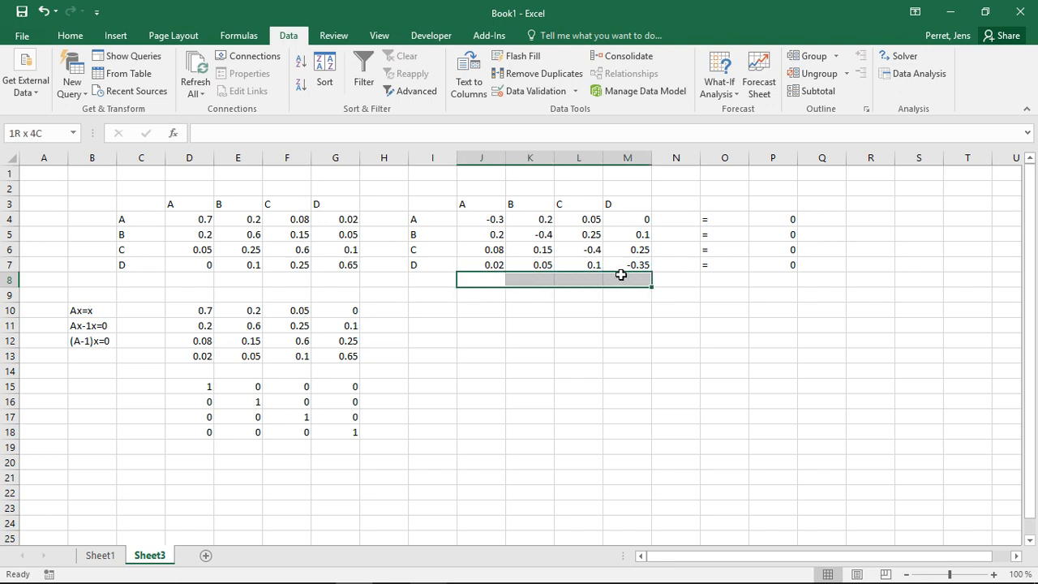
{"action": "left_click", "coordinate": [70, 35]}
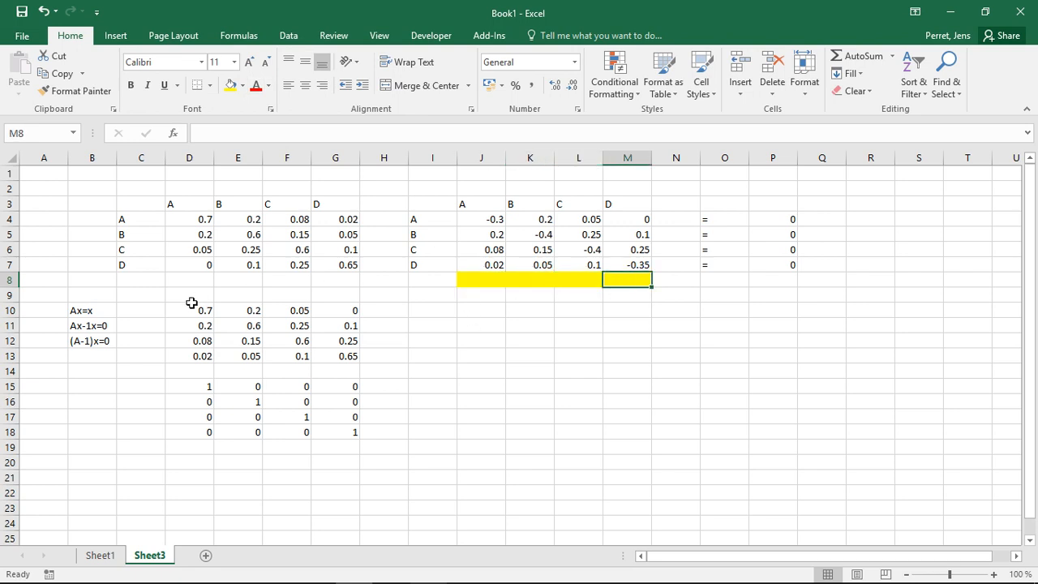
{"action": "mouse_move", "coordinate": [629, 227]}
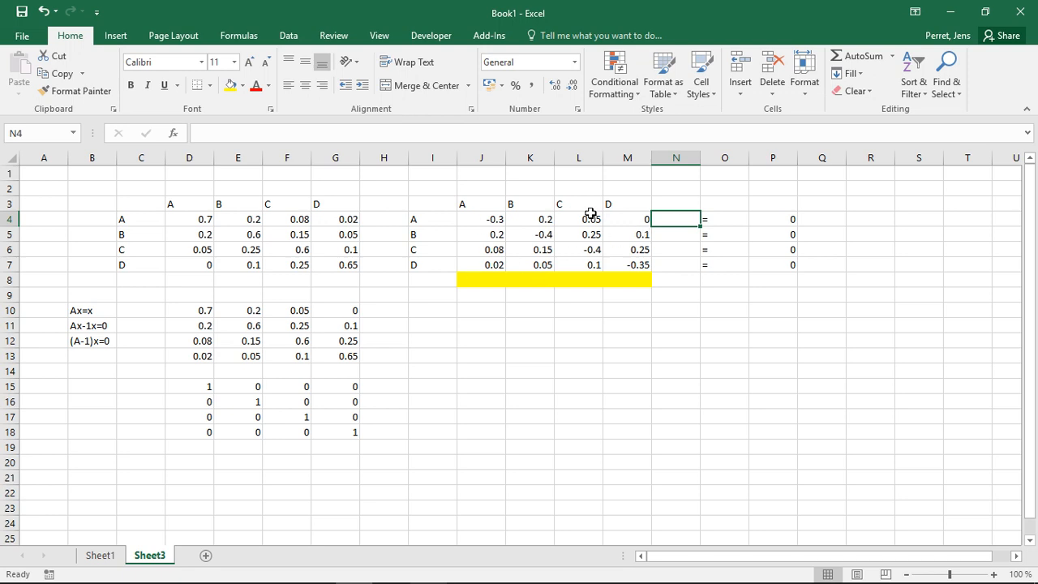
{"action": "mouse_move", "coordinate": [587, 282]}
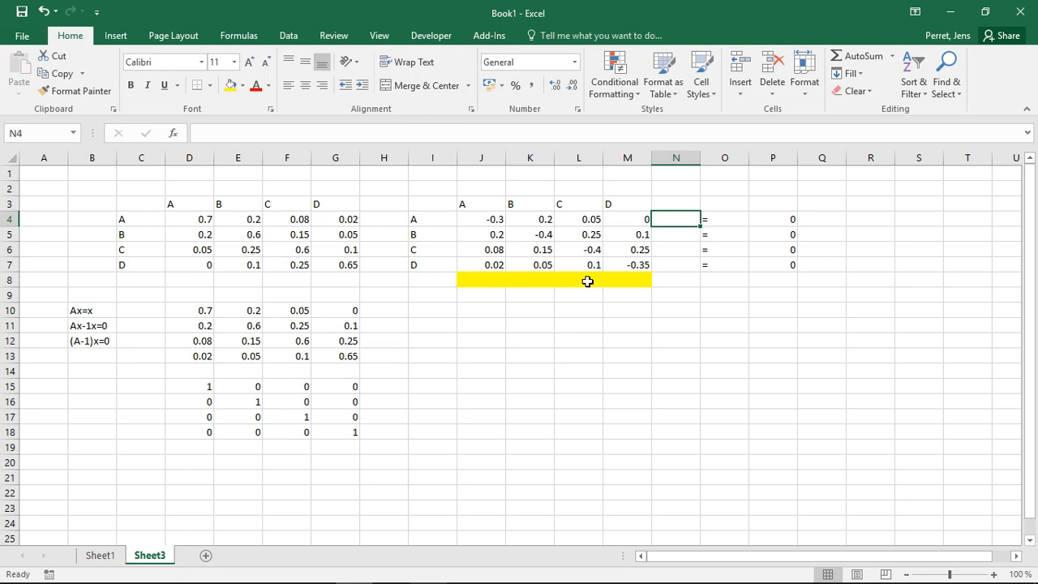
{"action": "mouse_move", "coordinate": [684, 217]}
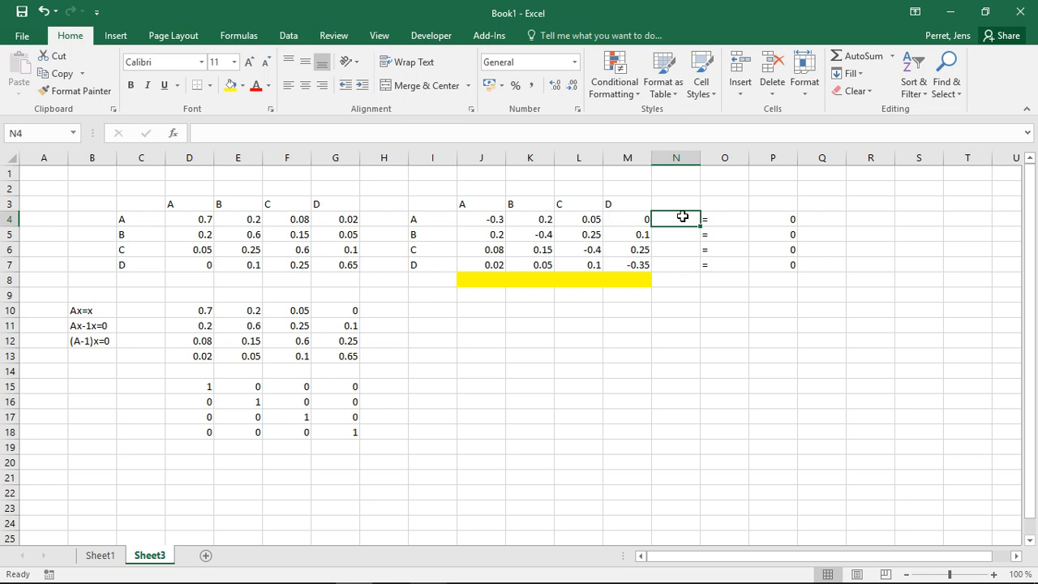
Type the SUMPRODUCT formula for row A in N4 against the yellow vector
{"action": "type", "text": "=SUMP"}
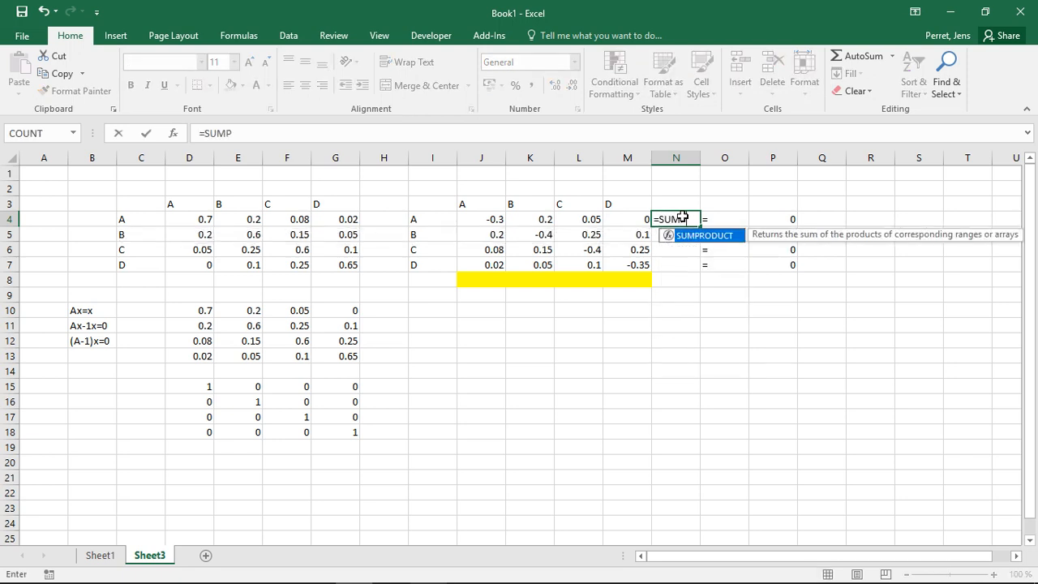
{"action": "type", "text": "RODUCT(J4:M4;J8:M8"}
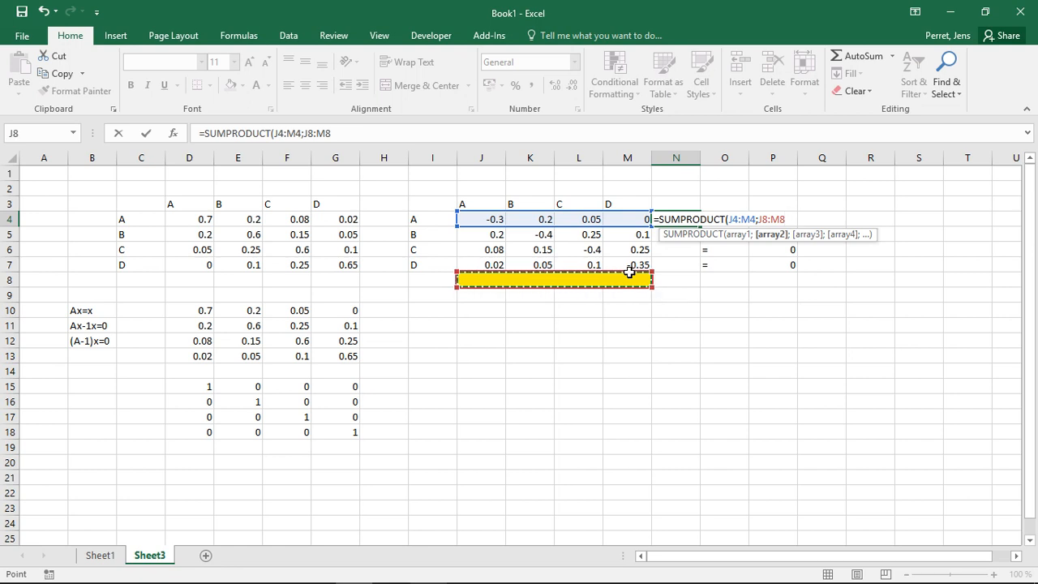
{"action": "type", "text": ")"}
{"action": "left_click", "coordinate": [628, 280]}
{"action": "type", "text": "1"}
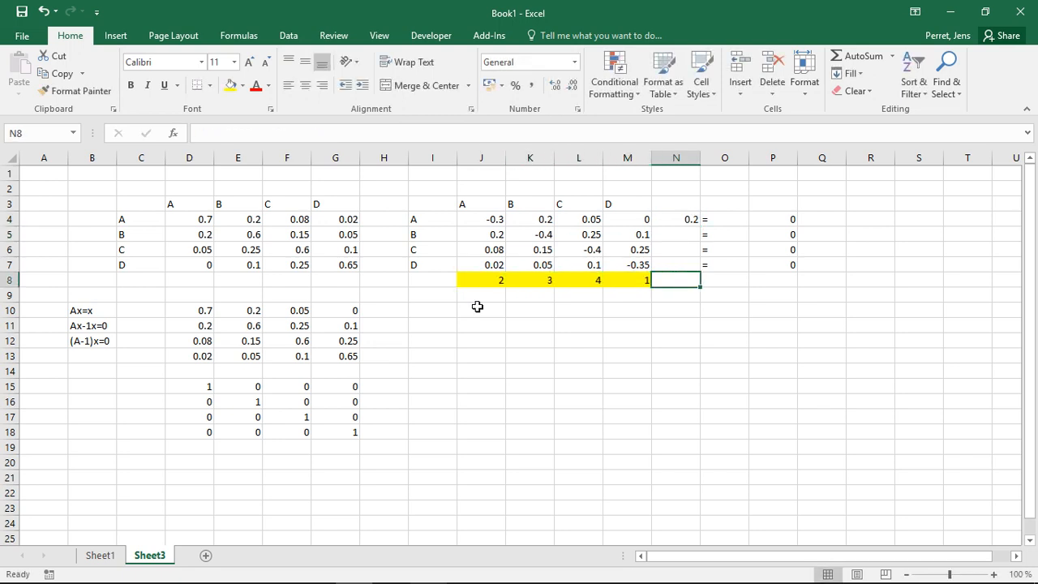
{"action": "left_click", "coordinate": [627, 280]}
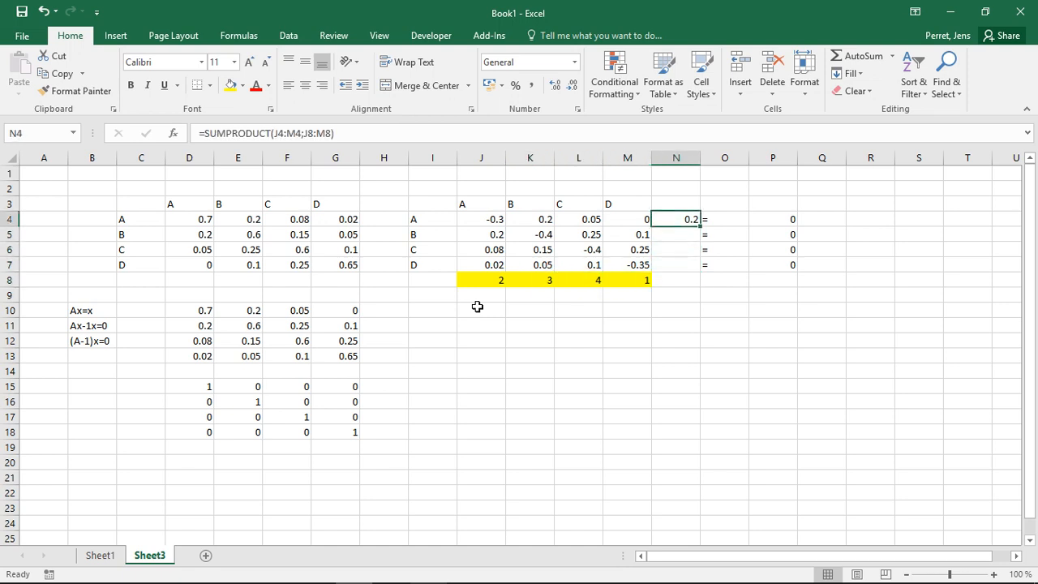
{"action": "left_click", "coordinate": [675, 234]}
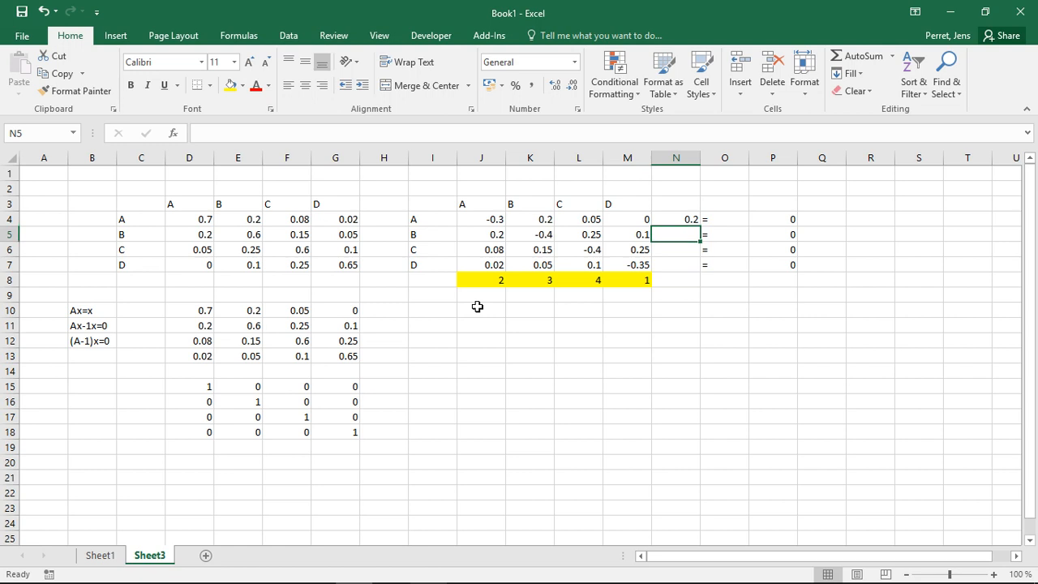
{"action": "left_click", "coordinate": [676, 219]}
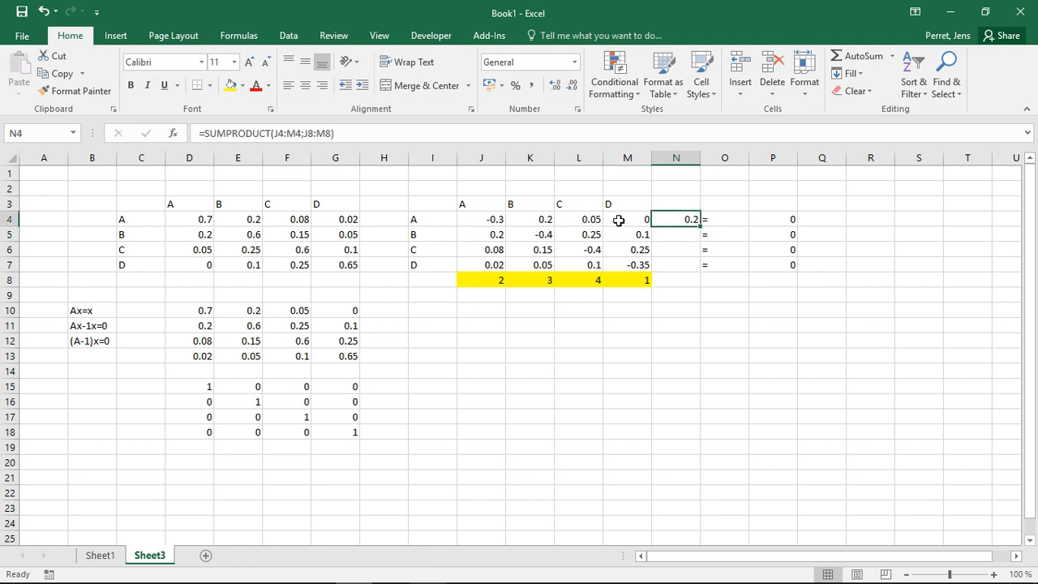
{"action": "mouse_move", "coordinate": [511, 286]}
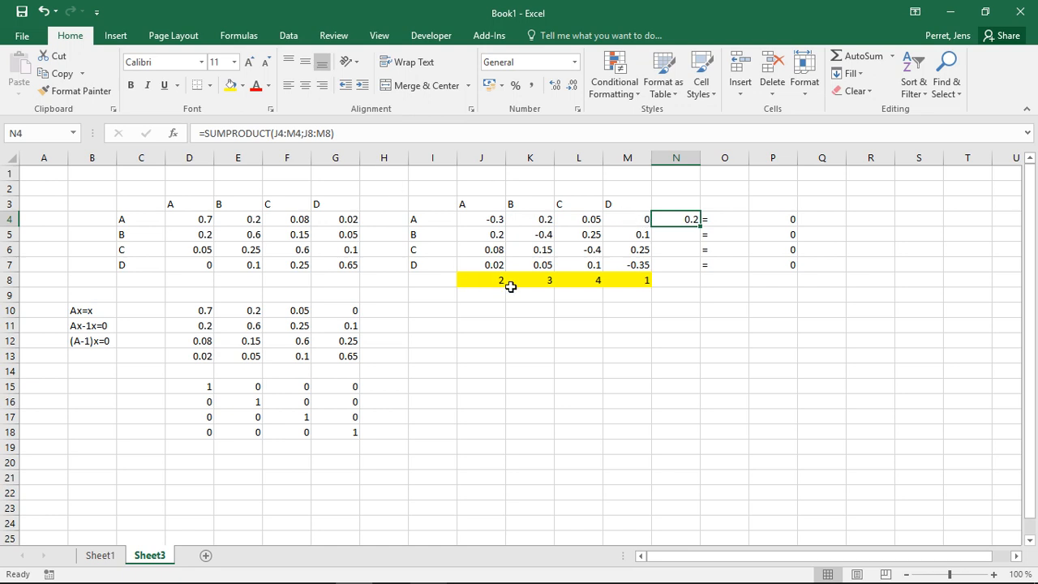
{"action": "mouse_move", "coordinate": [604, 281]}
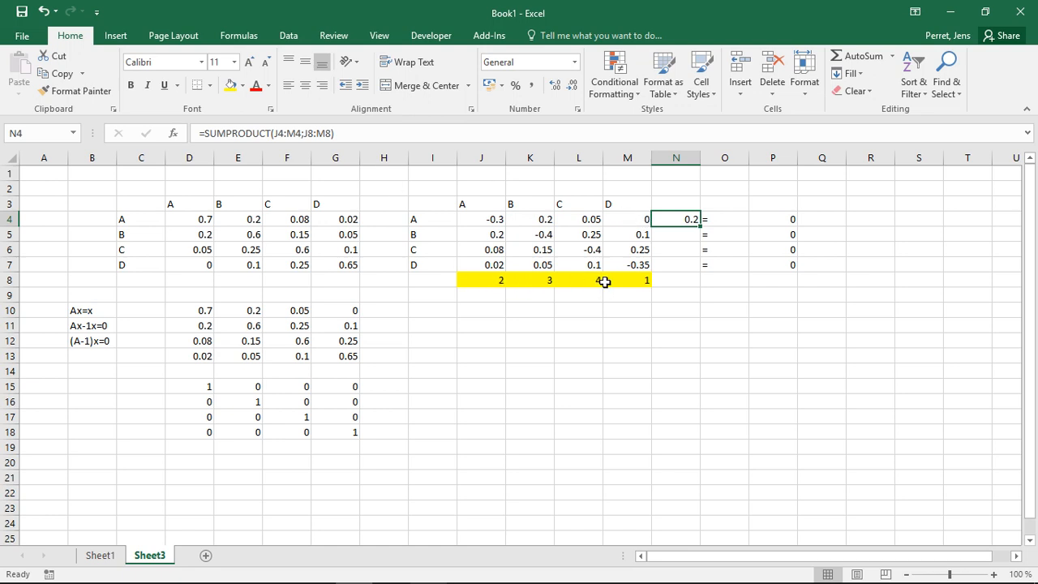
{"action": "mouse_move", "coordinate": [609, 280]}
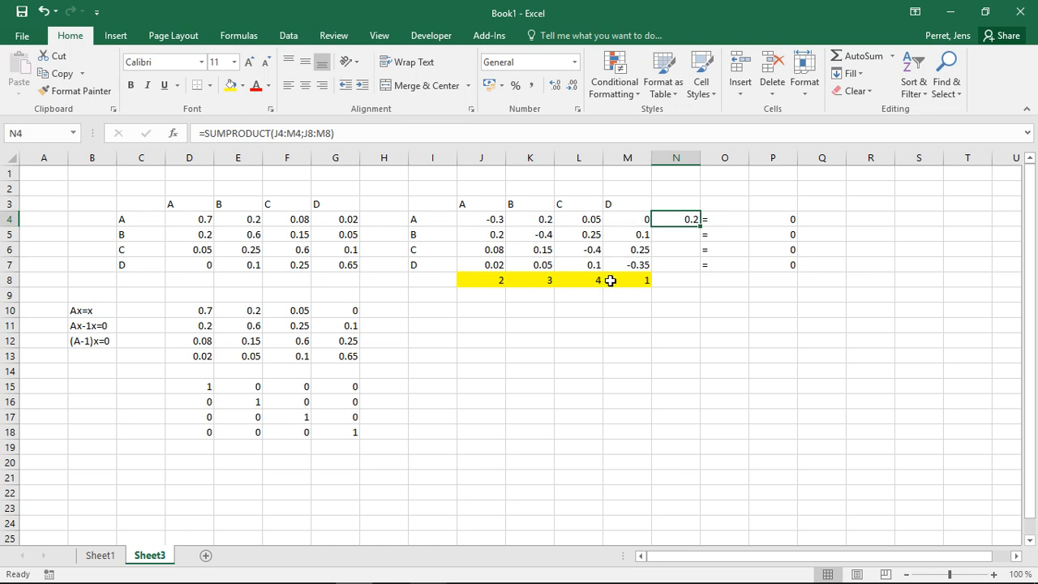
Commit the N4 SUMPRODUCT and fill it down through N7
{"action": "double_click", "coordinate": [676, 219]}
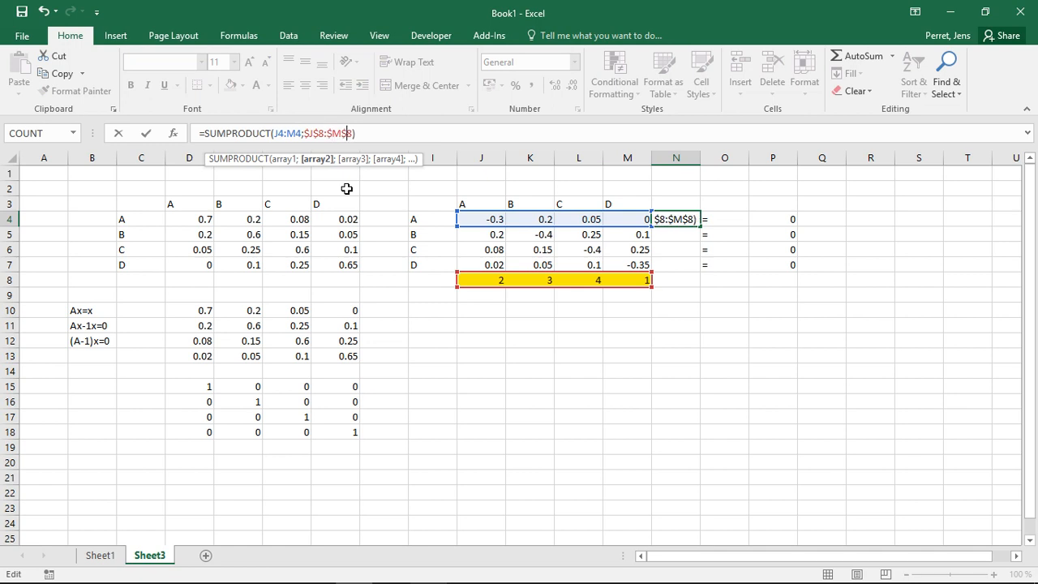
{"action": "key", "text": "Enter"}
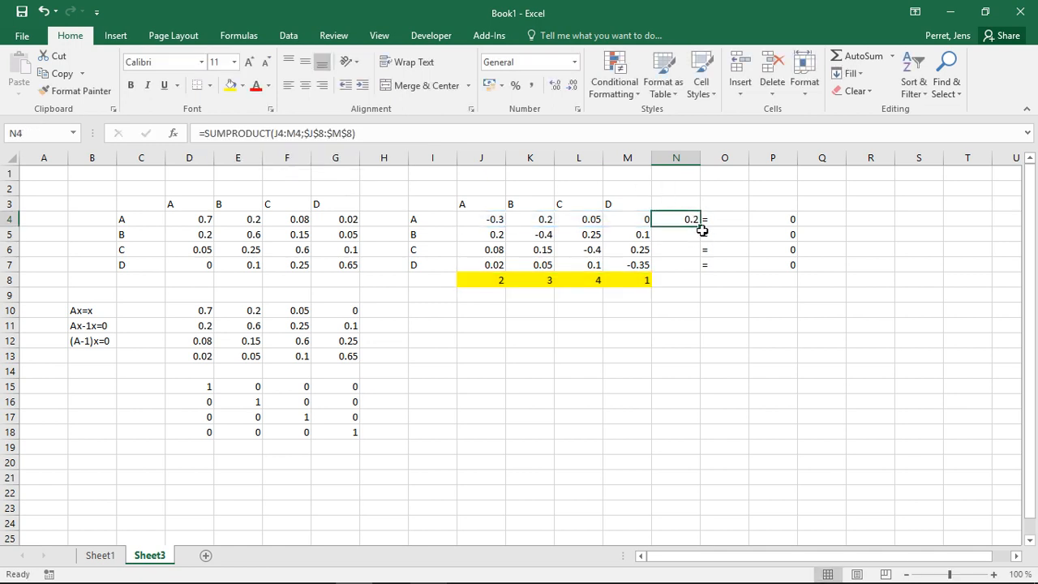
{"action": "left_click_drag", "start_coordinate": [674, 219], "coordinate": [675, 265]}
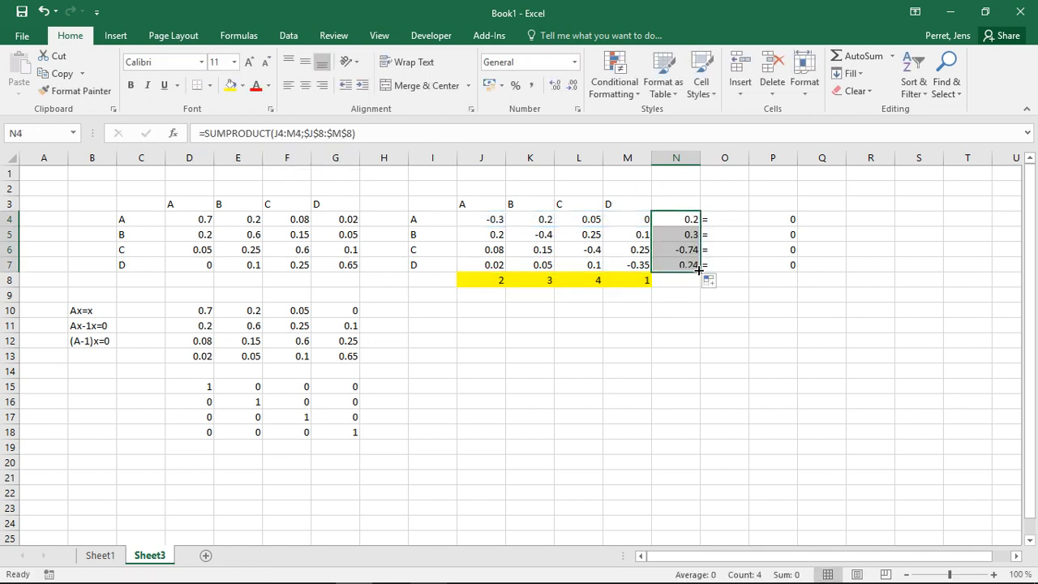
{"action": "mouse_move", "coordinate": [681, 258]}
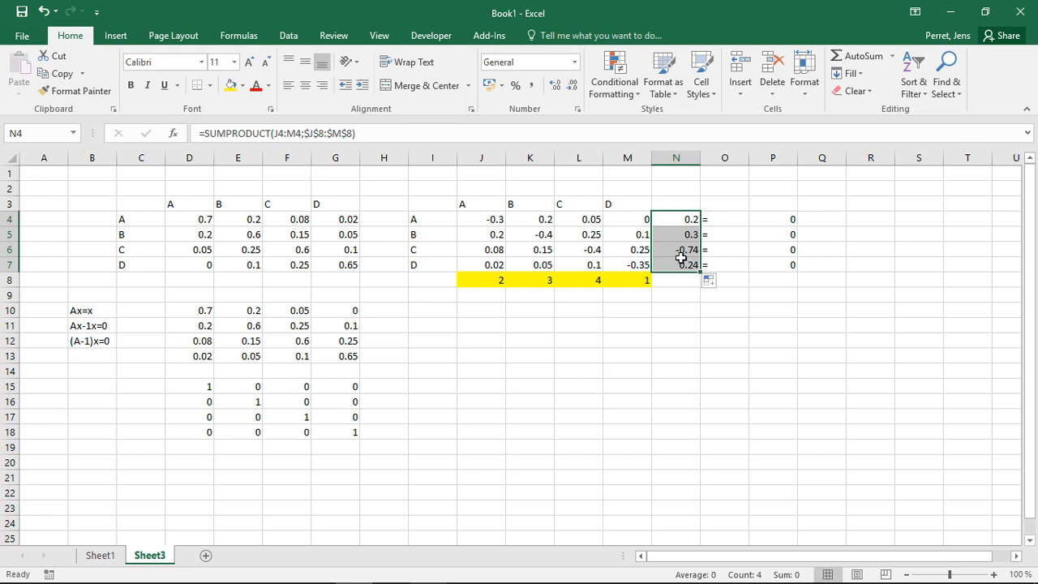
{"action": "left_click", "coordinate": [675, 280]}
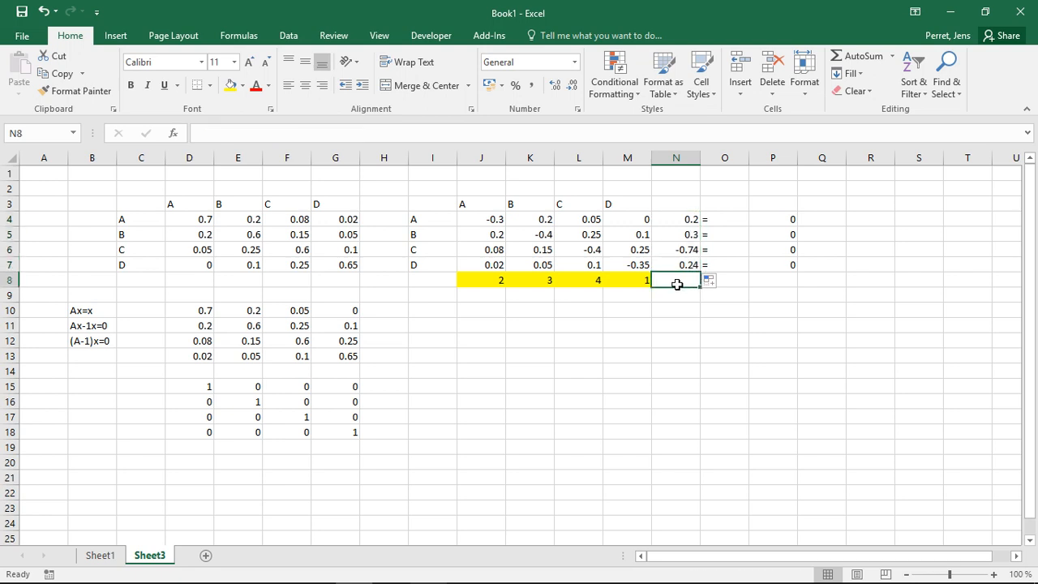
{"action": "mouse_move", "coordinate": [716, 202]}
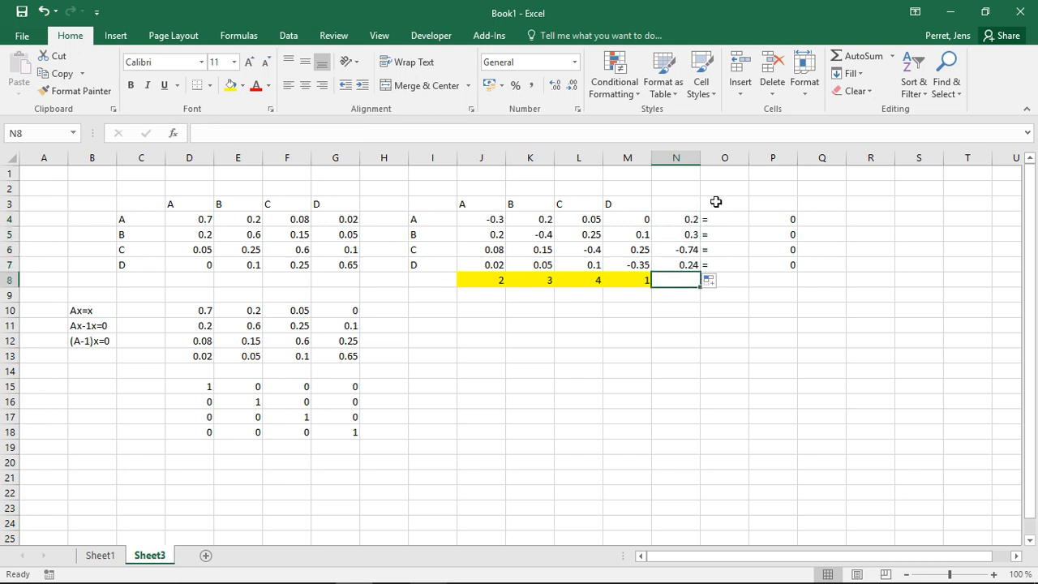
Review the yellow vector J8:M8 and the zero targets P4:P7
{"action": "left_click", "coordinate": [481, 279]}
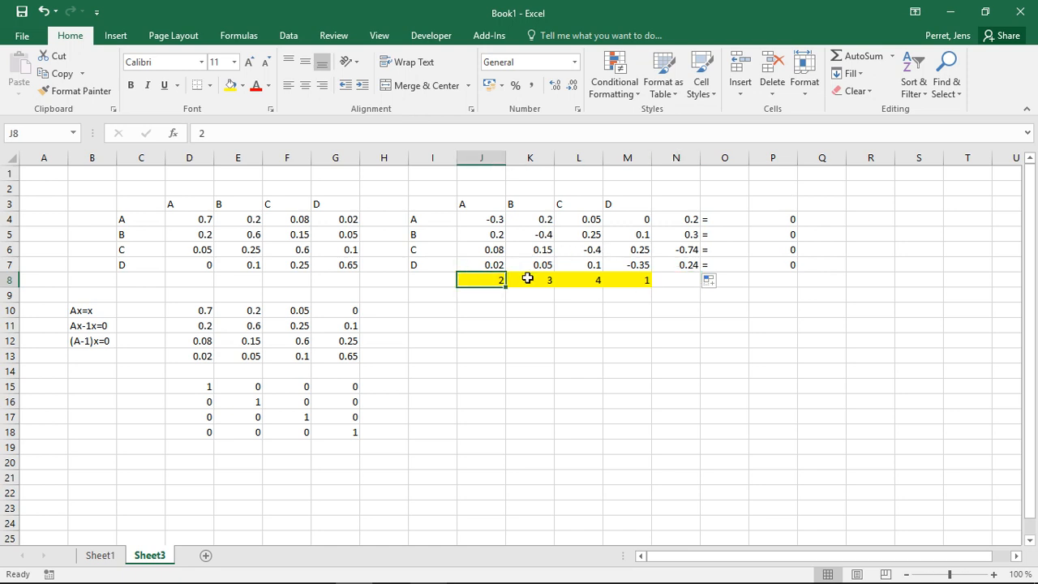
{"action": "left_click_drag", "start_coordinate": [480, 279], "coordinate": [626, 278]}
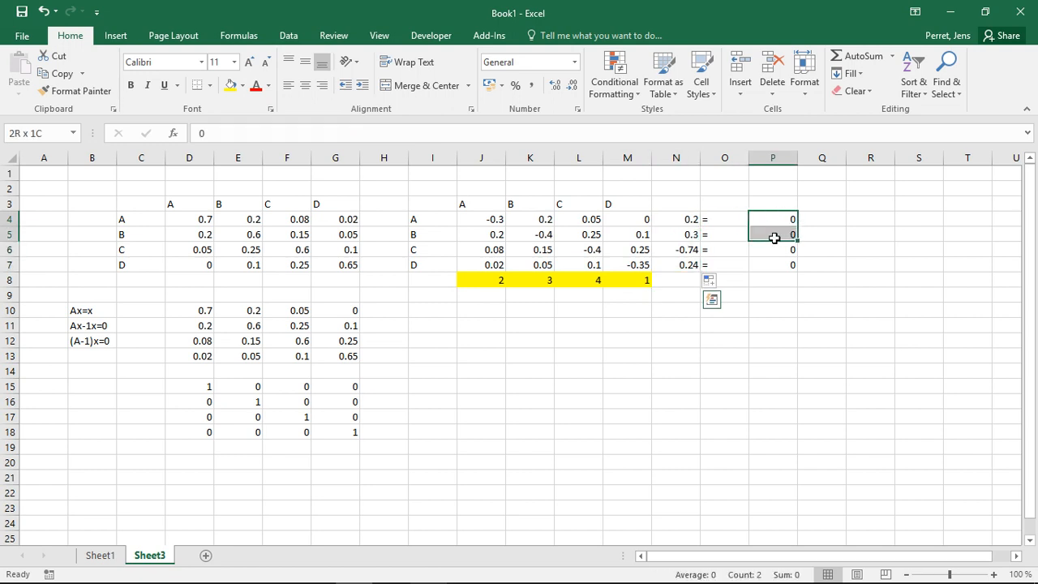
{"action": "left_click_drag", "start_coordinate": [772, 234], "coordinate": [772, 265]}
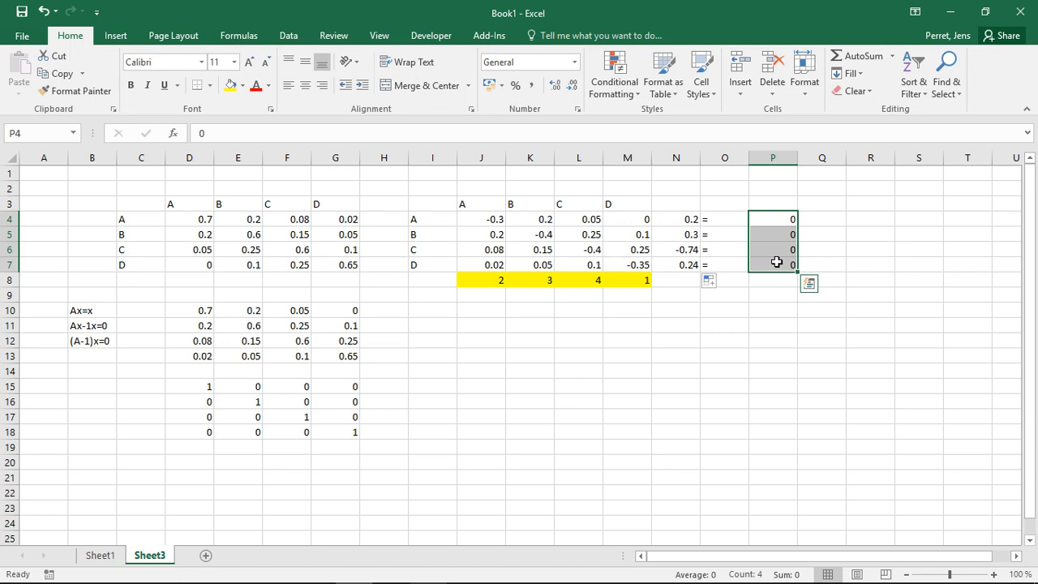
{"action": "mouse_move", "coordinate": [729, 299]}
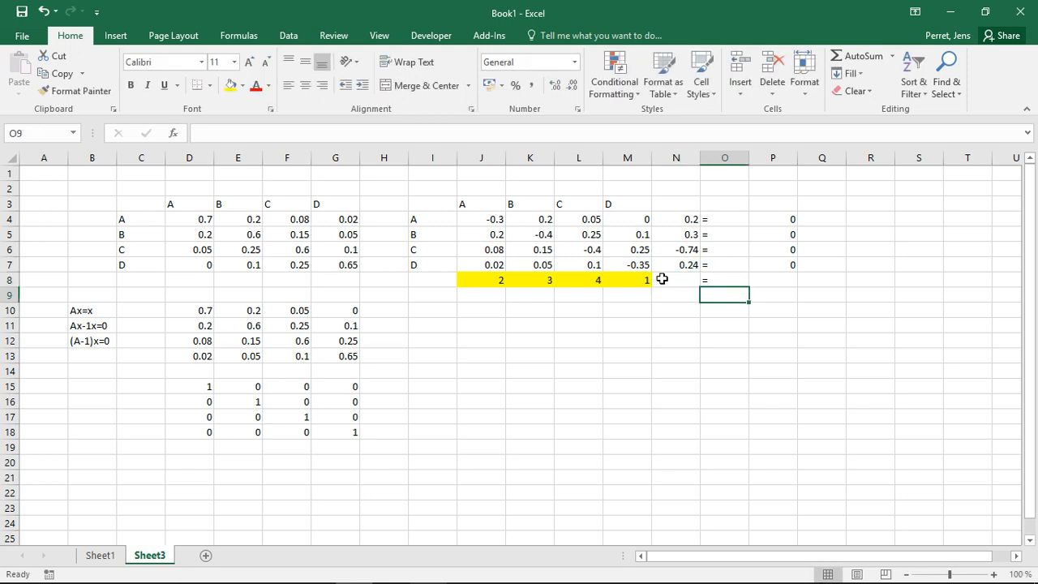
Enter =SUM(J8:M8) in N8 and a target of 1 in P8
{"action": "type", "text": "=SUM"}
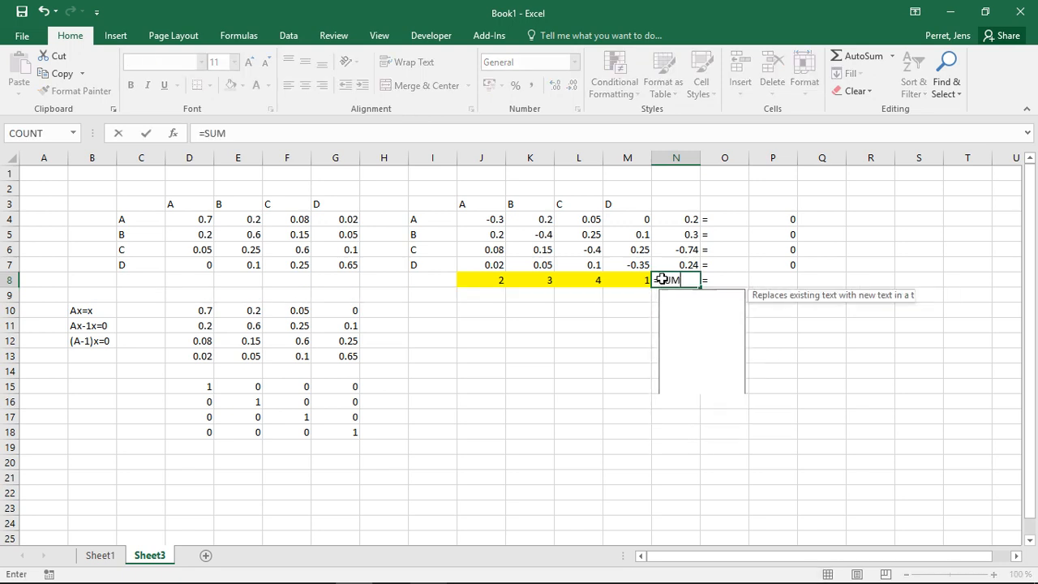
{"action": "left_click_drag", "start_coordinate": [500, 280], "coordinate": [646, 280]}
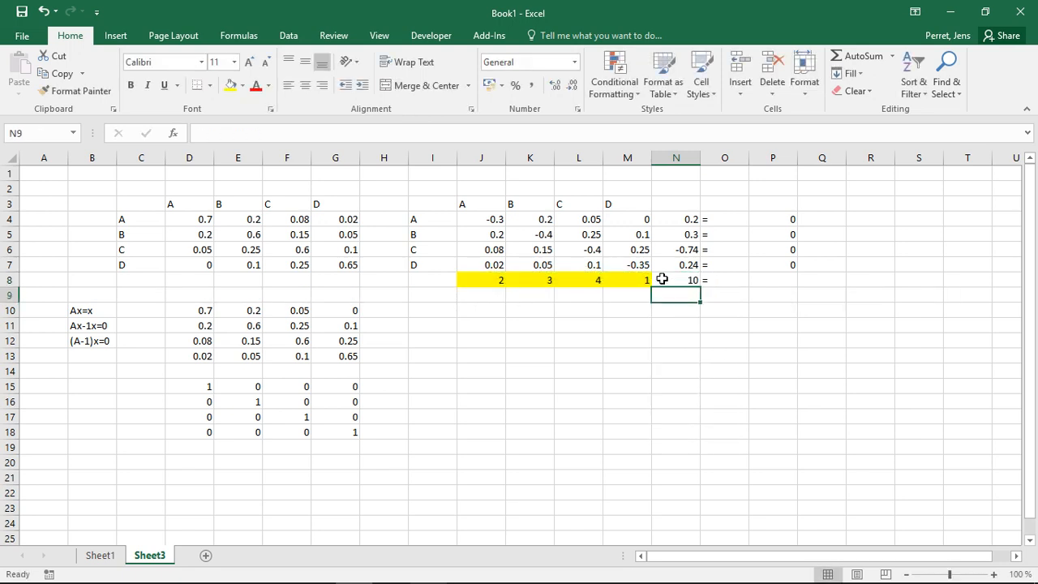
{"action": "left_click", "coordinate": [549, 280]}
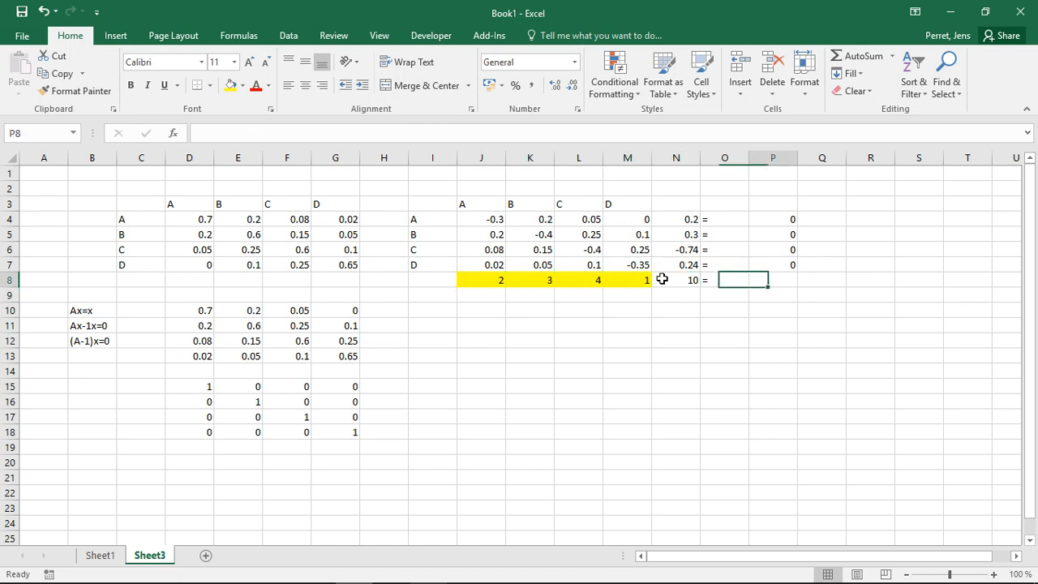
{"action": "type", "text": "1"}
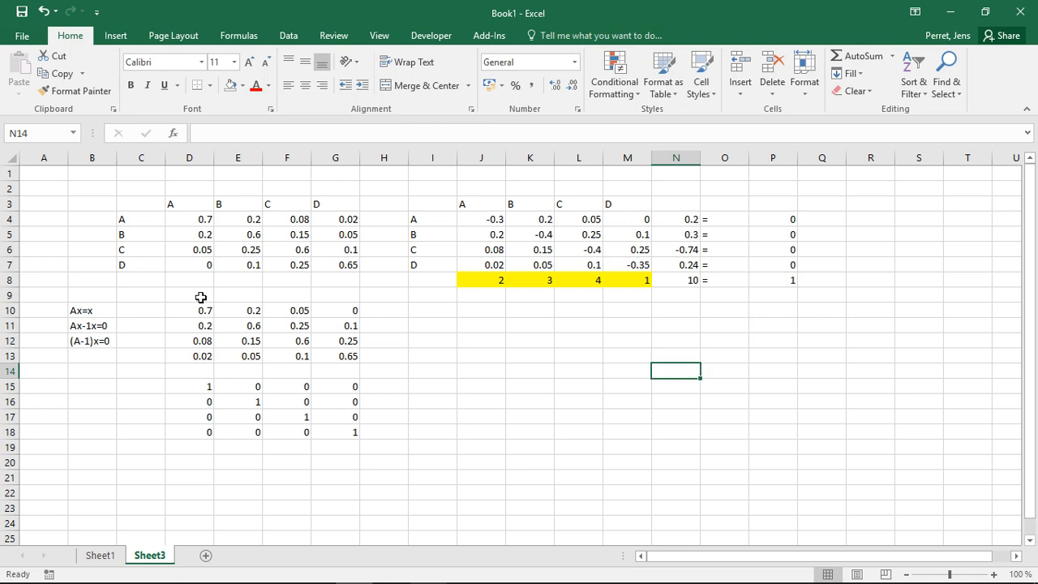
{"action": "mouse_move", "coordinate": [200, 308]}
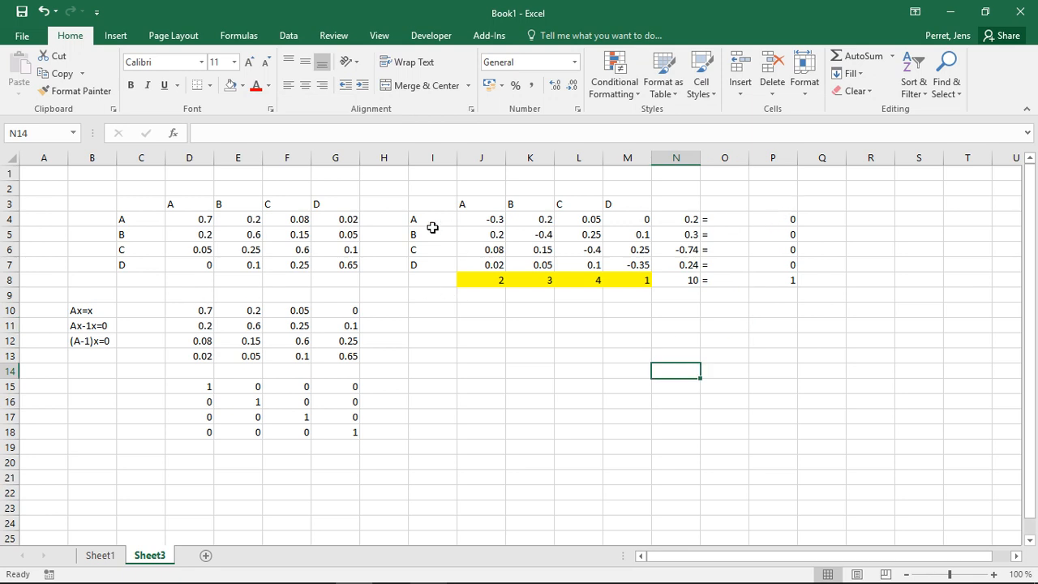
{"action": "mouse_move", "coordinate": [171, 203]}
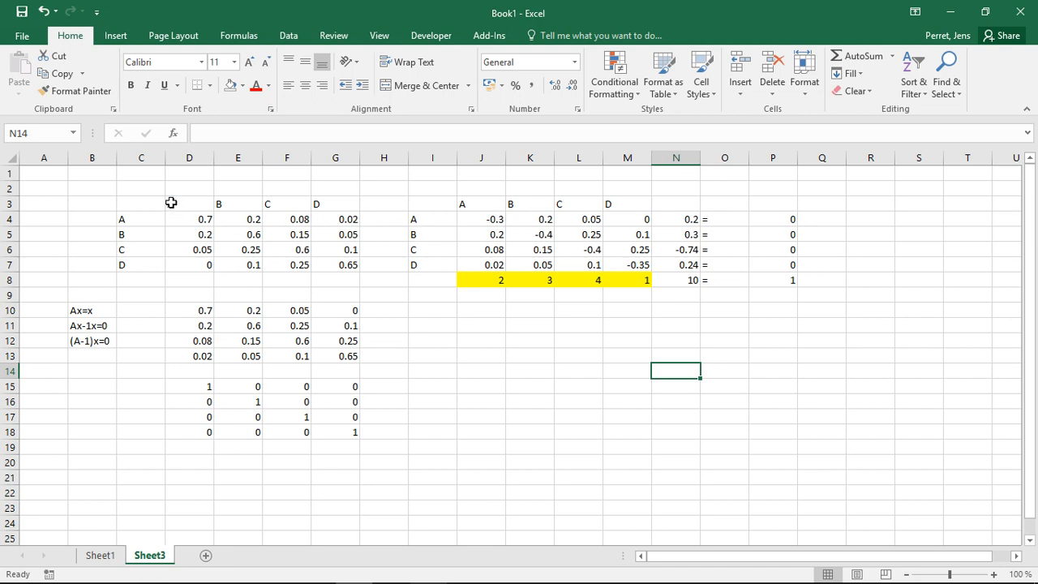
{"action": "mouse_move", "coordinate": [330, 208]}
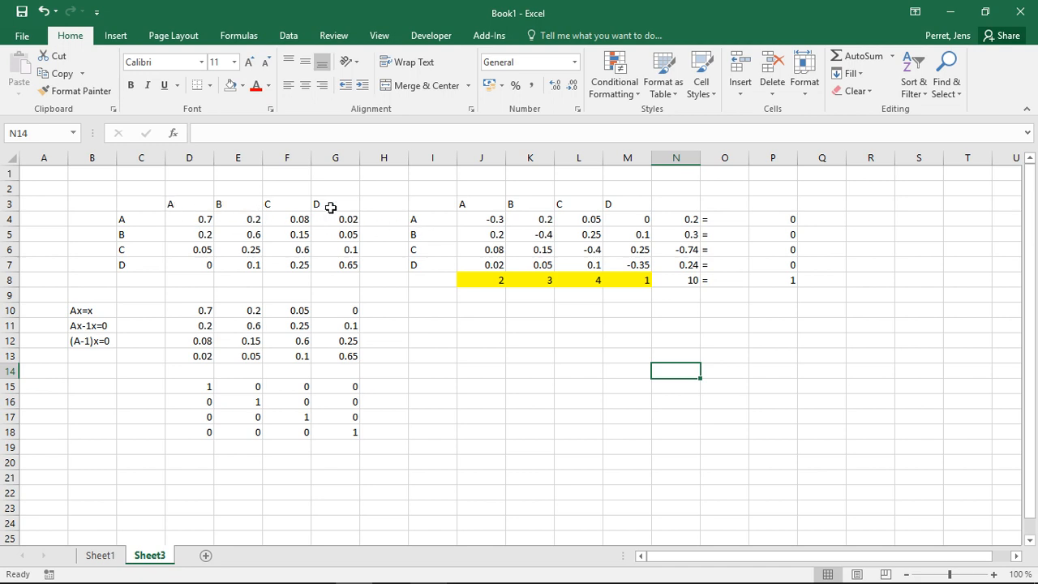
{"action": "mouse_move", "coordinate": [551, 304]}
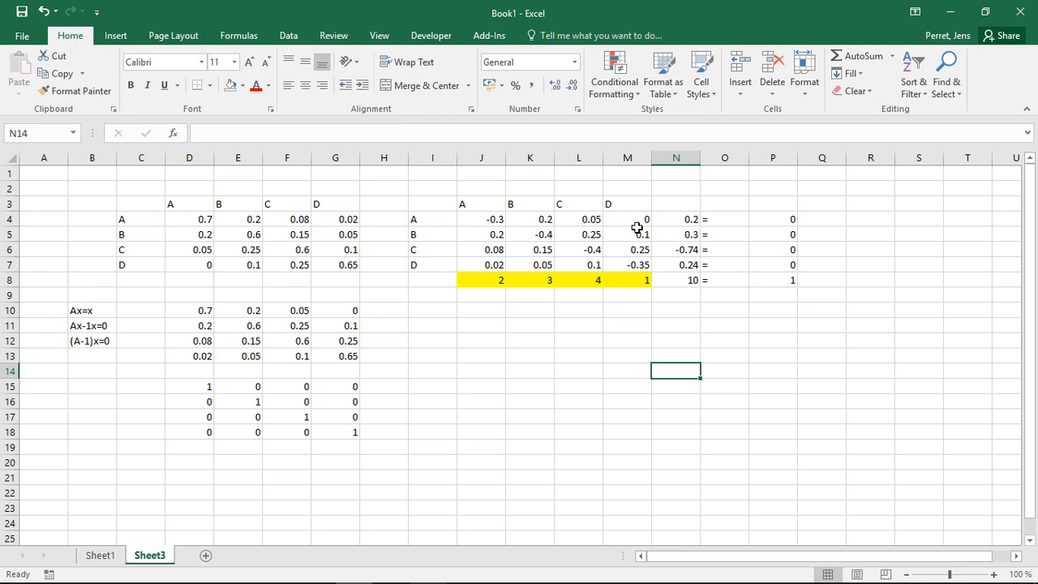
{"action": "left_click_drag", "start_coordinate": [676, 219], "coordinate": [772, 264]}
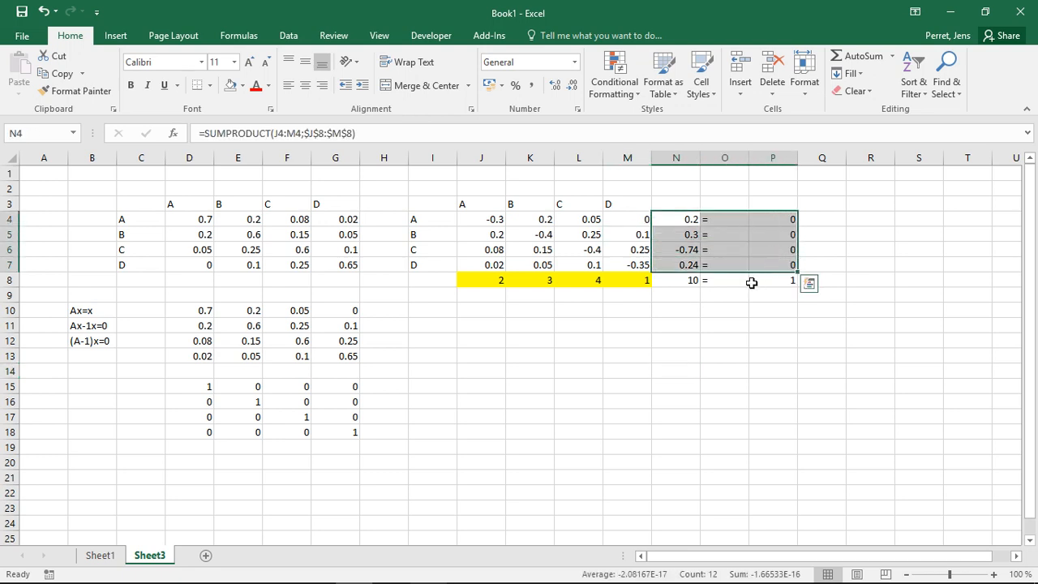
{"action": "left_click", "coordinate": [772, 280]}
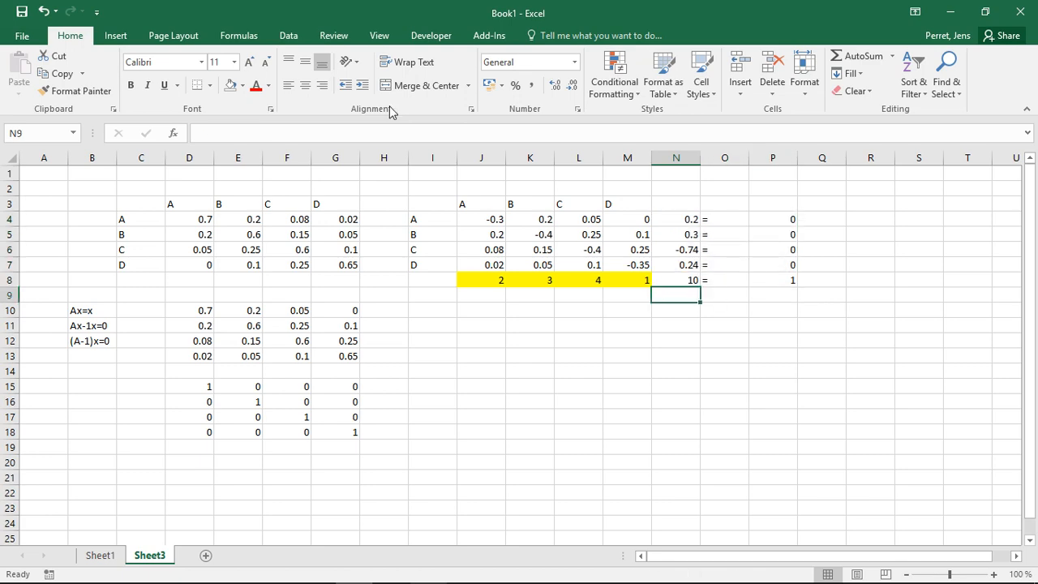
Scroll the sheet and switch to the Data tab
{"action": "scroll", "scroll_direction": "down", "scroll_amount": 3}
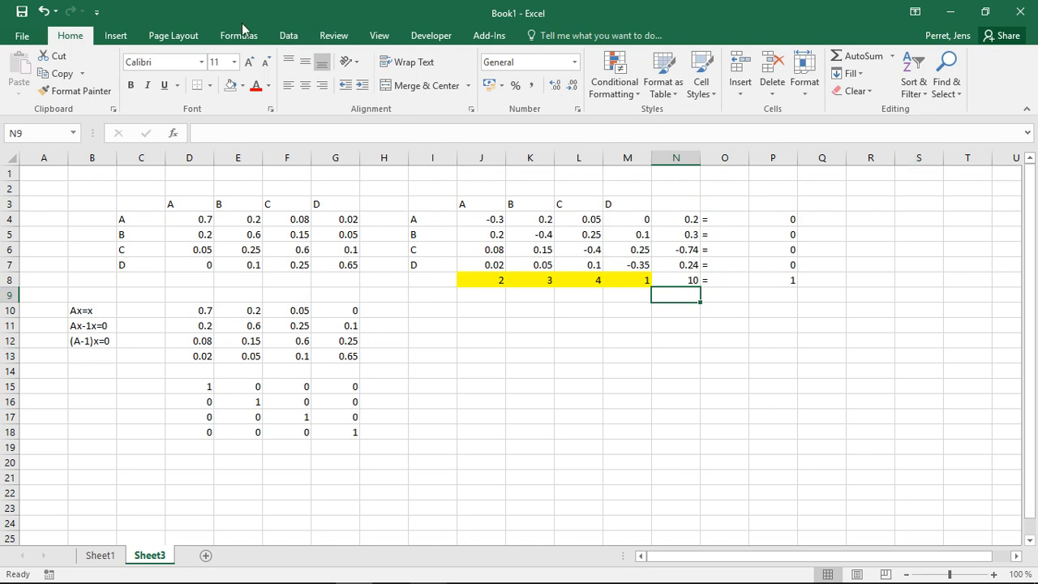
{"action": "left_click", "coordinate": [288, 35]}
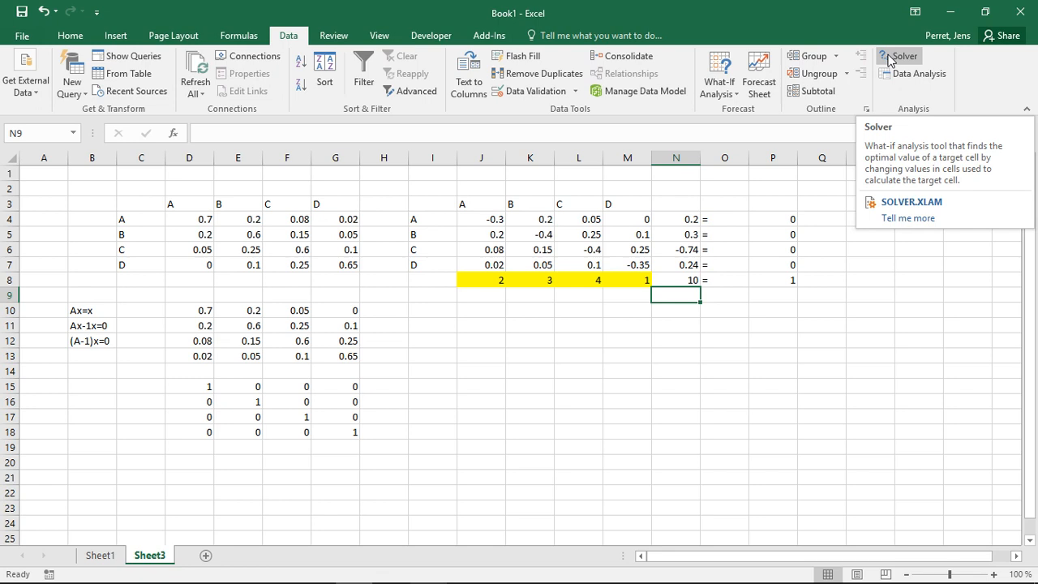
{"action": "mouse_move", "coordinate": [886, 66]}
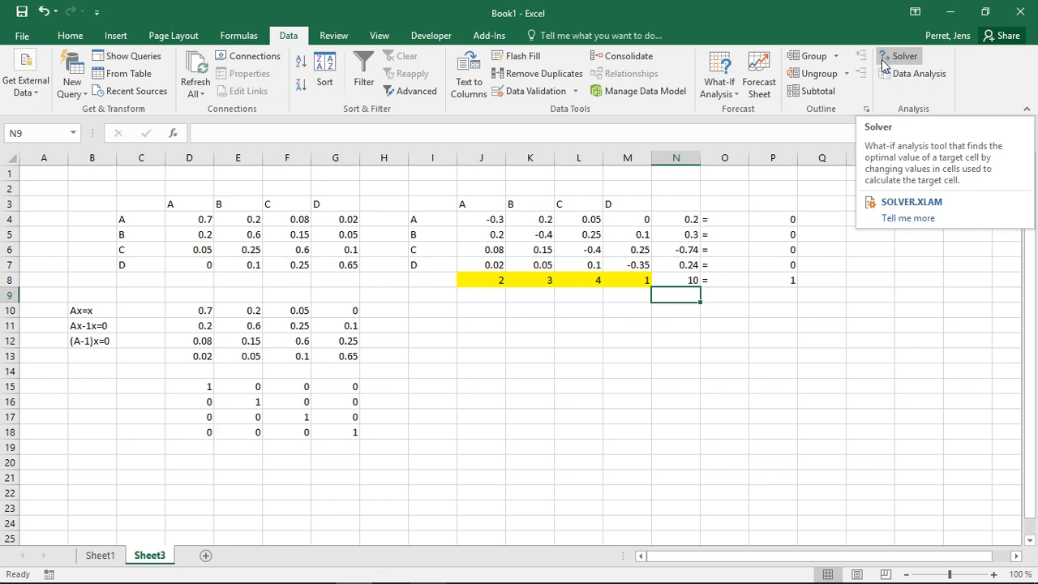
{"action": "mouse_move", "coordinate": [882, 63]}
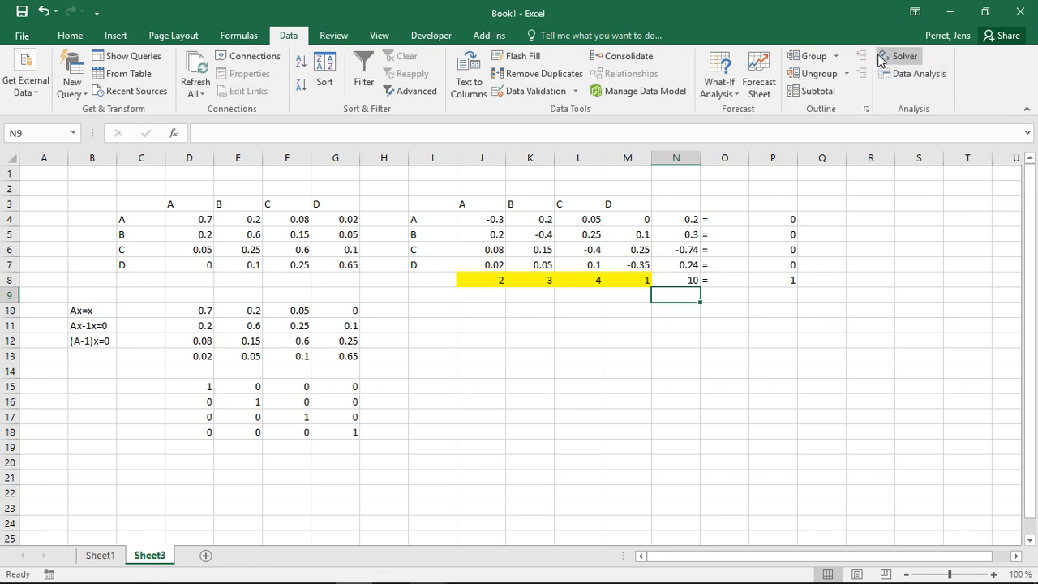
{"action": "mouse_move", "coordinate": [903, 56]}
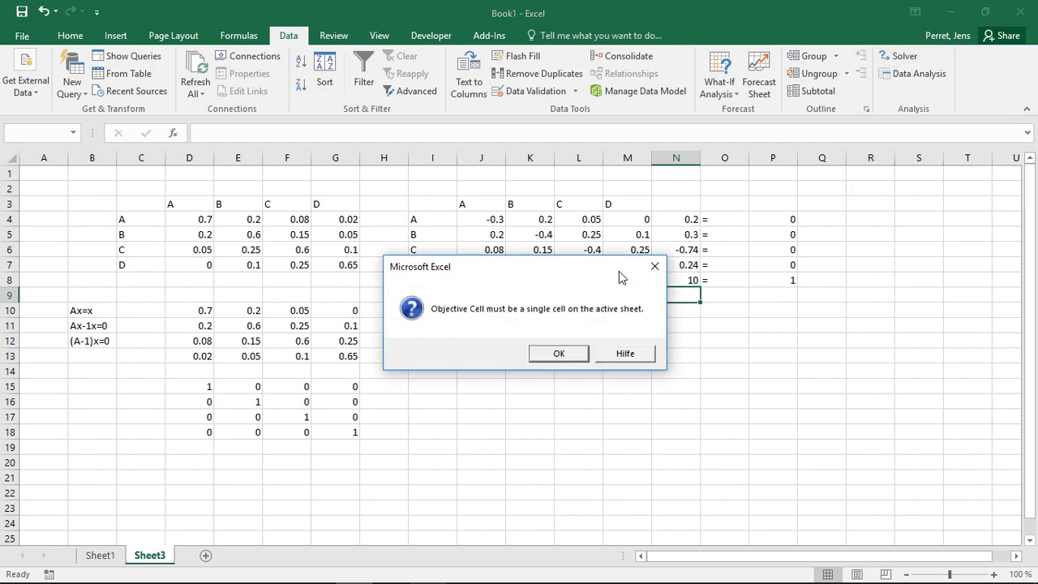
Dismiss the objective warning and reset all old Solver settings
{"action": "left_click", "coordinate": [558, 353]}
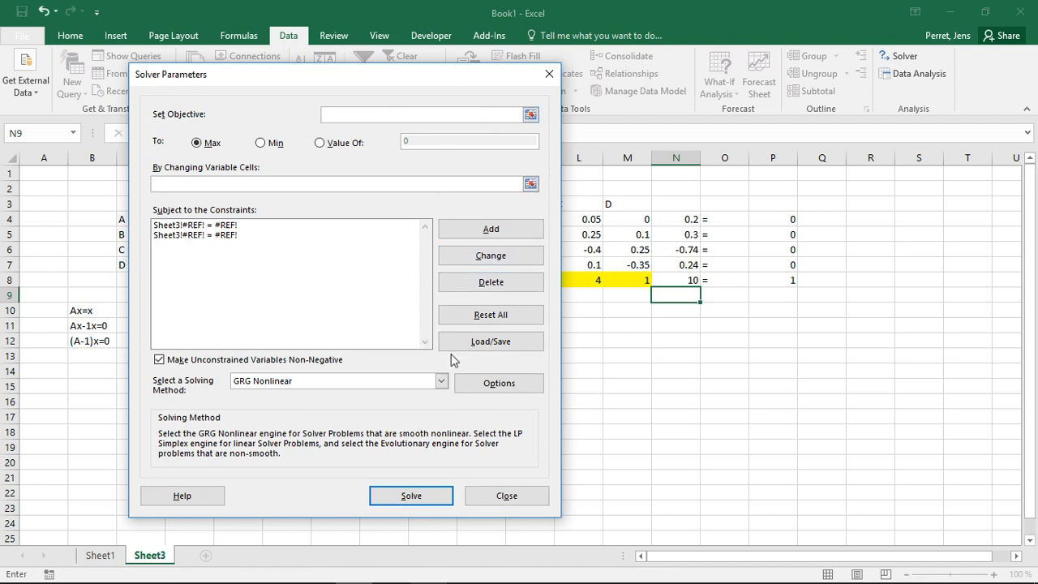
{"action": "left_click", "coordinate": [489, 314]}
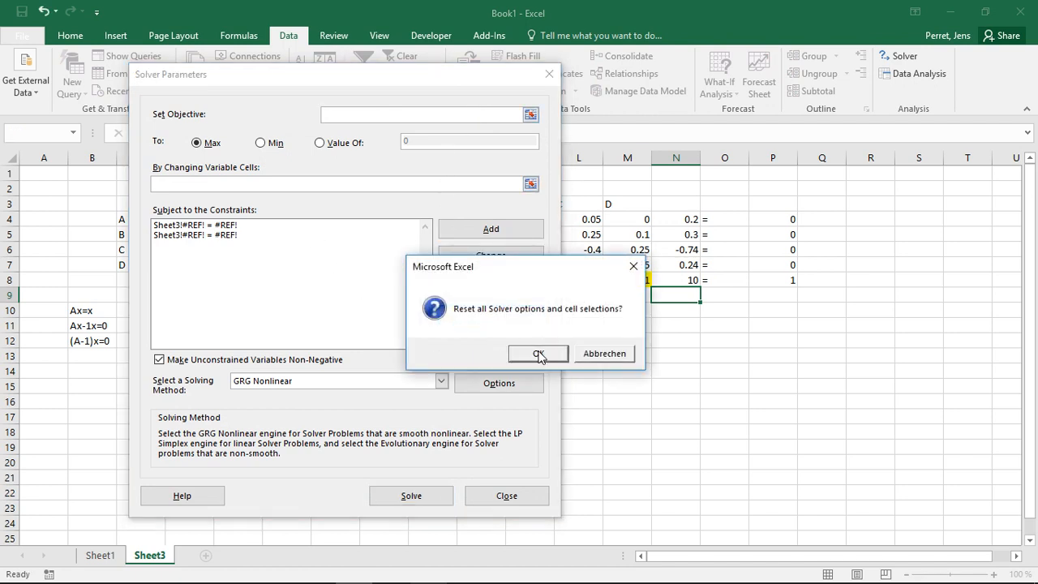
{"action": "left_click", "coordinate": [538, 353]}
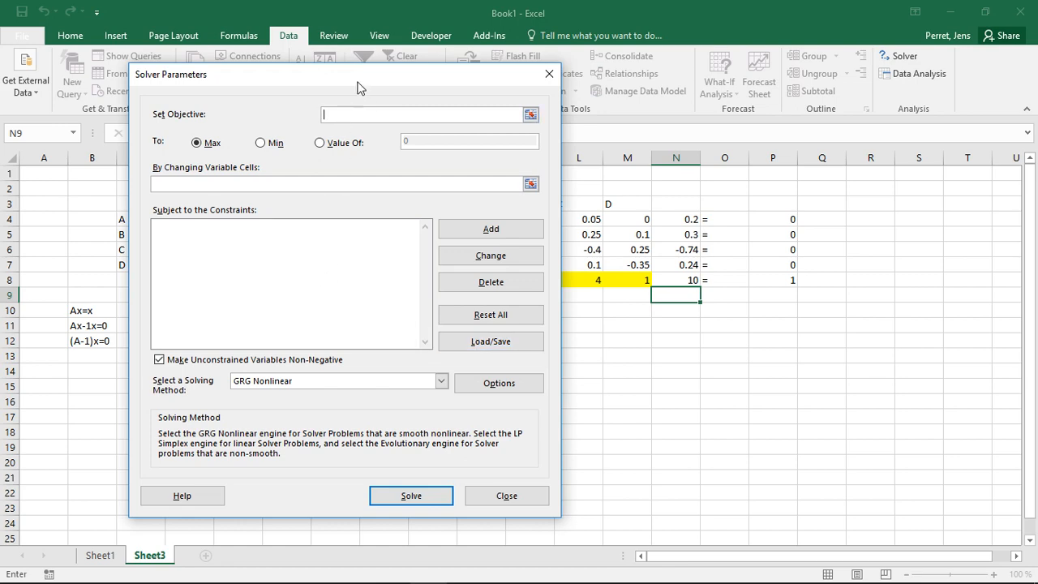
Set Solver's objective to cell N8
{"action": "left_click_drag", "start_coordinate": [360, 87], "coordinate": [425, 100]}
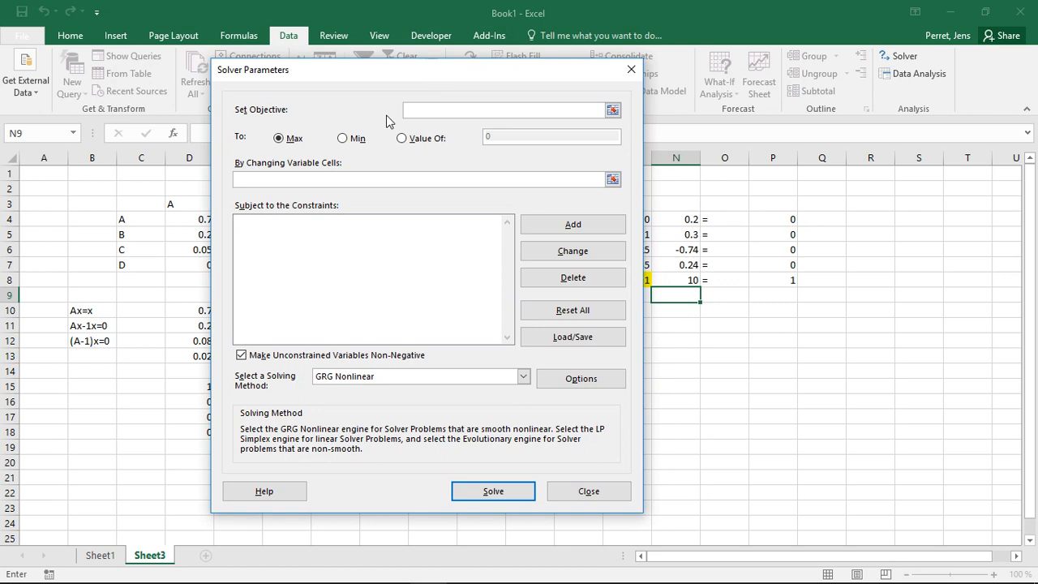
{"action": "left_click", "coordinate": [503, 110]}
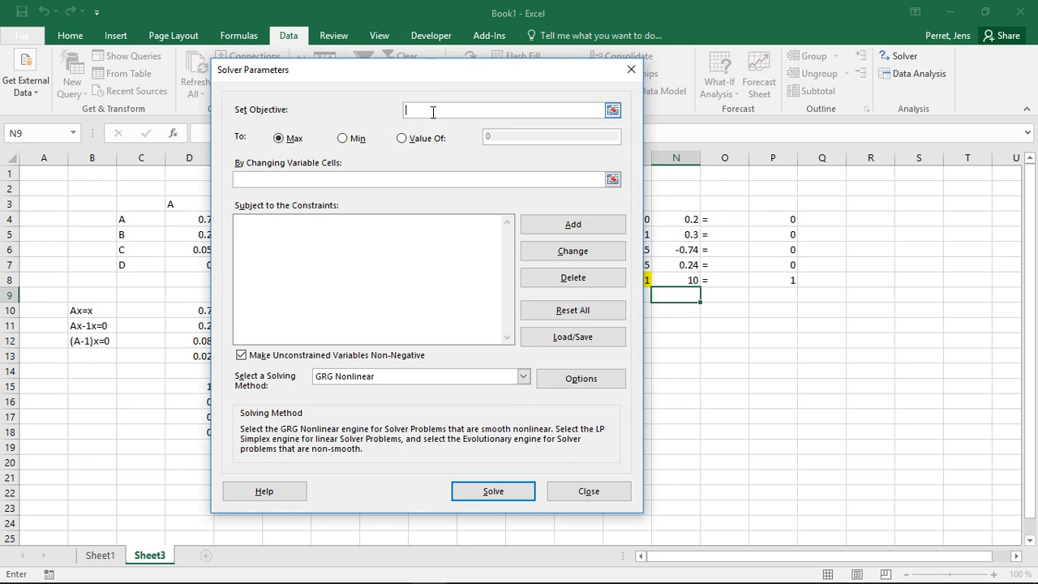
{"action": "left_click_drag", "start_coordinate": [422, 69], "coordinate": [353, 85]}
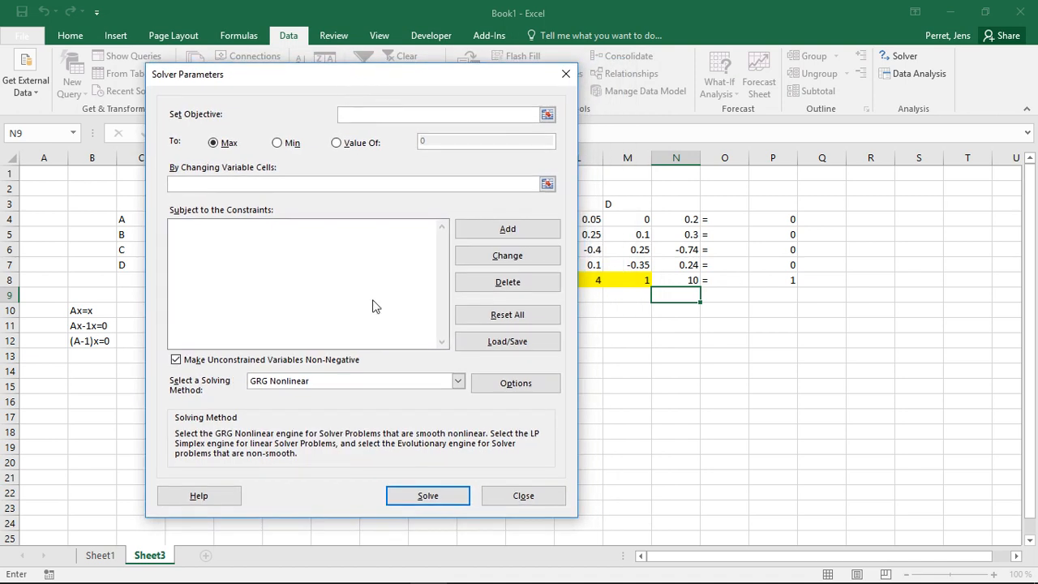
{"action": "left_click", "coordinate": [437, 114]}
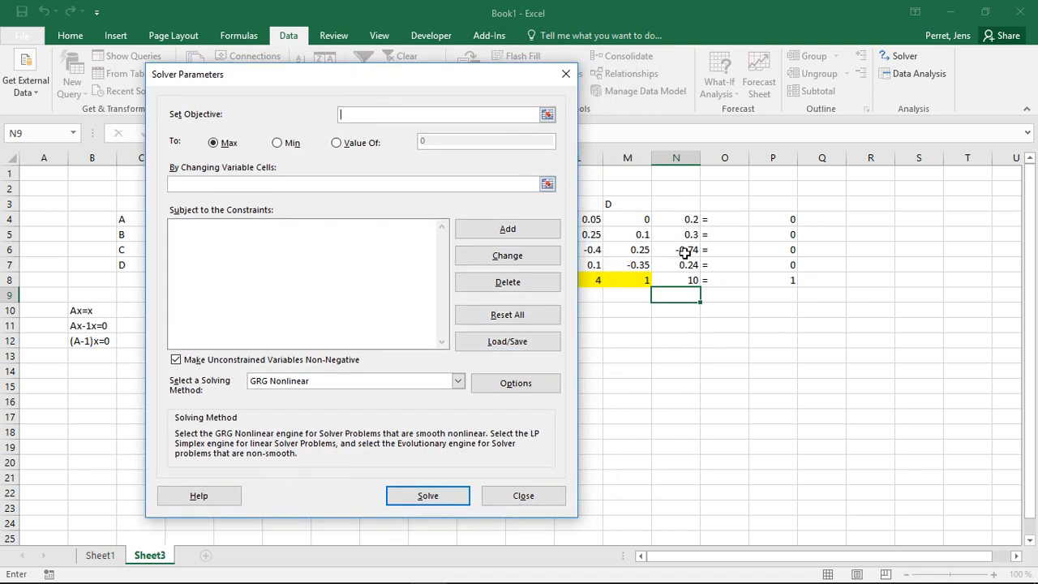
{"action": "left_click", "coordinate": [675, 280]}
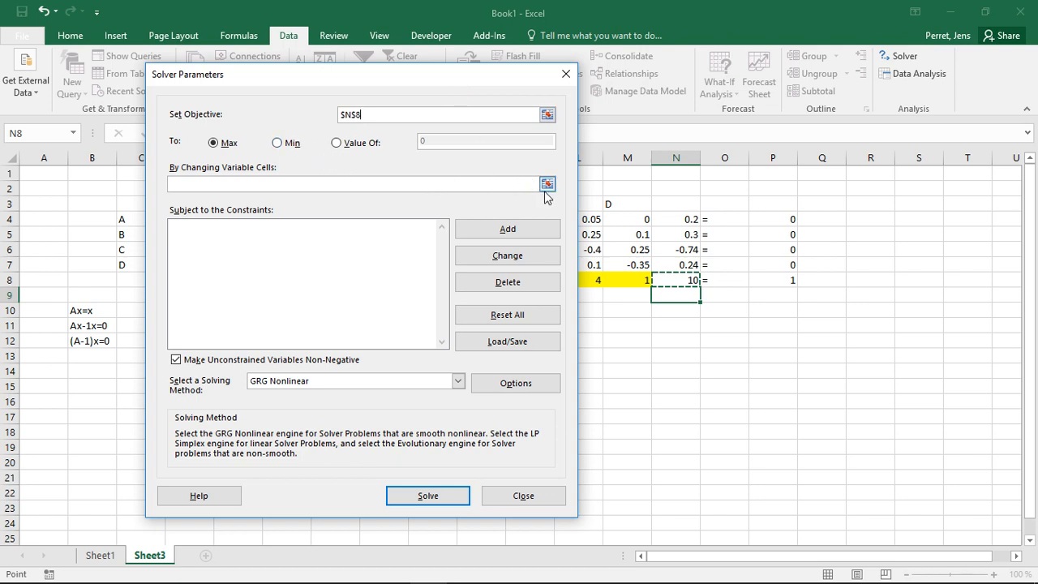
{"action": "mouse_move", "coordinate": [353, 103]}
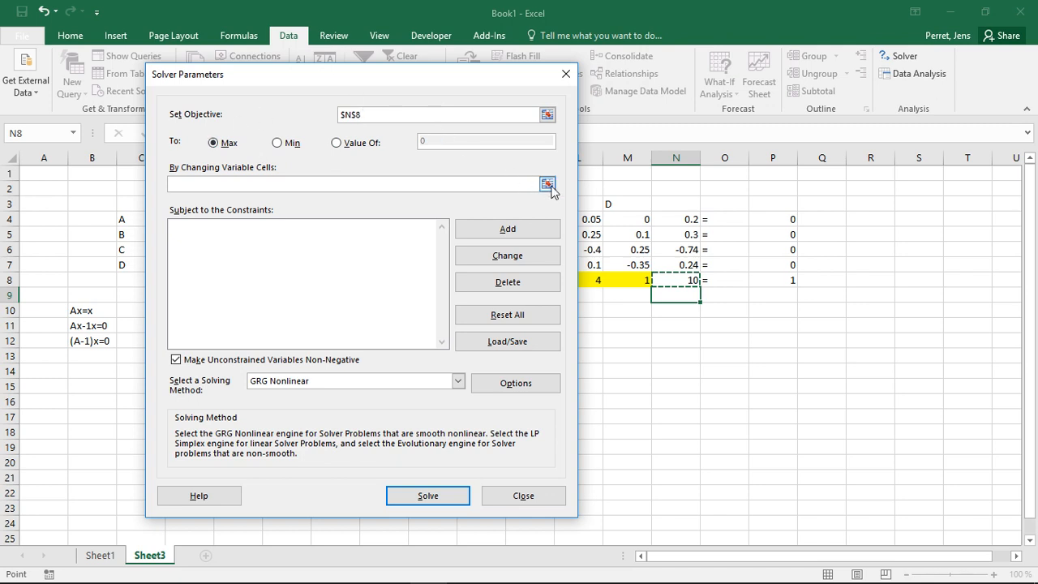
Set Solver's changing variable cells to the yellow share range J8:M8
{"action": "left_click", "coordinate": [547, 184]}
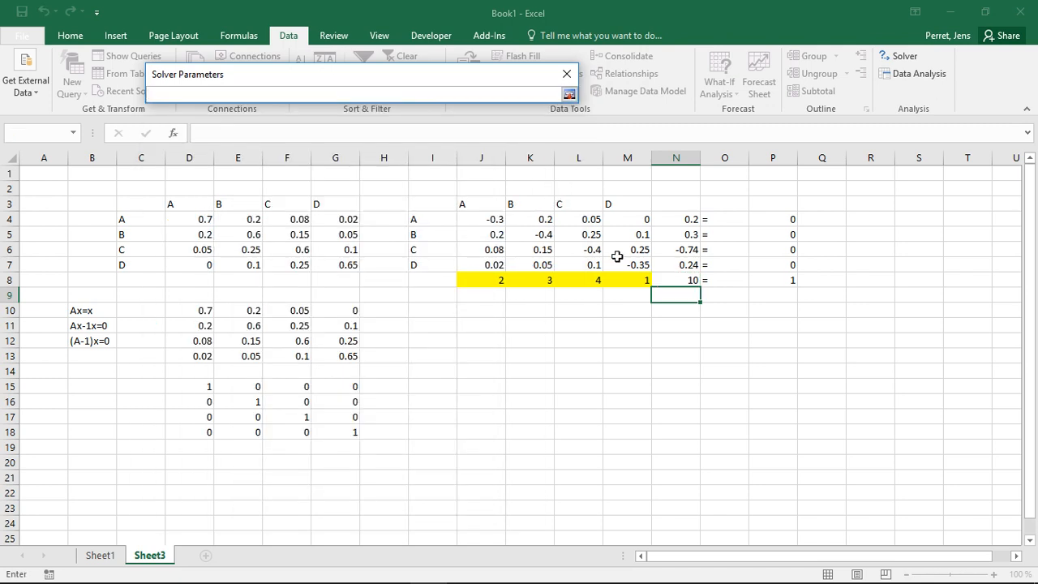
{"action": "left_click_drag", "start_coordinate": [480, 279], "coordinate": [598, 280]}
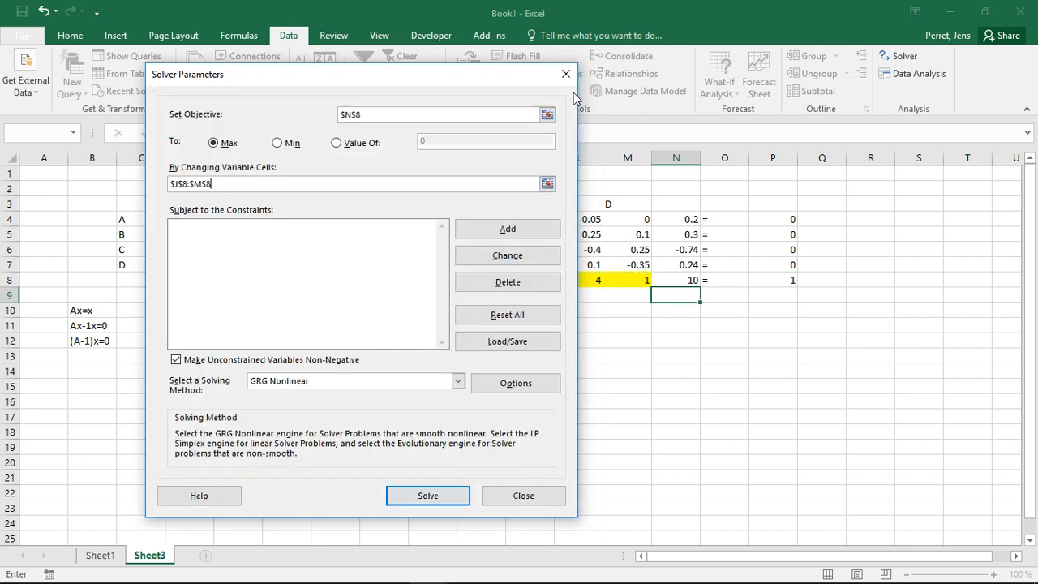
{"action": "mouse_move", "coordinate": [385, 172]}
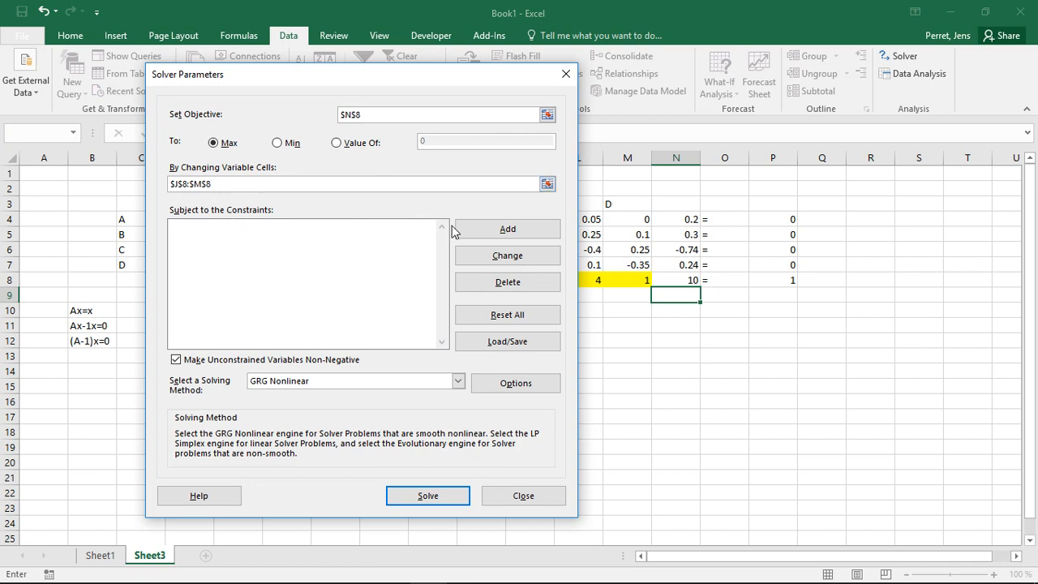
{"action": "left_click", "coordinate": [507, 229]}
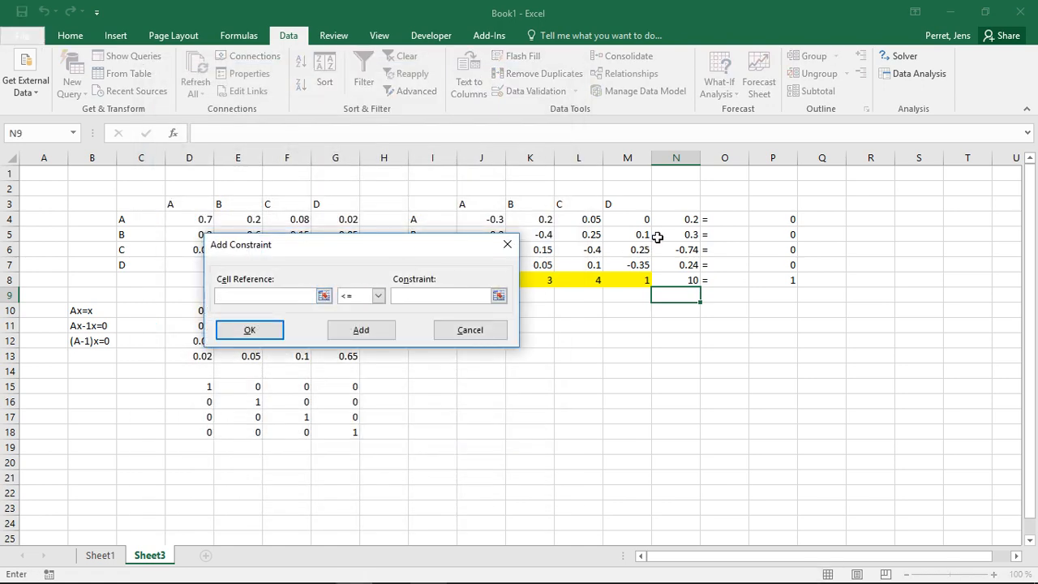
Add the Solver constraint $N$4:$N$8 = $P$4:$P$8
{"action": "left_click_drag", "start_coordinate": [676, 219], "coordinate": [675, 279]}
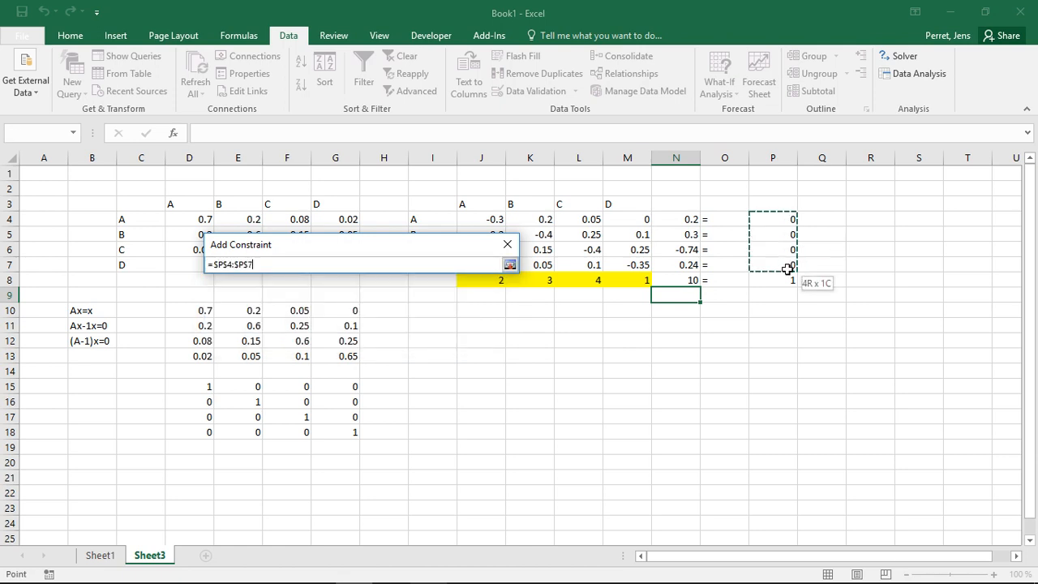
{"action": "left_click", "coordinate": [377, 295]}
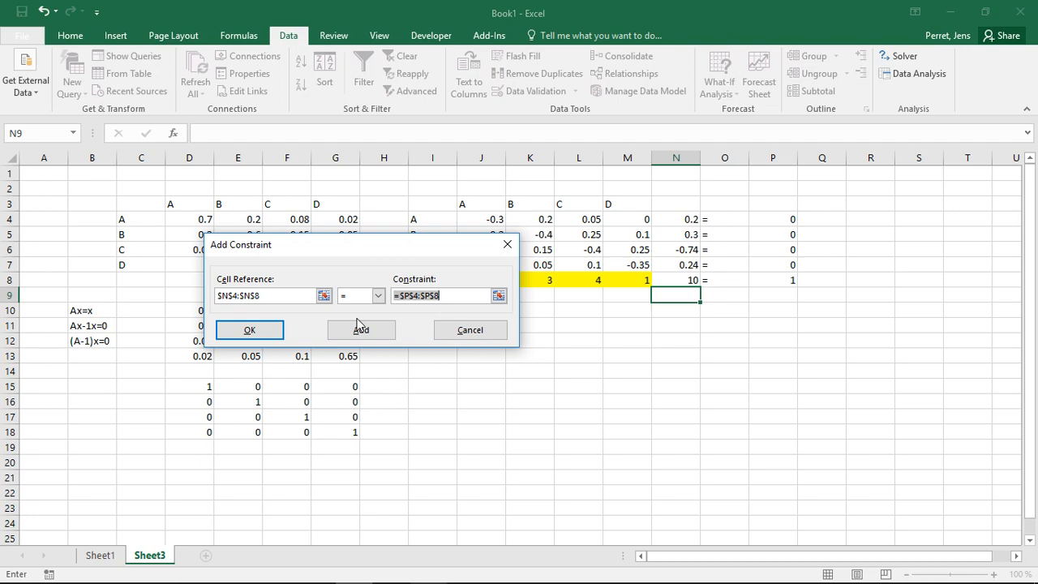
{"action": "left_click", "coordinate": [249, 329]}
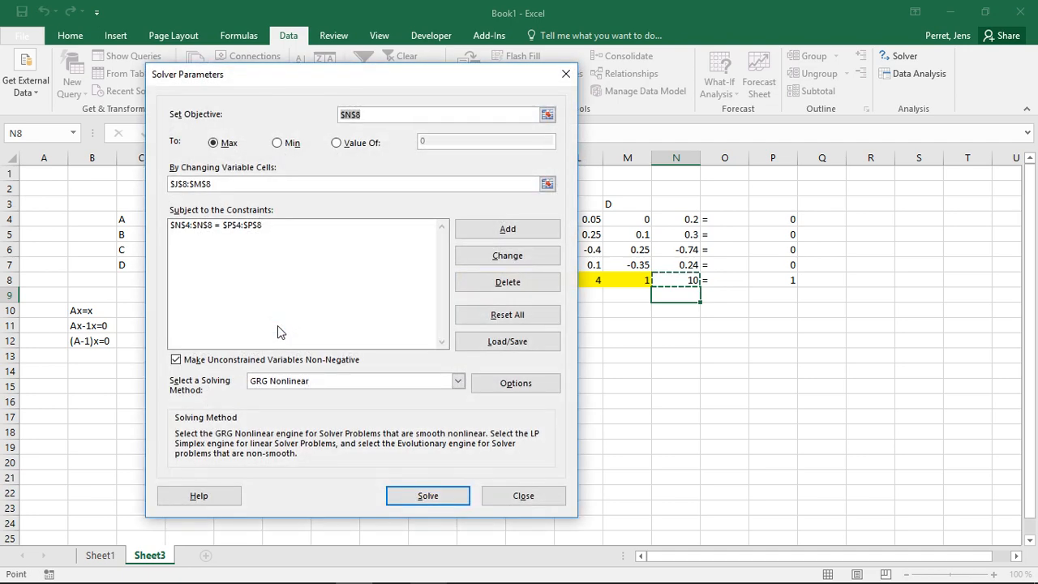
{"action": "mouse_move", "coordinate": [314, 162]}
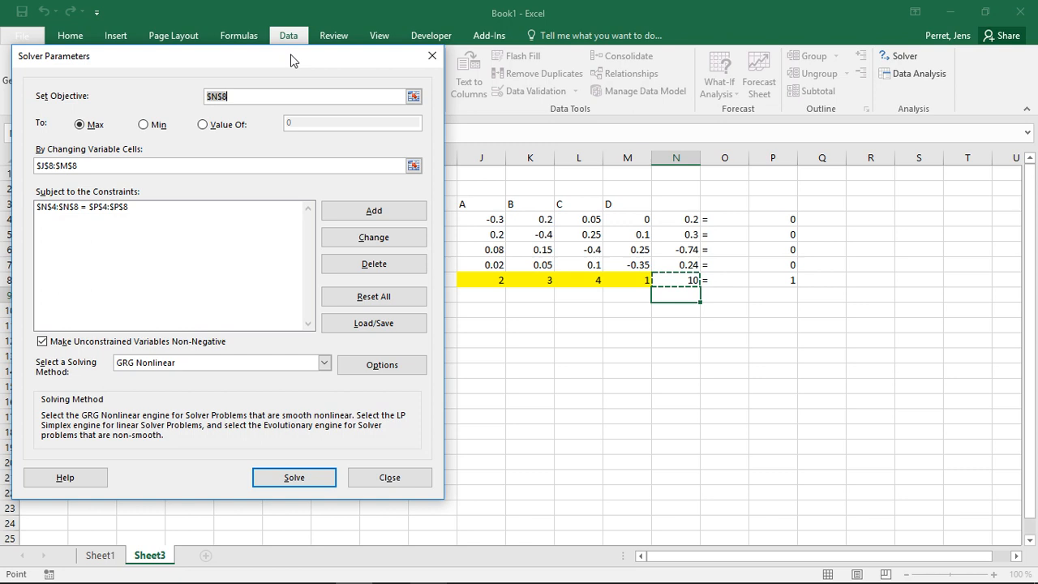
{"action": "mouse_move", "coordinate": [699, 250]}
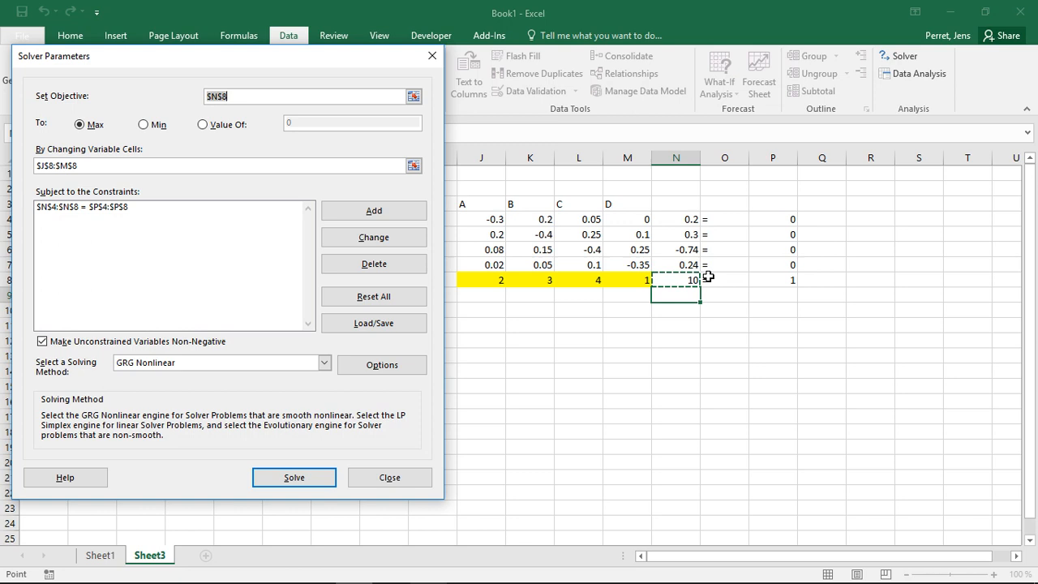
{"action": "mouse_move", "coordinate": [581, 227]}
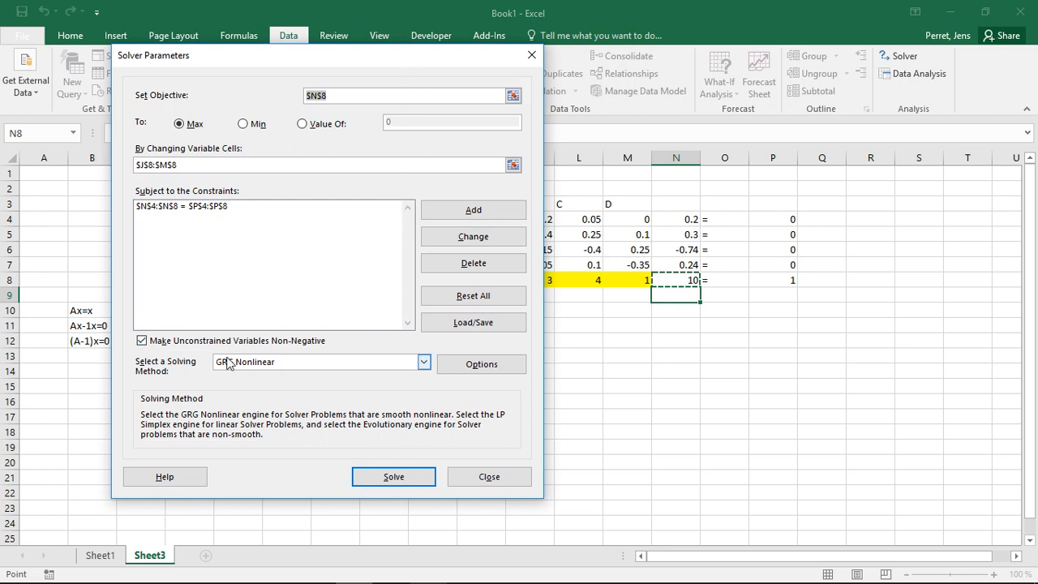
Solve with GRG Nonlinear and keep shares of about 0.27, 0.33, 0.26, 0.14
{"action": "left_click", "coordinate": [422, 362]}
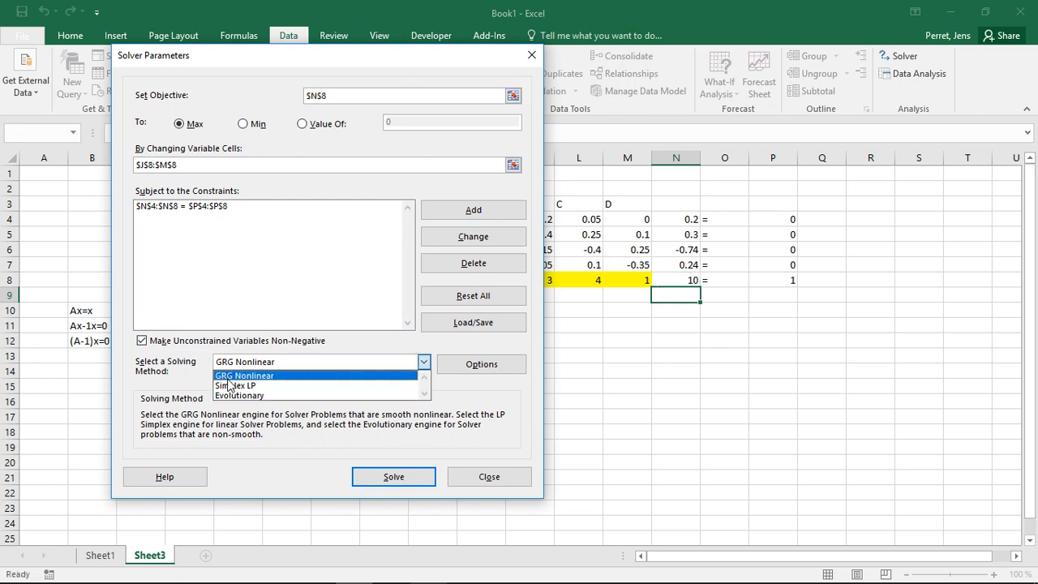
{"action": "left_click", "coordinate": [245, 374]}
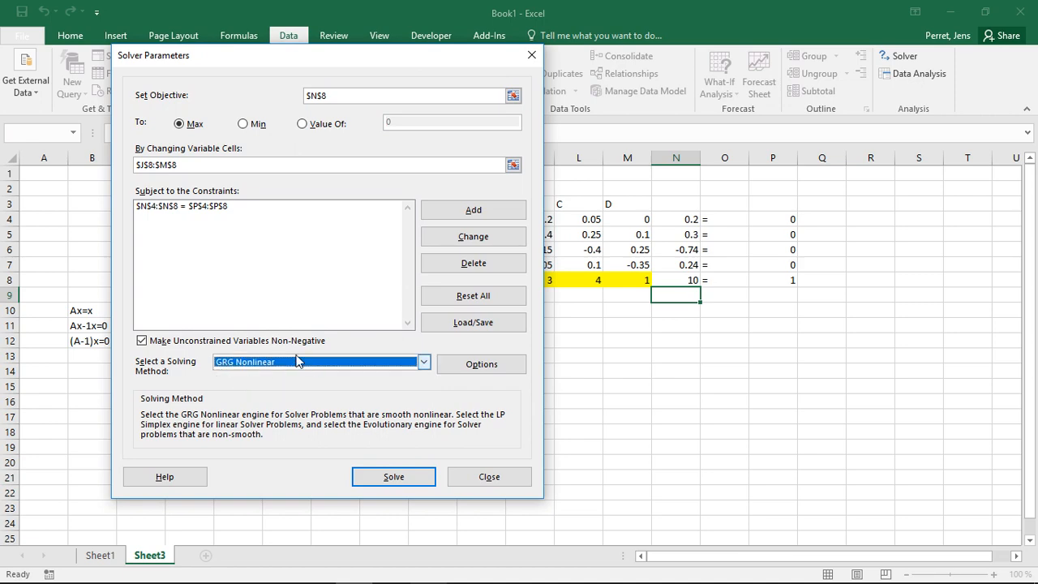
{"action": "mouse_move", "coordinate": [373, 421]}
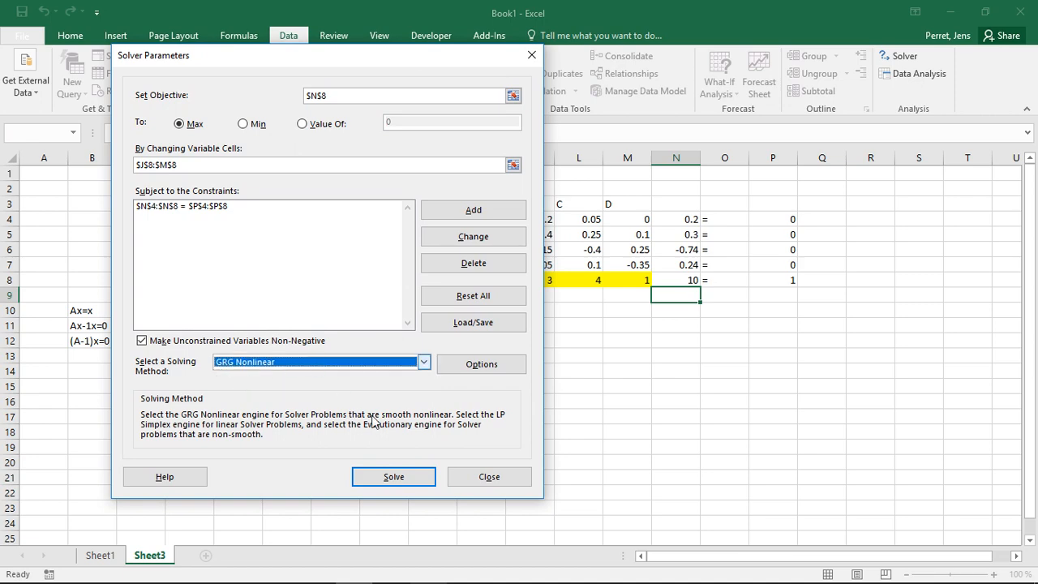
{"action": "left_click", "coordinate": [393, 476]}
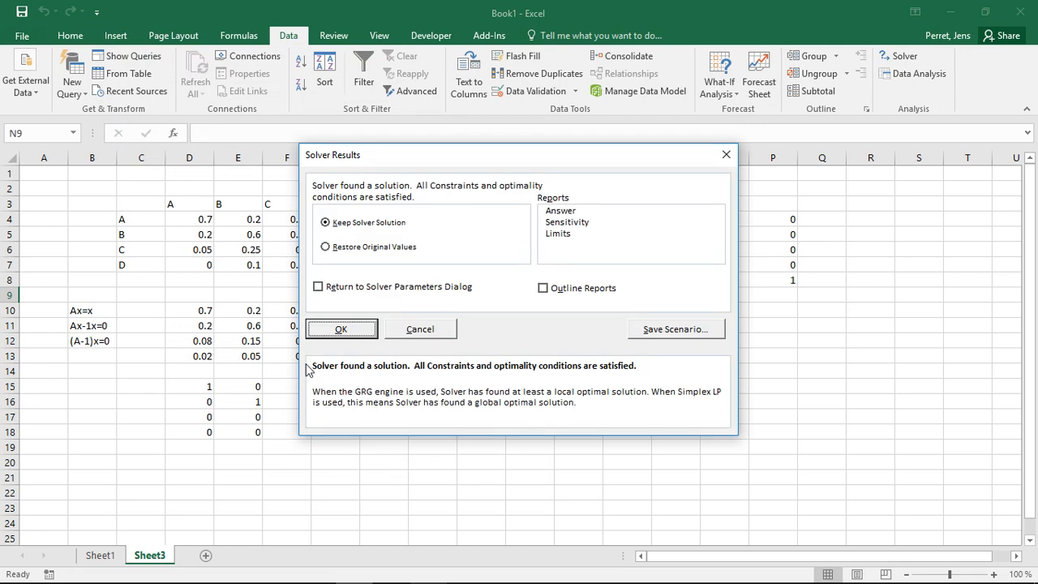
{"action": "left_click", "coordinate": [340, 328]}
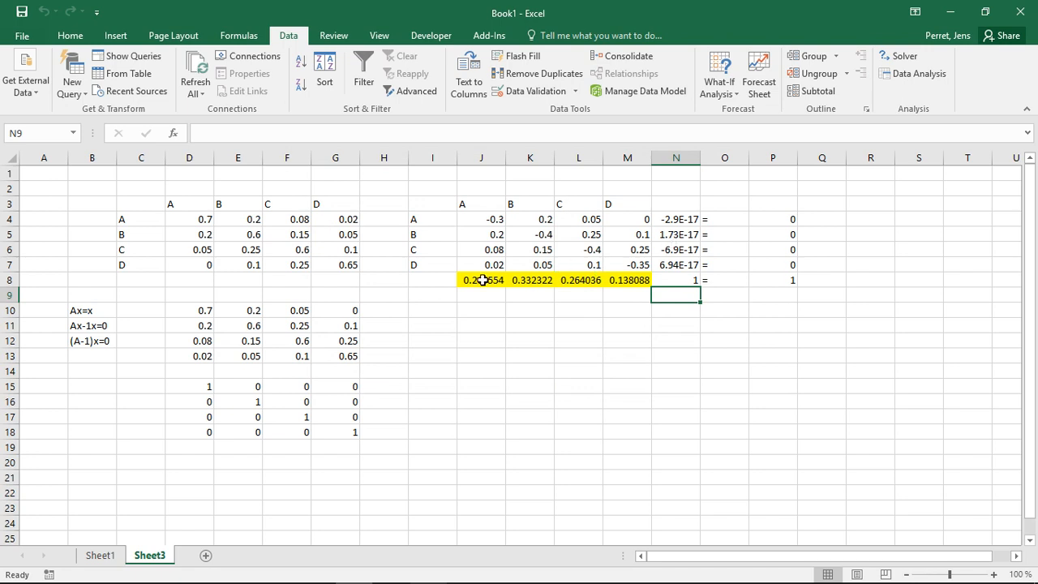
{"action": "left_click_drag", "start_coordinate": [481, 279], "coordinate": [628, 279]}
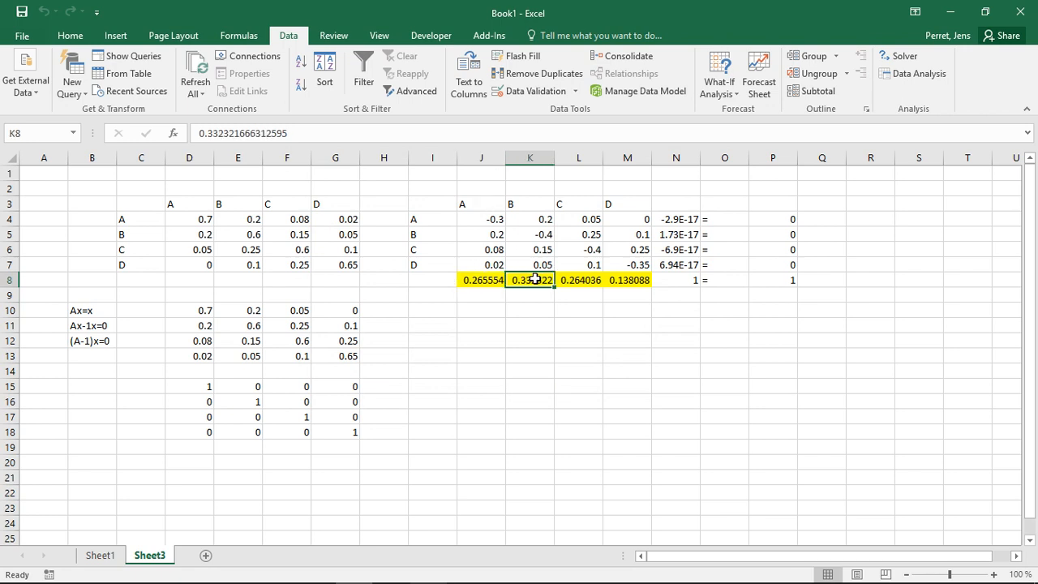
{"action": "left_click", "coordinate": [627, 280]}
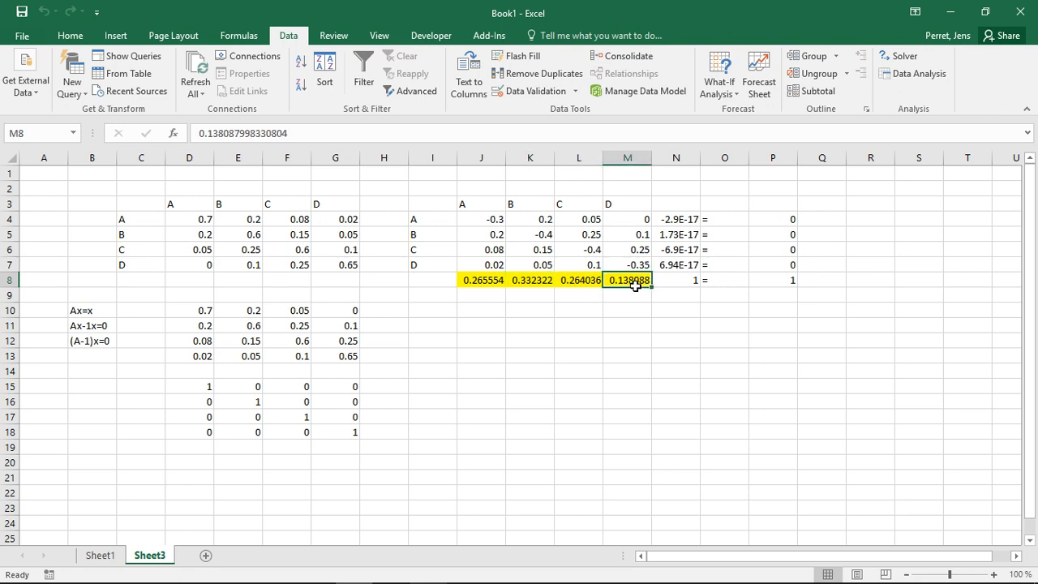
{"action": "left_click", "coordinate": [675, 280]}
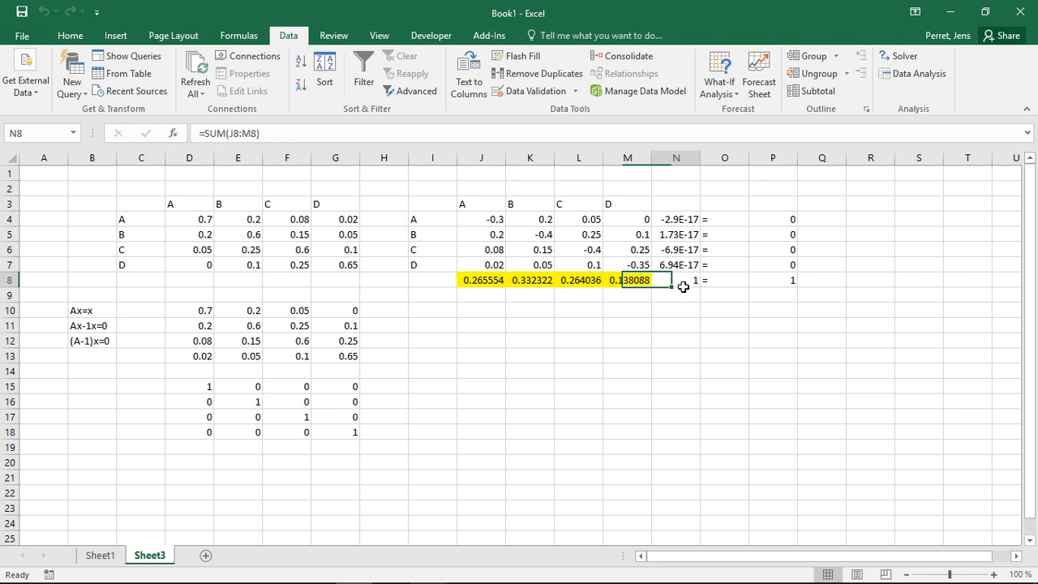
{"action": "left_click", "coordinate": [675, 279]}
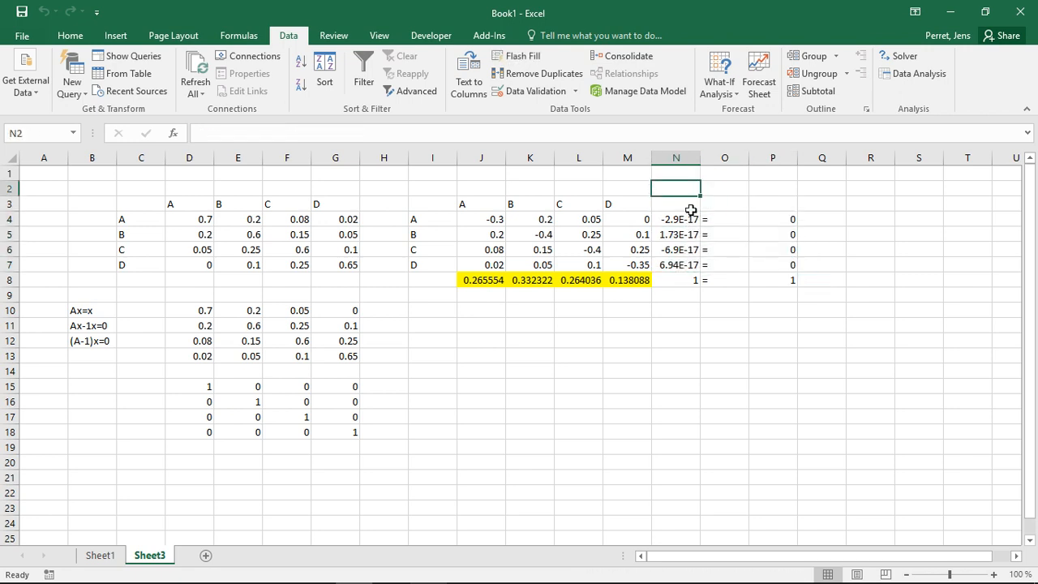
{"action": "mouse_move", "coordinate": [695, 224]}
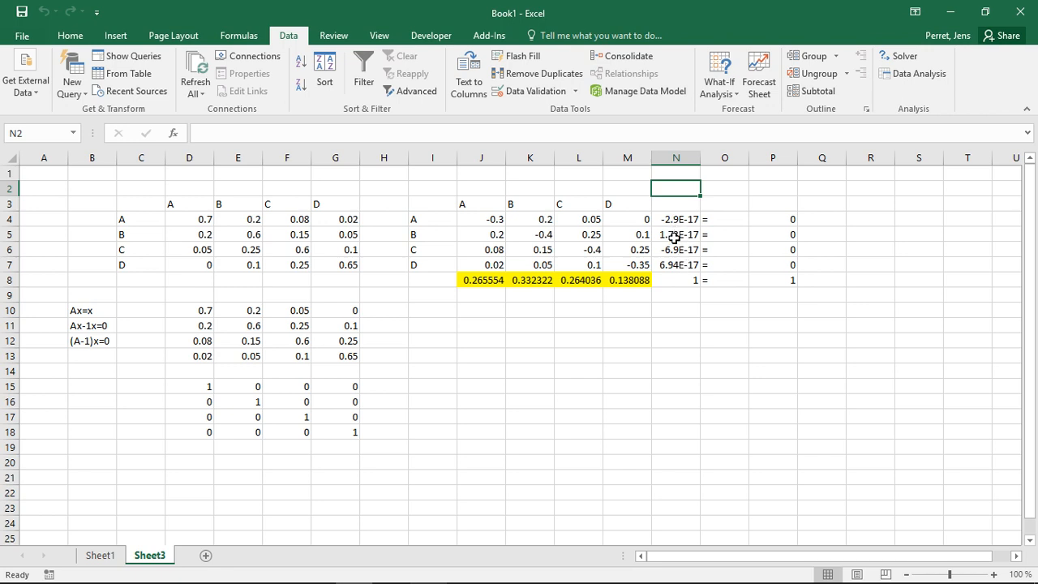
{"action": "mouse_move", "coordinate": [678, 238]}
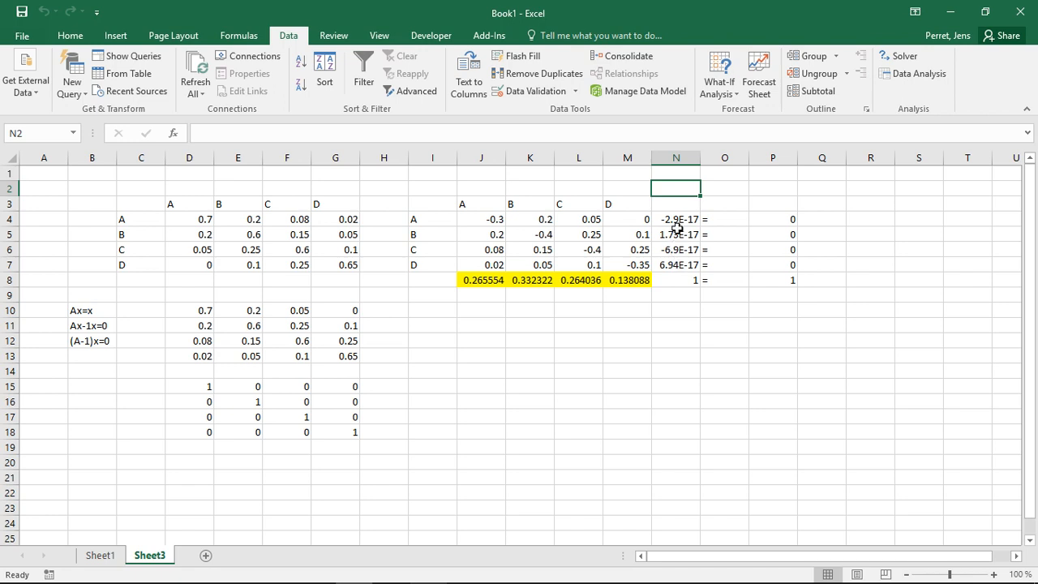
{"action": "mouse_move", "coordinate": [673, 224]}
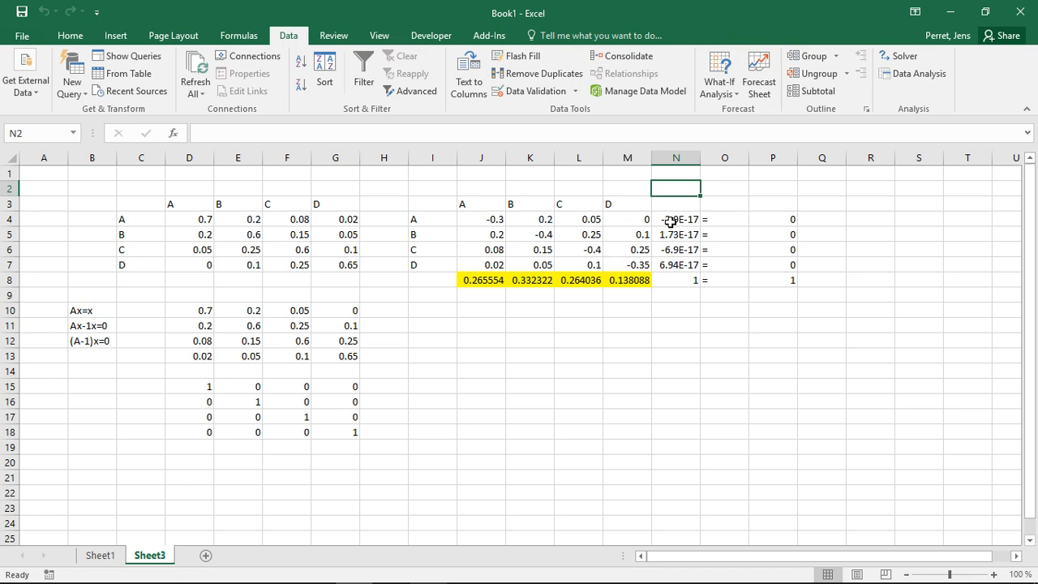
{"action": "mouse_move", "coordinate": [683, 225]}
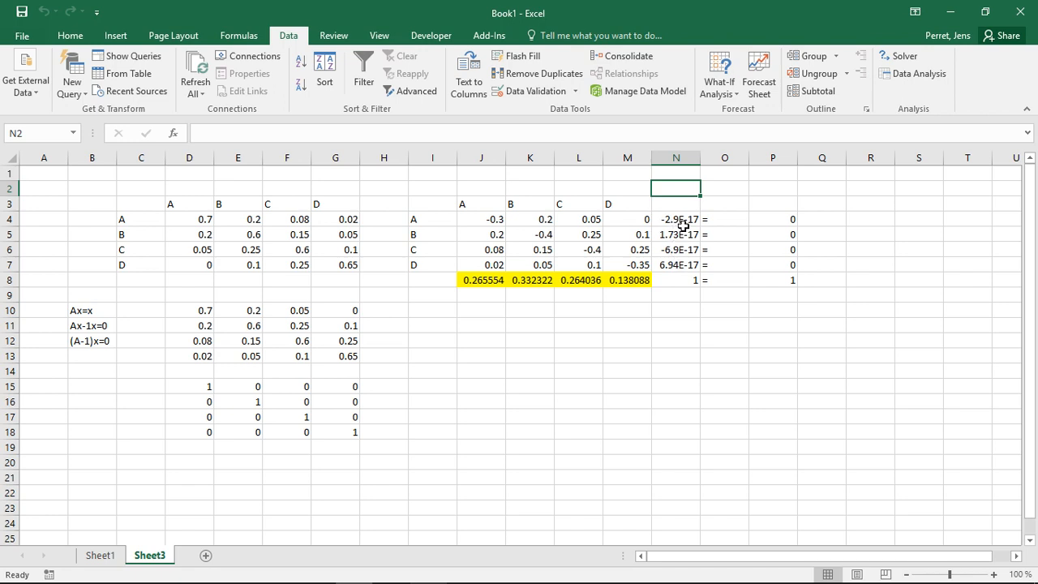
{"action": "mouse_move", "coordinate": [692, 235]}
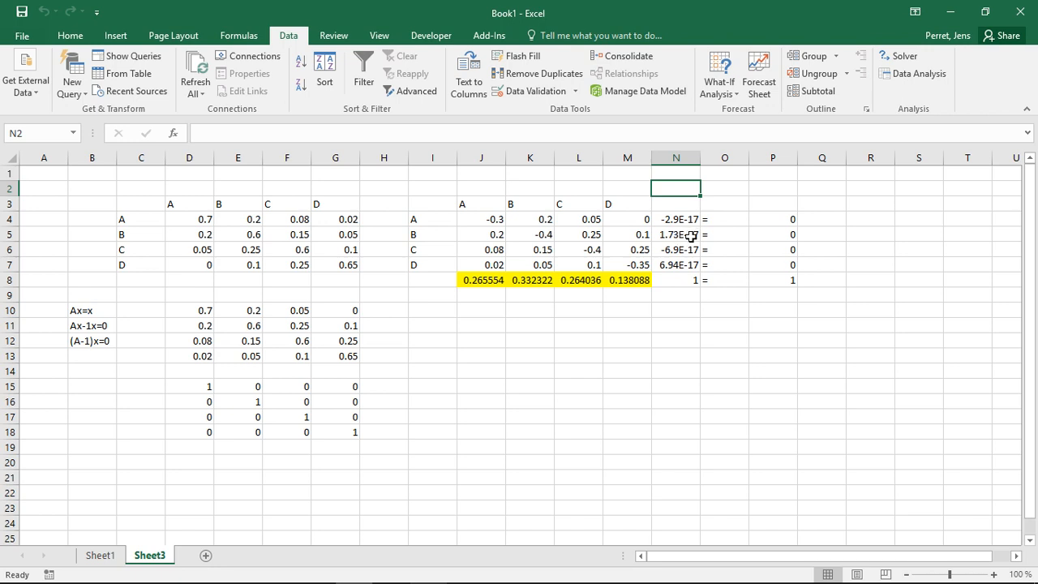
{"action": "mouse_move", "coordinate": [680, 223]}
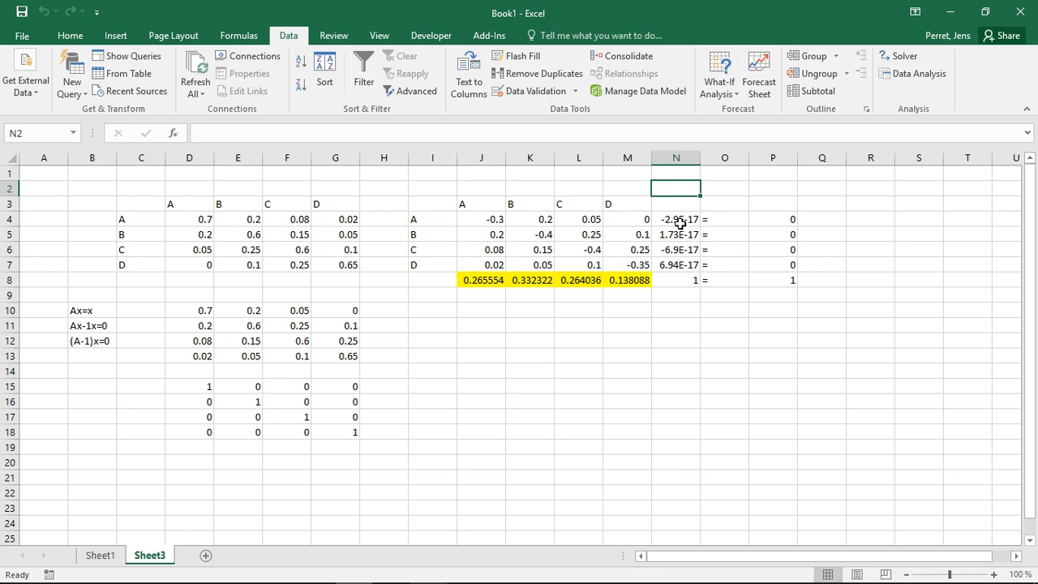
{"action": "mouse_move", "coordinate": [691, 224]}
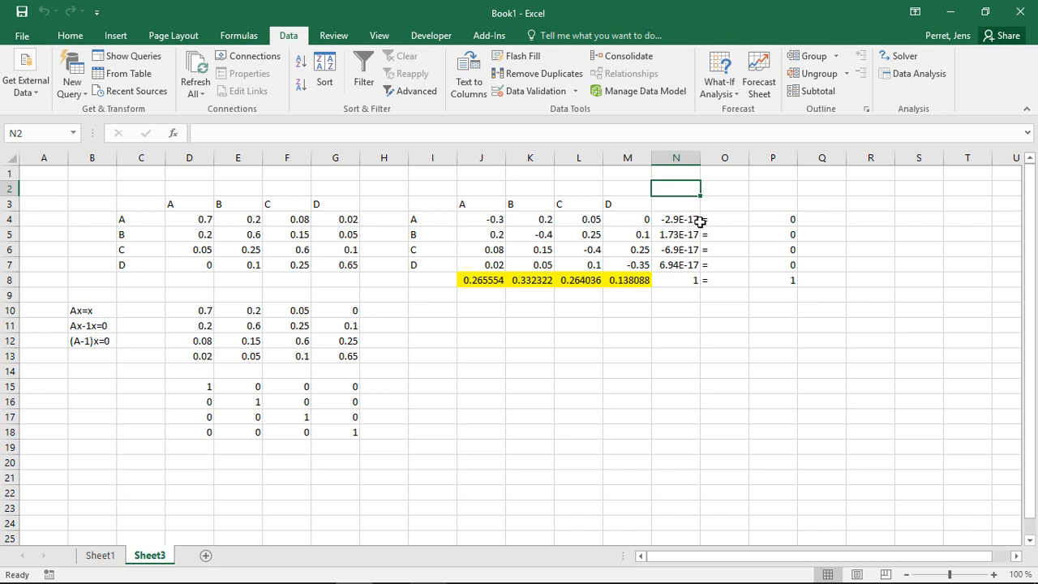
{"action": "mouse_move", "coordinate": [682, 273]}
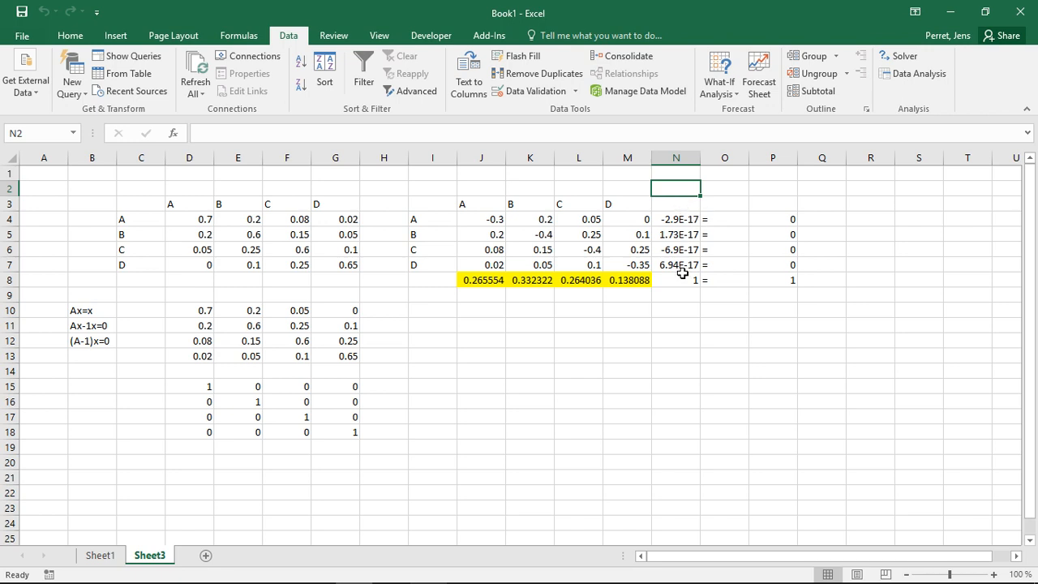
{"action": "mouse_move", "coordinate": [678, 259]}
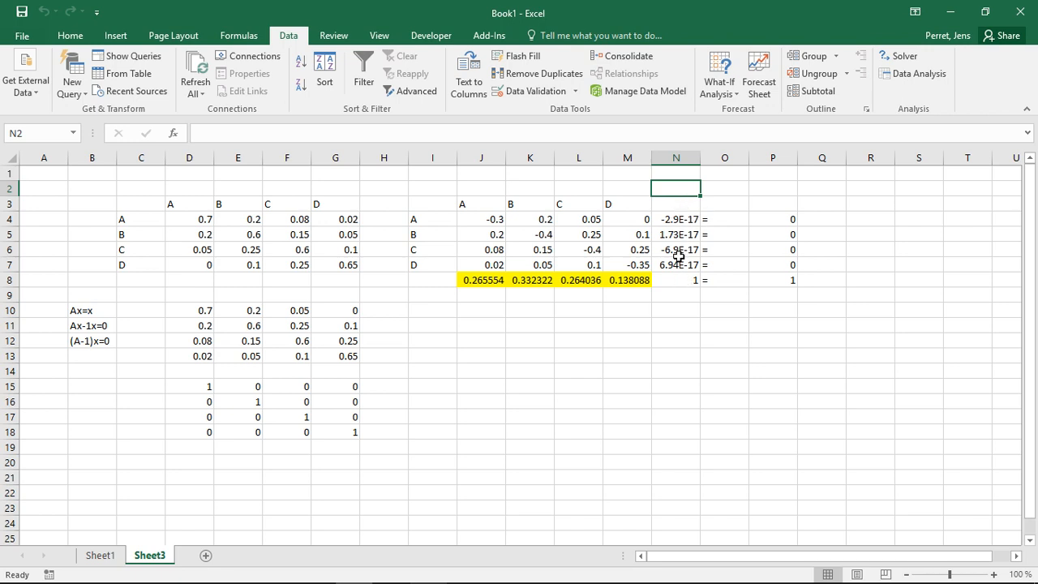
{"action": "mouse_move", "coordinate": [752, 267]}
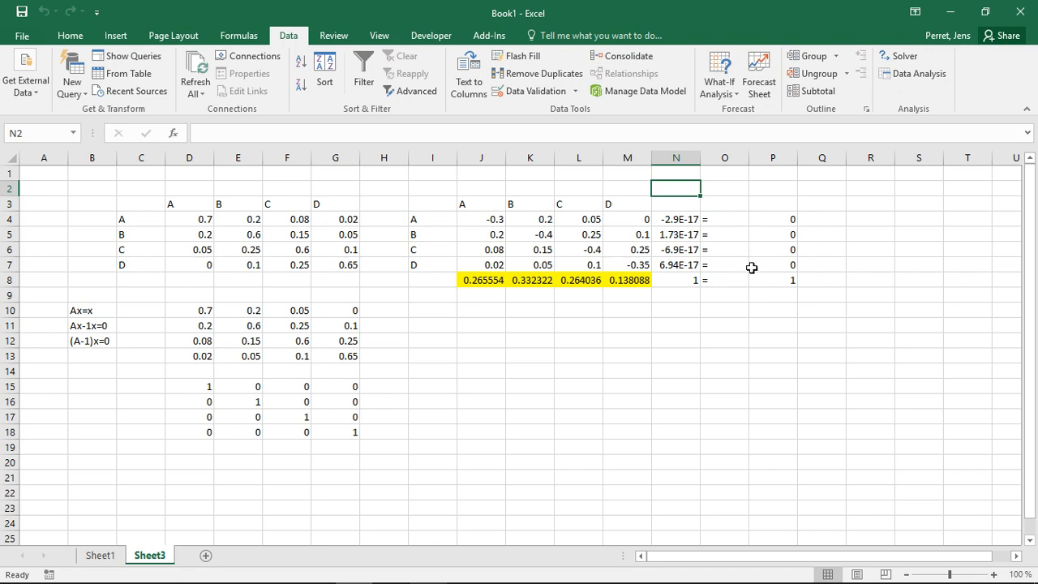
{"action": "mouse_move", "coordinate": [709, 226]}
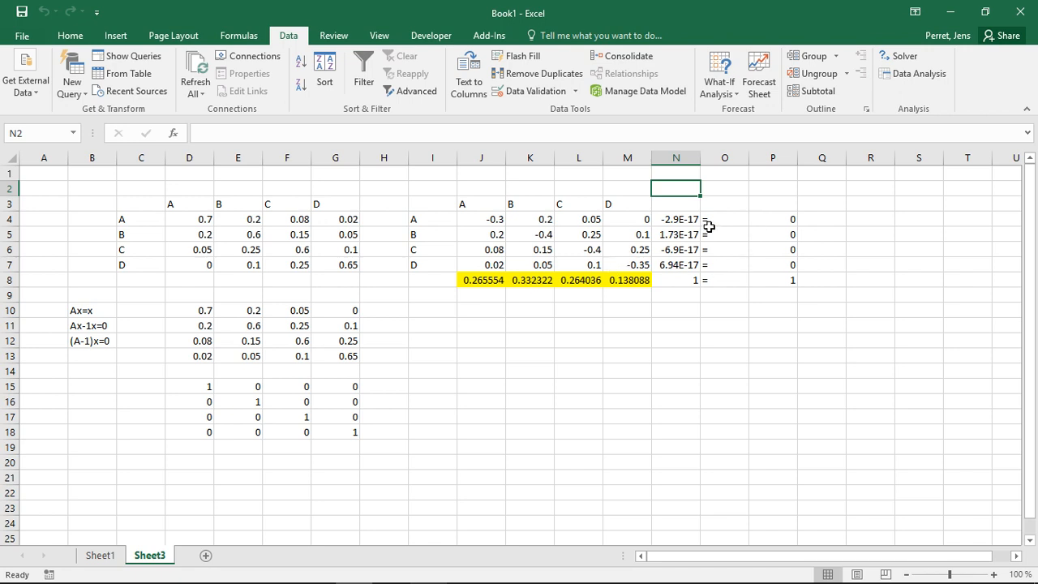
{"action": "mouse_move", "coordinate": [694, 265]}
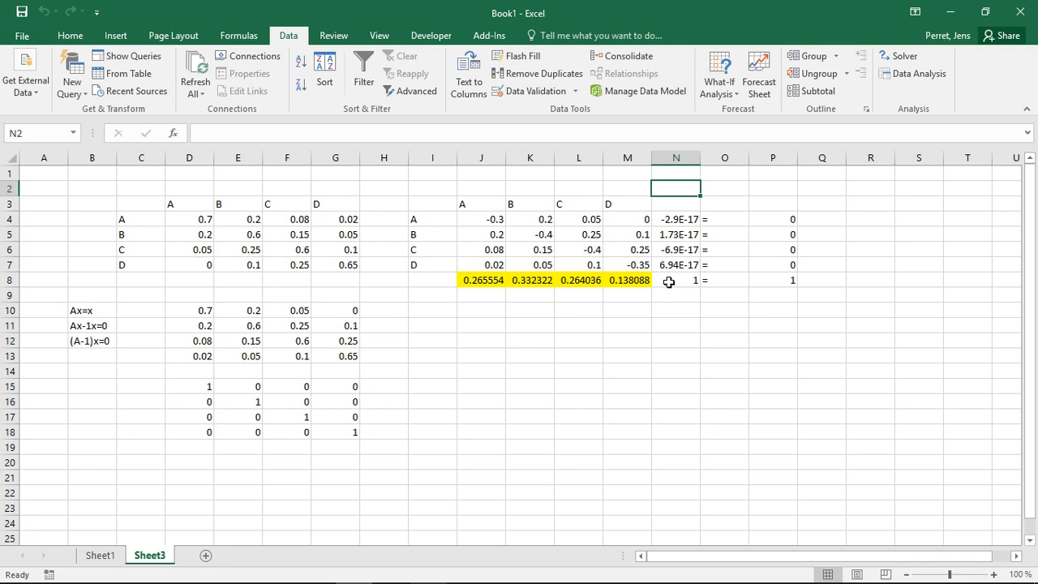
{"action": "left_click", "coordinate": [675, 280]}
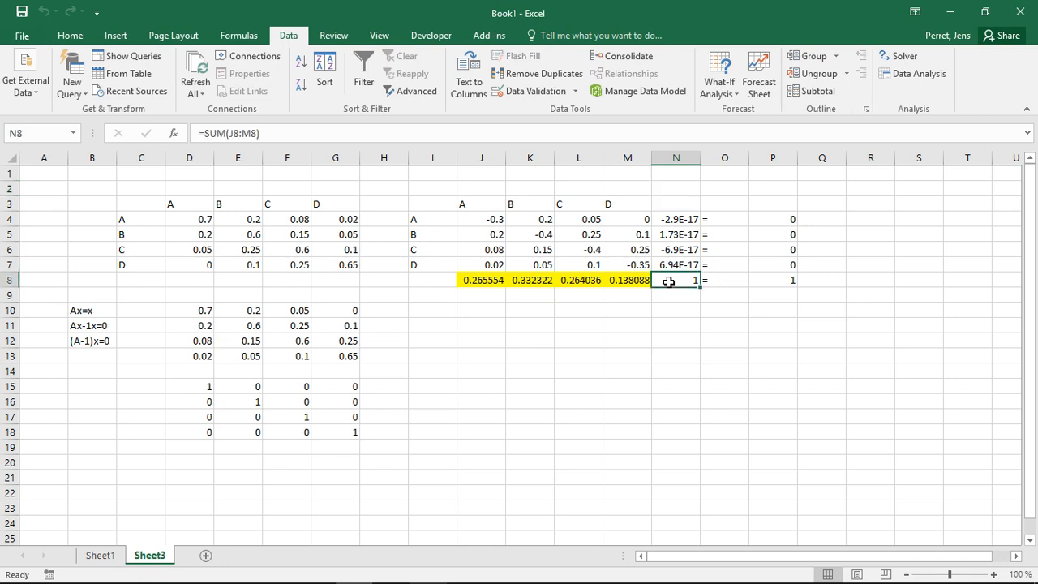
{"action": "mouse_move", "coordinate": [486, 275]}
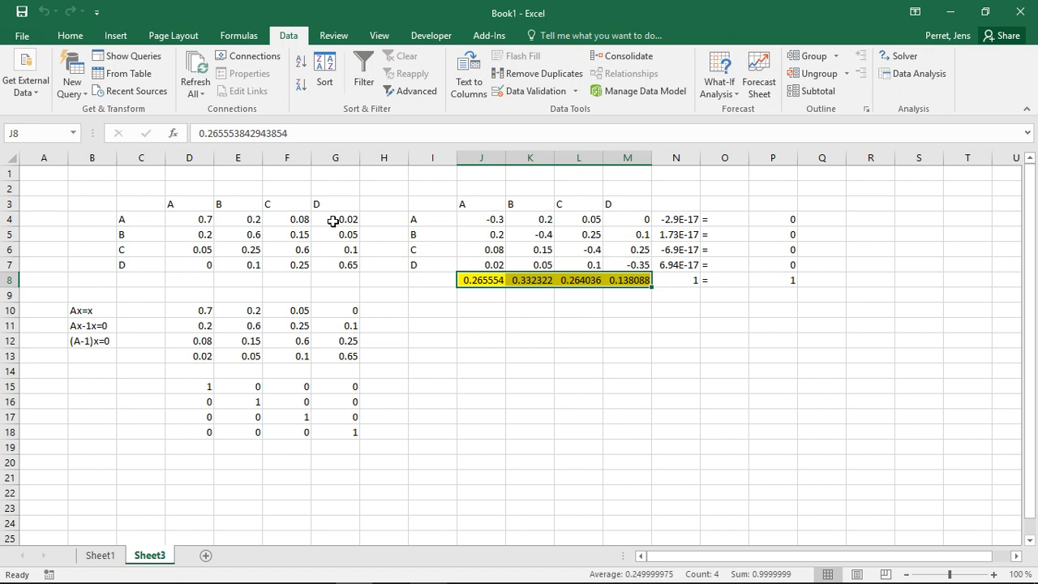
{"action": "mouse_move", "coordinate": [301, 222]}
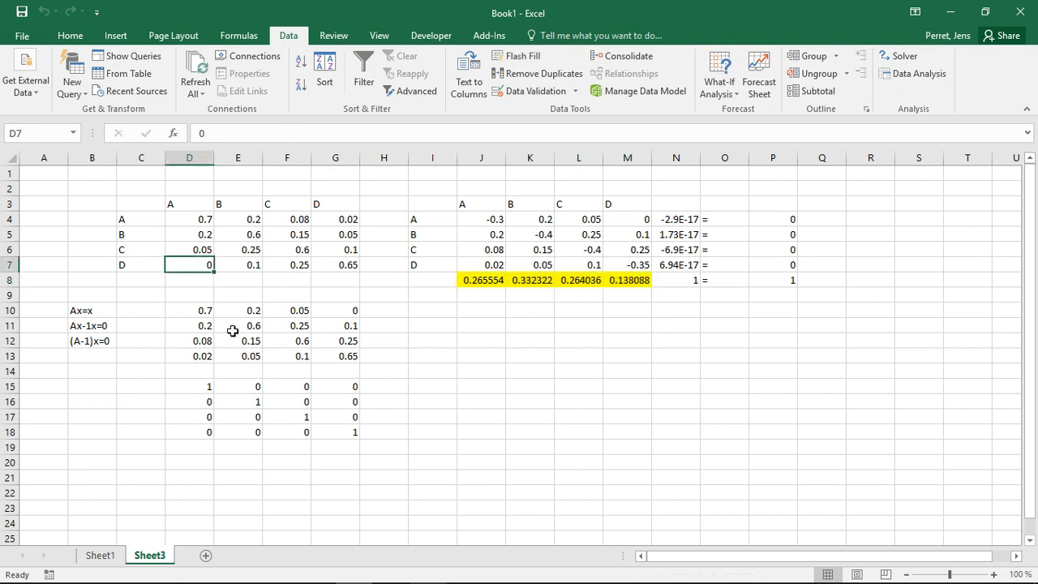
Enter 0.05 in D7 and E7, then inspect residuals N4:N5
{"action": "type", "text": "0.05"}
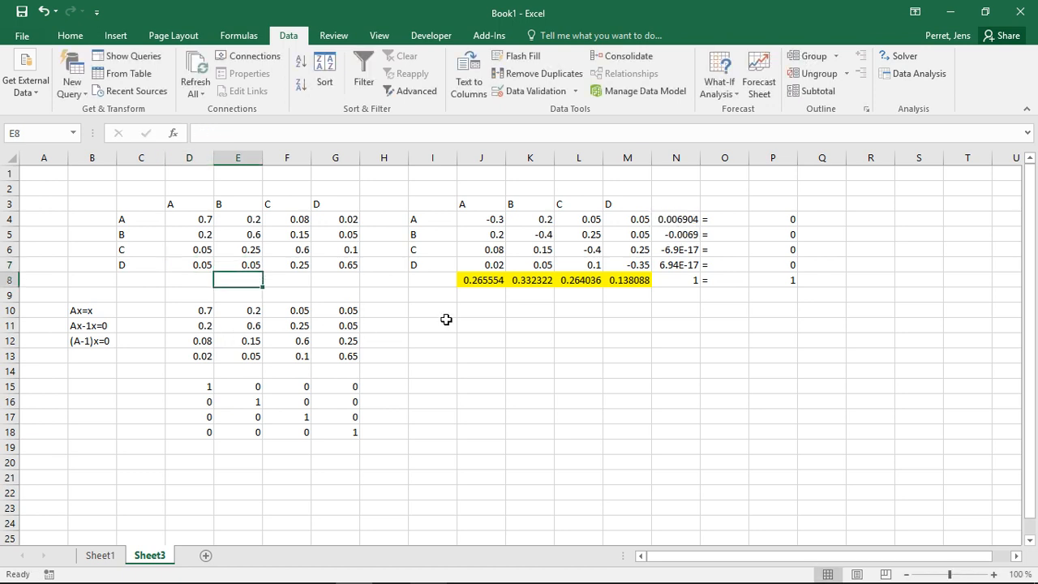
{"action": "left_click", "coordinate": [675, 219]}
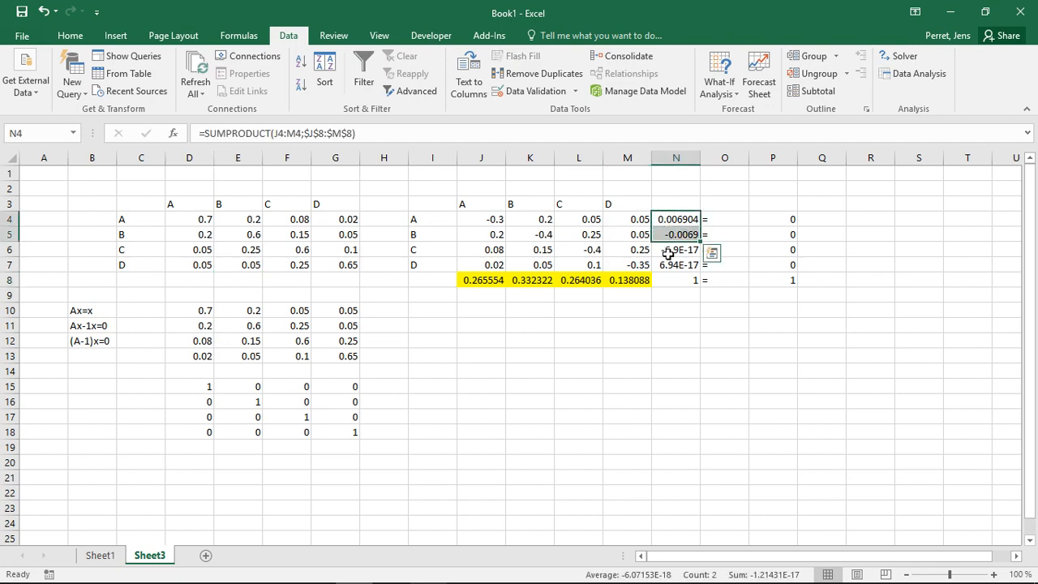
Re-solve with GRG Nonlinear, giving shares 0.277, 0.317, 0.259, 0.135 totalling 0.988
{"action": "left_click", "coordinate": [902, 56]}
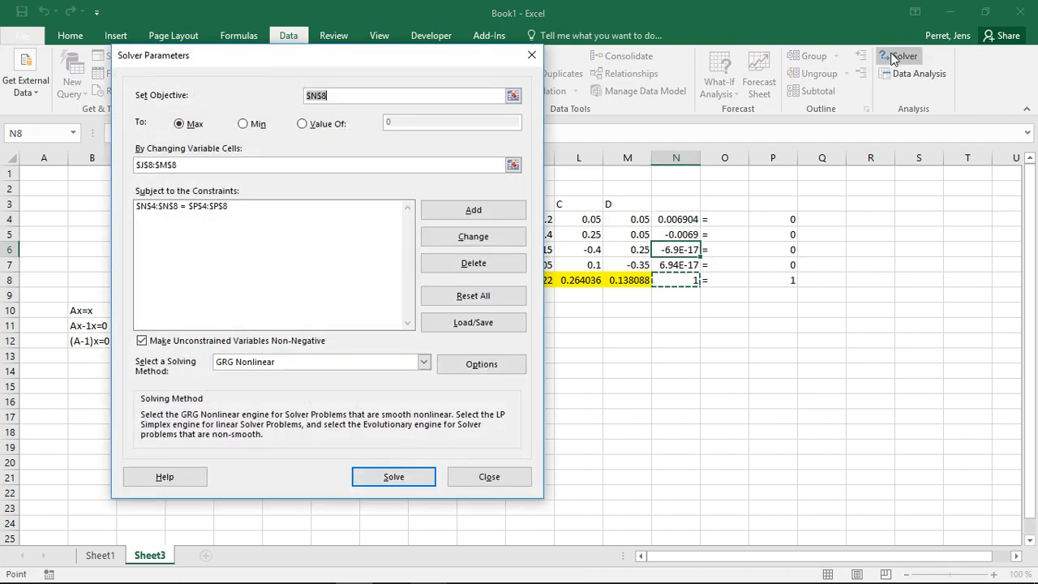
{"action": "left_click", "coordinate": [393, 476]}
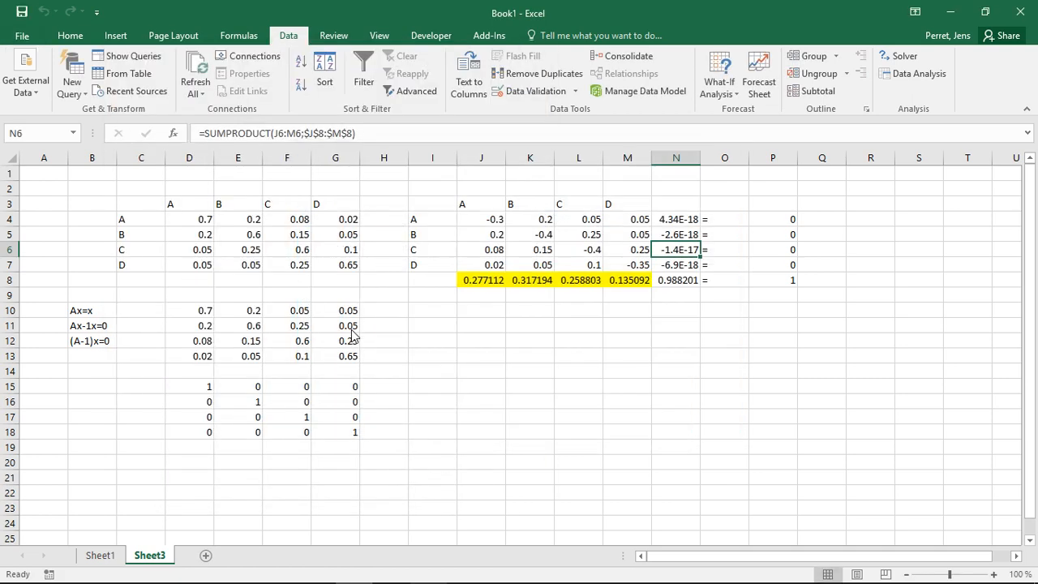
{"action": "mouse_move", "coordinate": [645, 226]}
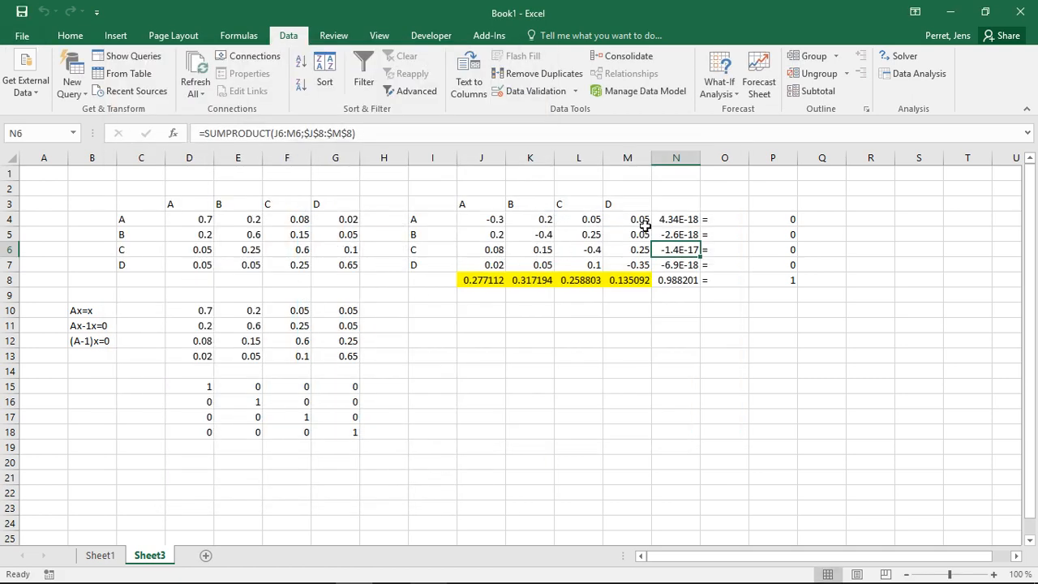
{"action": "mouse_move", "coordinate": [655, 225]}
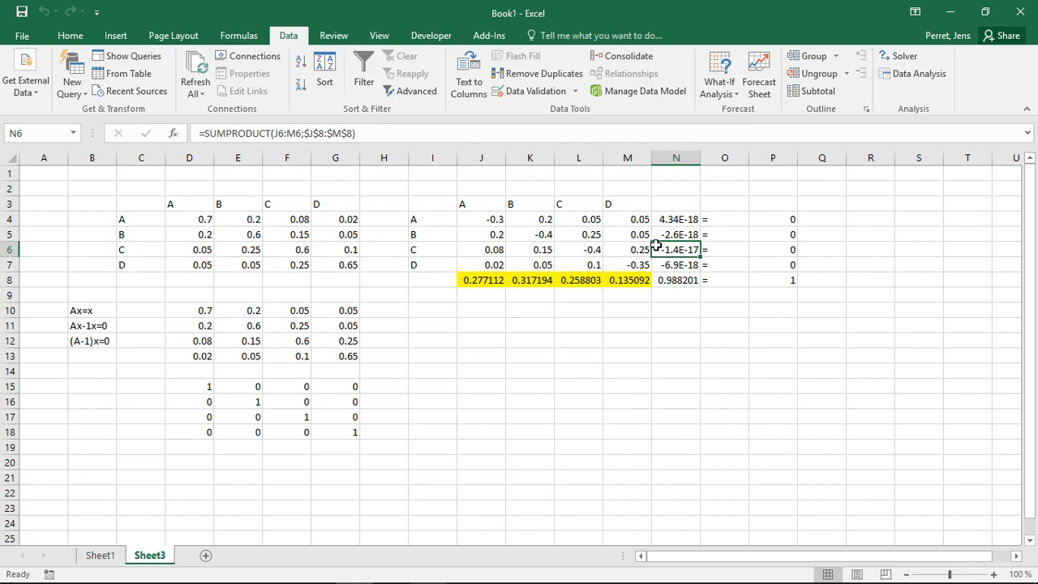
{"action": "mouse_move", "coordinate": [202, 258]}
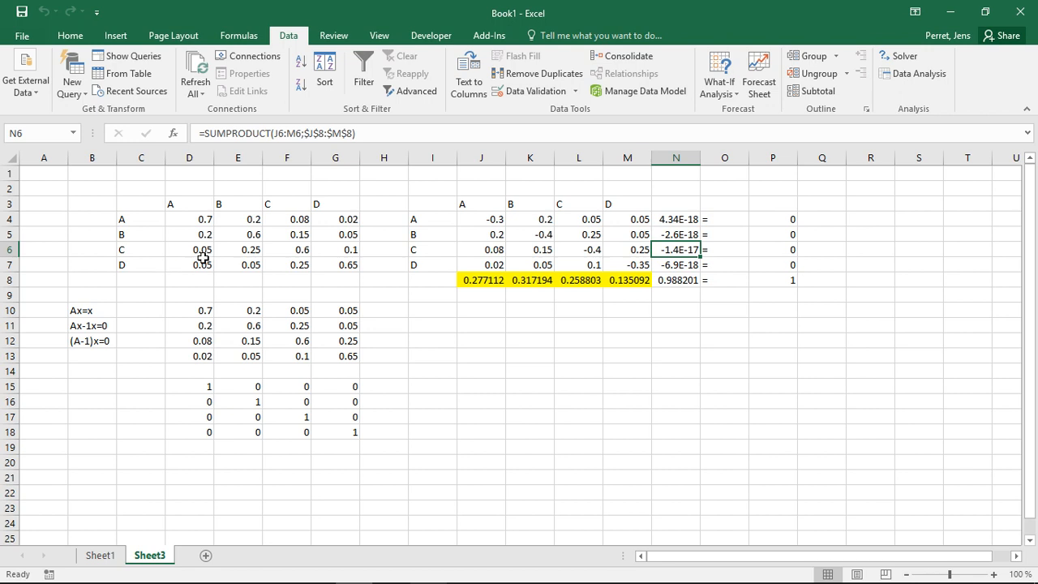
{"action": "mouse_move", "coordinate": [229, 261]}
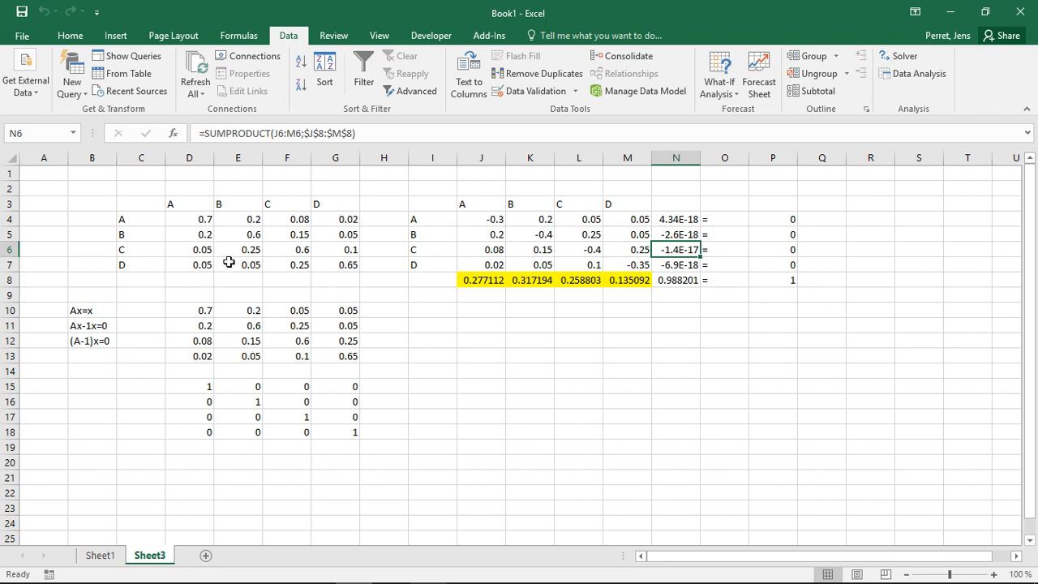
{"action": "mouse_move", "coordinate": [603, 239]}
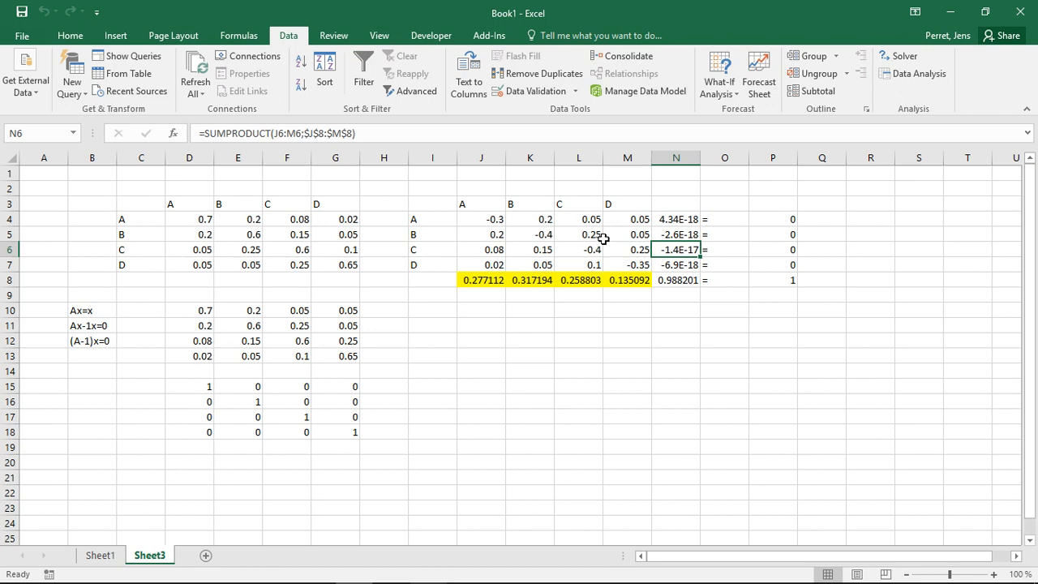
{"action": "mouse_move", "coordinate": [592, 281]}
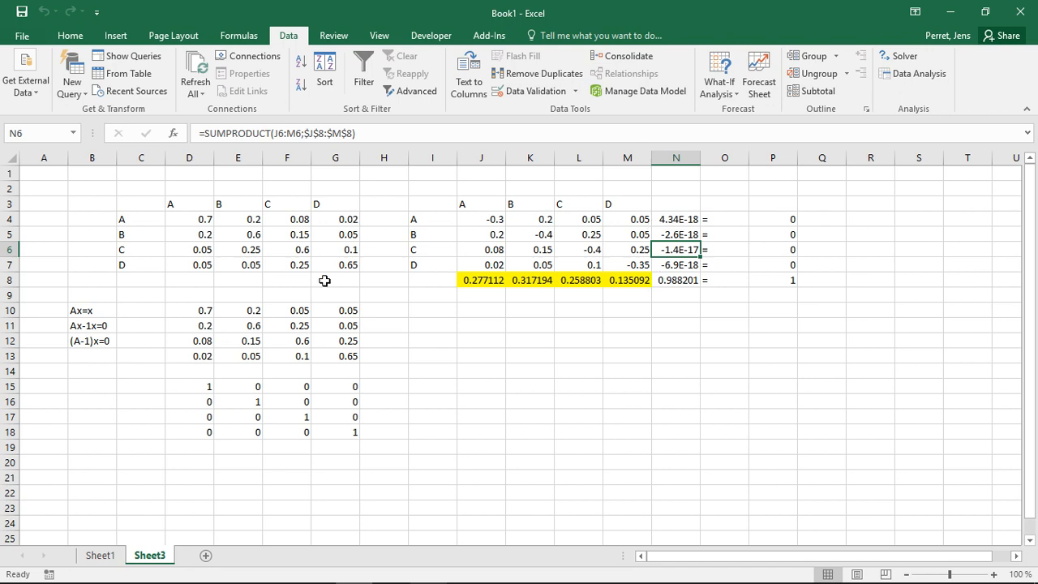
{"action": "mouse_move", "coordinate": [304, 261]}
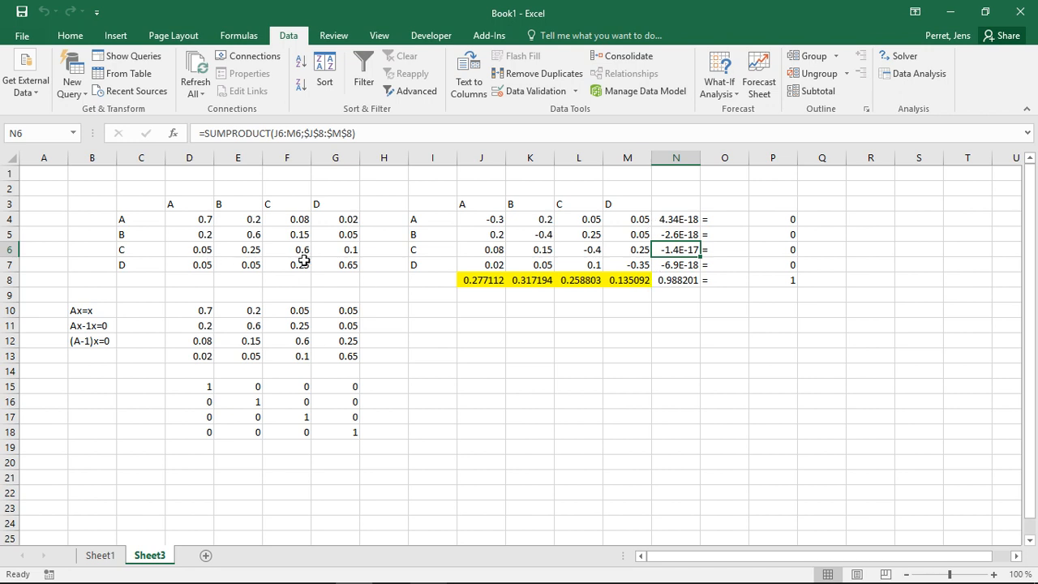
{"action": "mouse_move", "coordinate": [303, 261]}
{"action": "type", "text": "0.1"}
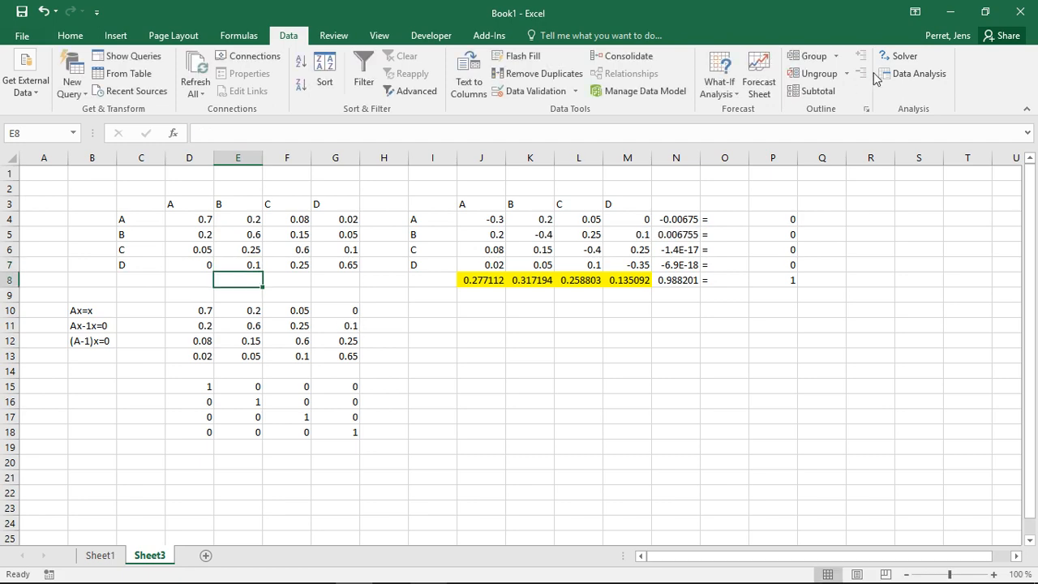
Run Solver twice, dismiss the infeasible results, and begin entering trial values 1–4 in J8:M8
{"action": "left_click", "coordinate": [903, 55]}
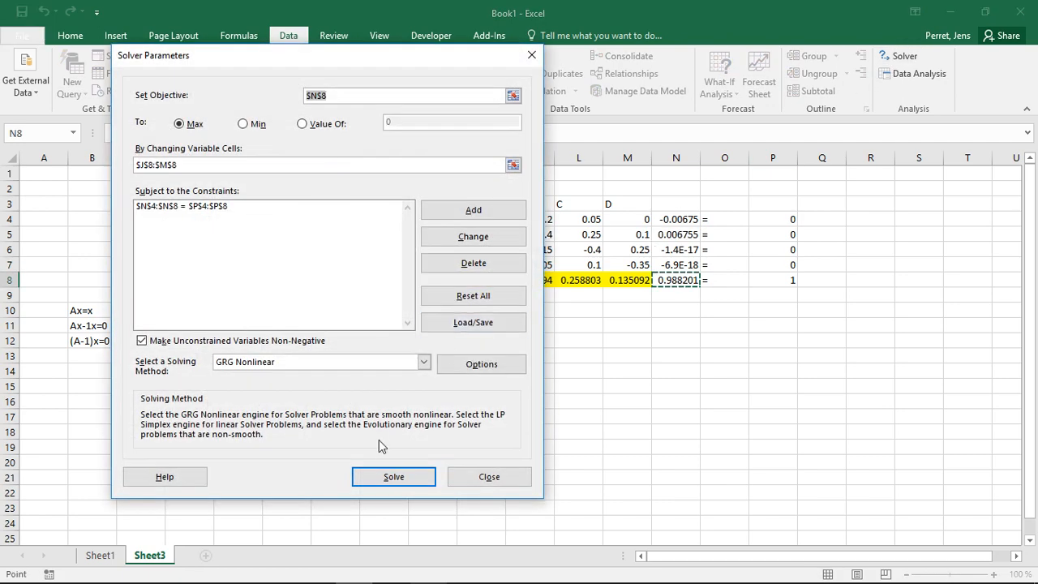
{"action": "left_click", "coordinate": [393, 475]}
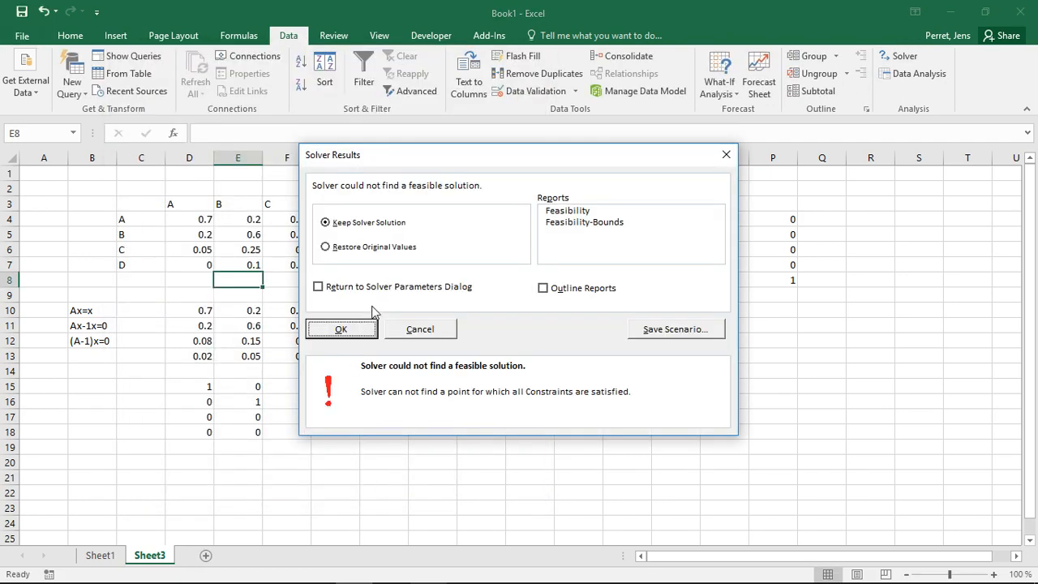
{"action": "left_click", "coordinate": [341, 329]}
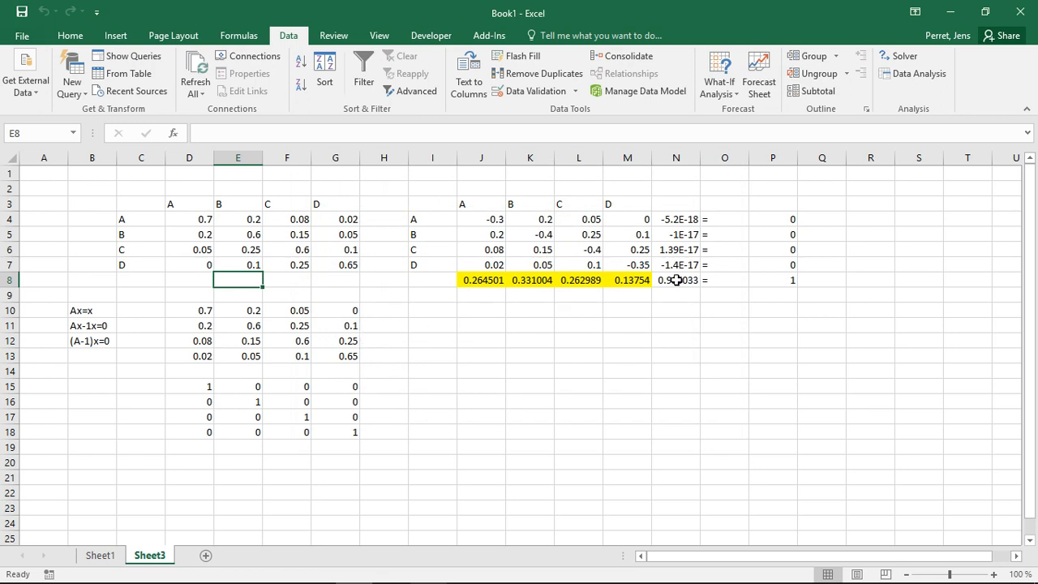
{"action": "left_click", "coordinate": [480, 280]}
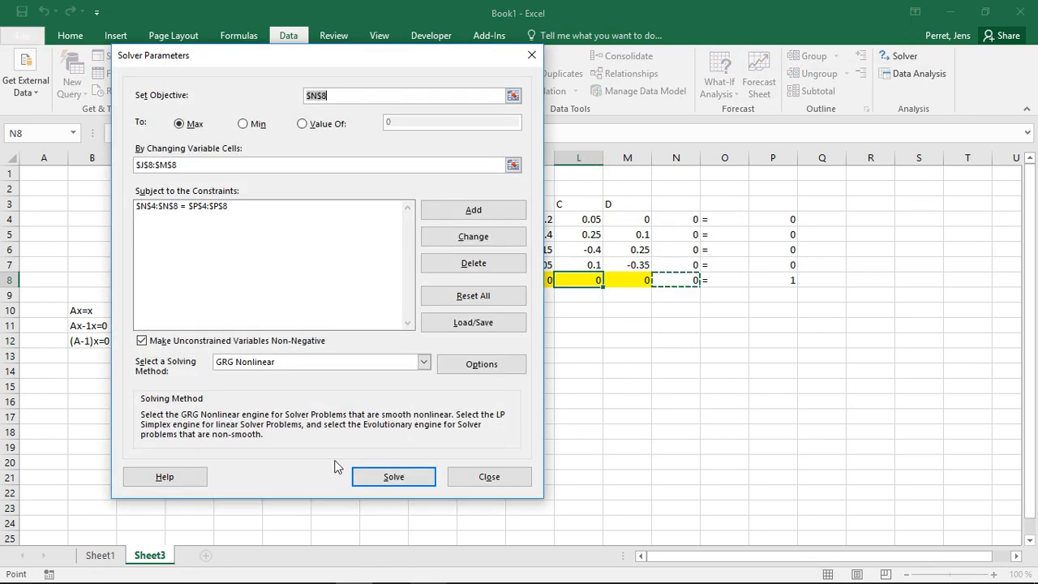
{"action": "left_click", "coordinate": [394, 475]}
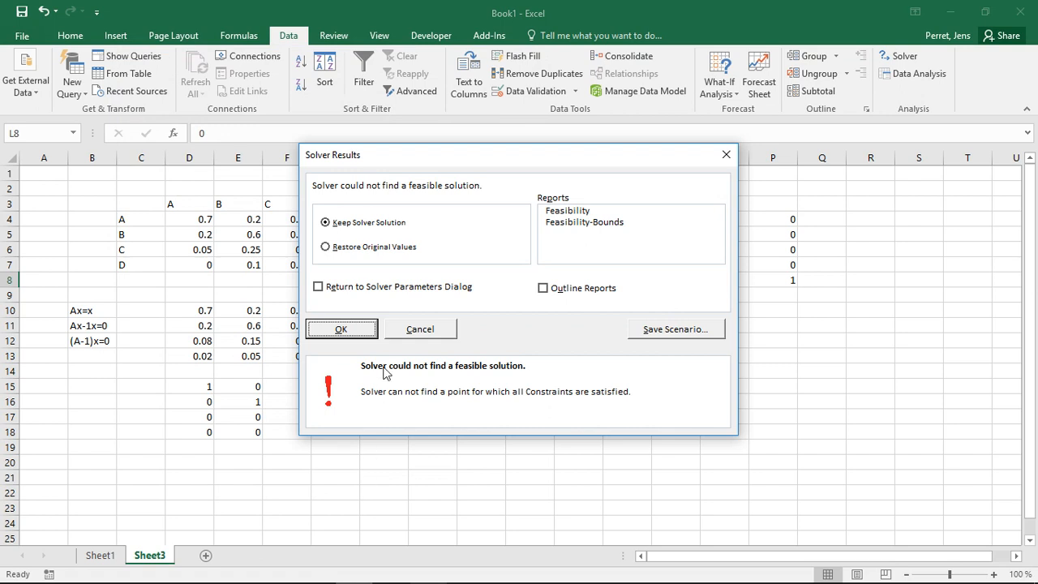
{"action": "left_click", "coordinate": [340, 328]}
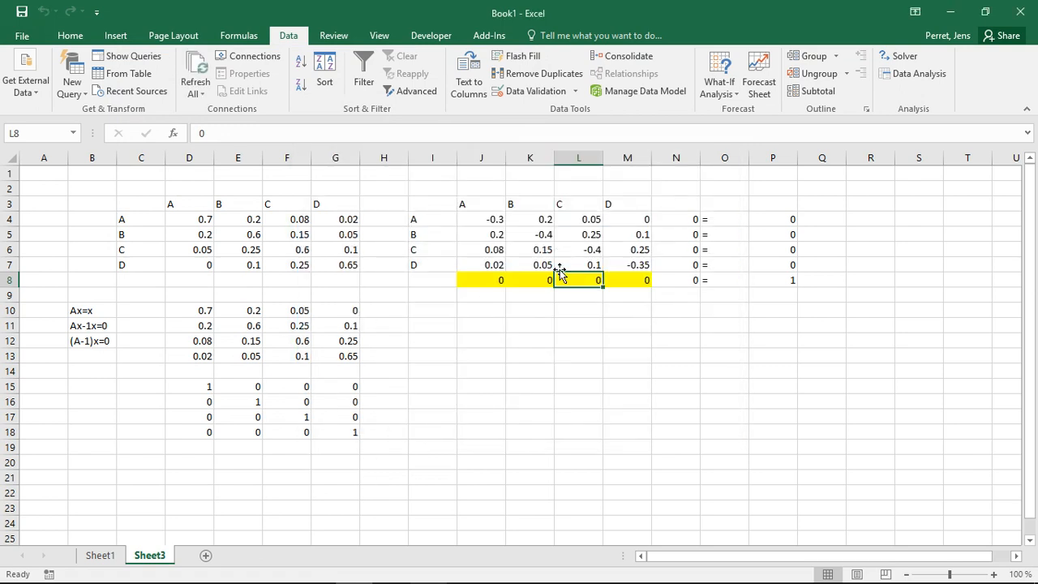
{"action": "type", "text": "3"}
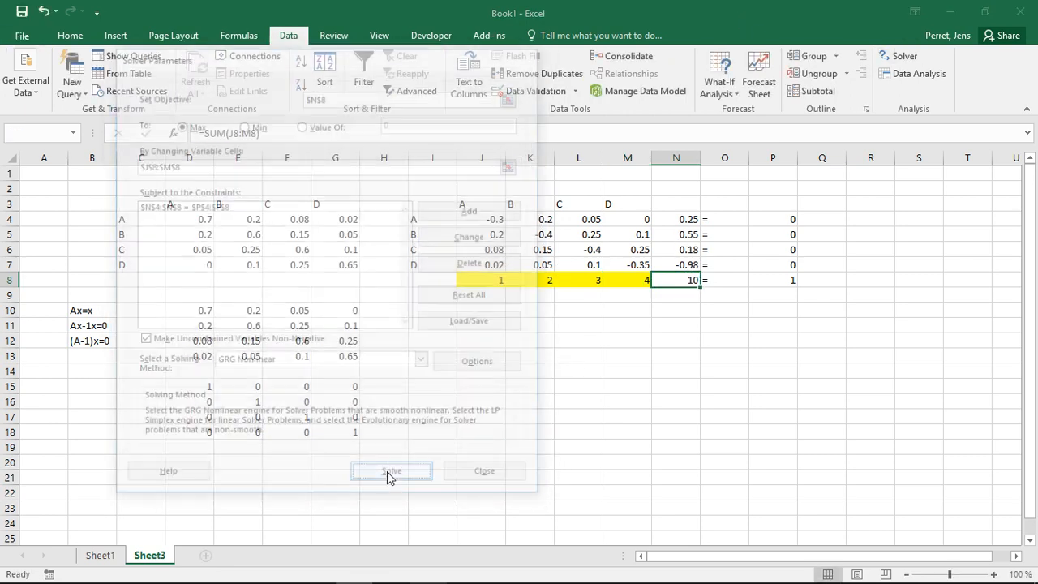
Solve from trial values 1, 2, 3, 4, yielding shares 0.265554, 0.332322, 0.264036, 0.138088
{"action": "left_click", "coordinate": [391, 471]}
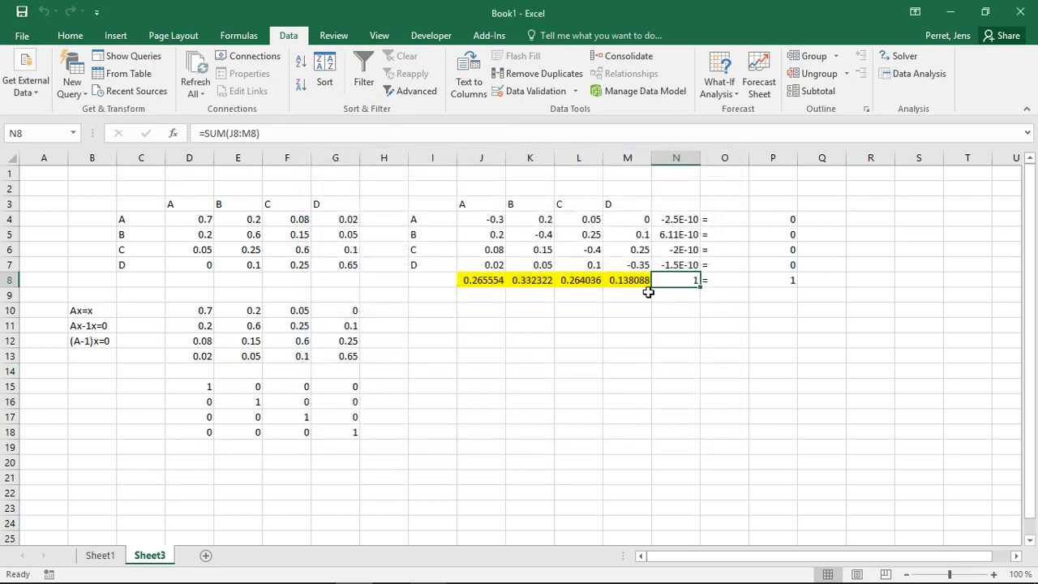
{"action": "mouse_move", "coordinate": [456, 276]}
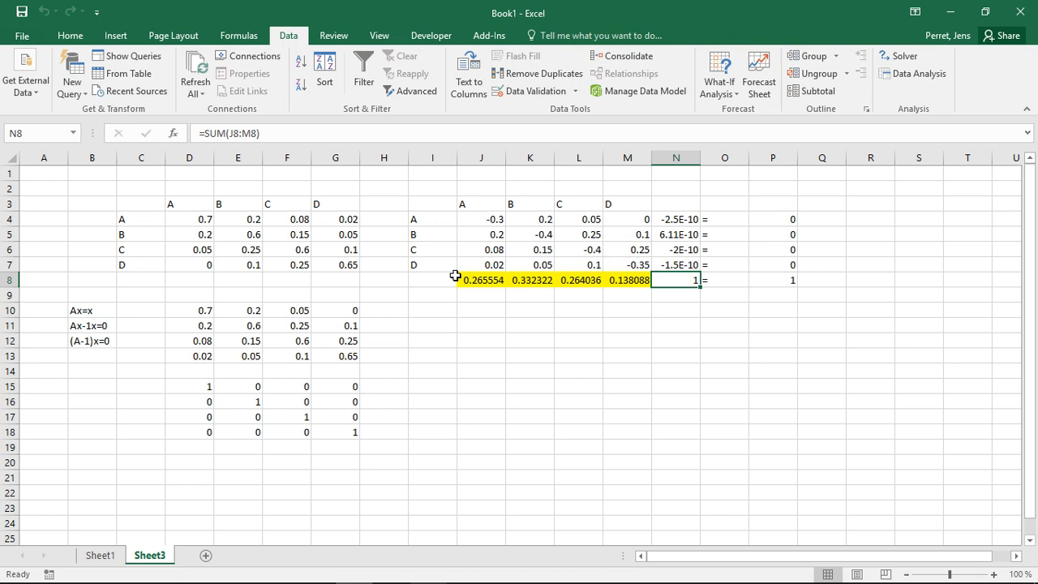
{"action": "mouse_move", "coordinate": [466, 280]}
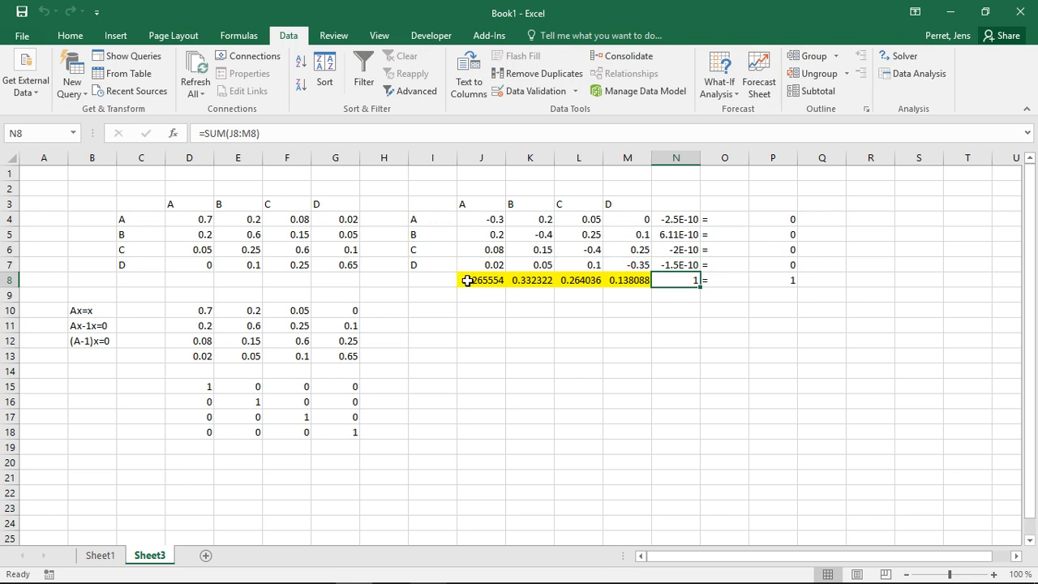
{"action": "mouse_move", "coordinate": [592, 296]}
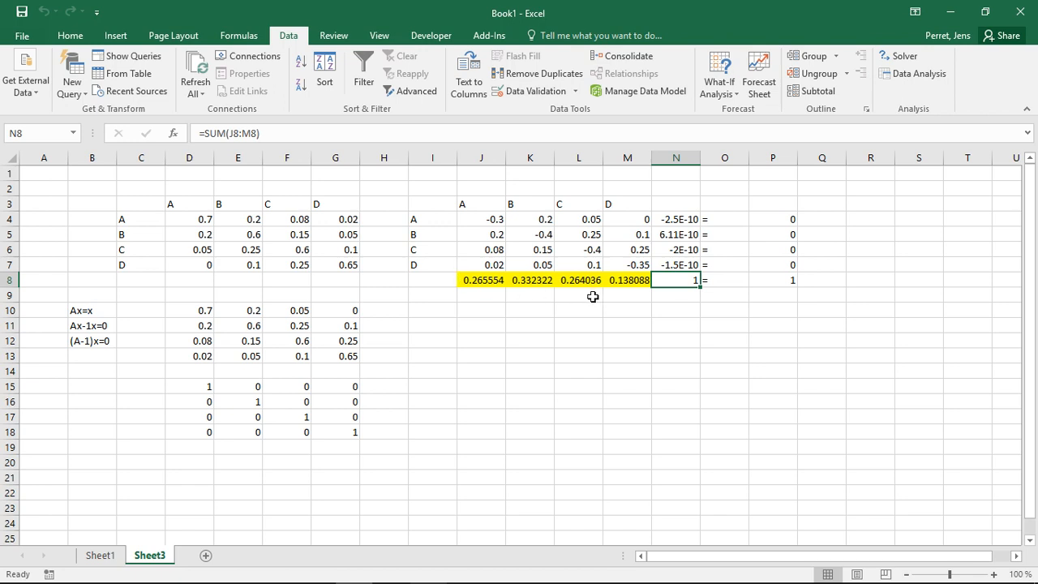
{"action": "mouse_move", "coordinate": [694, 190]}
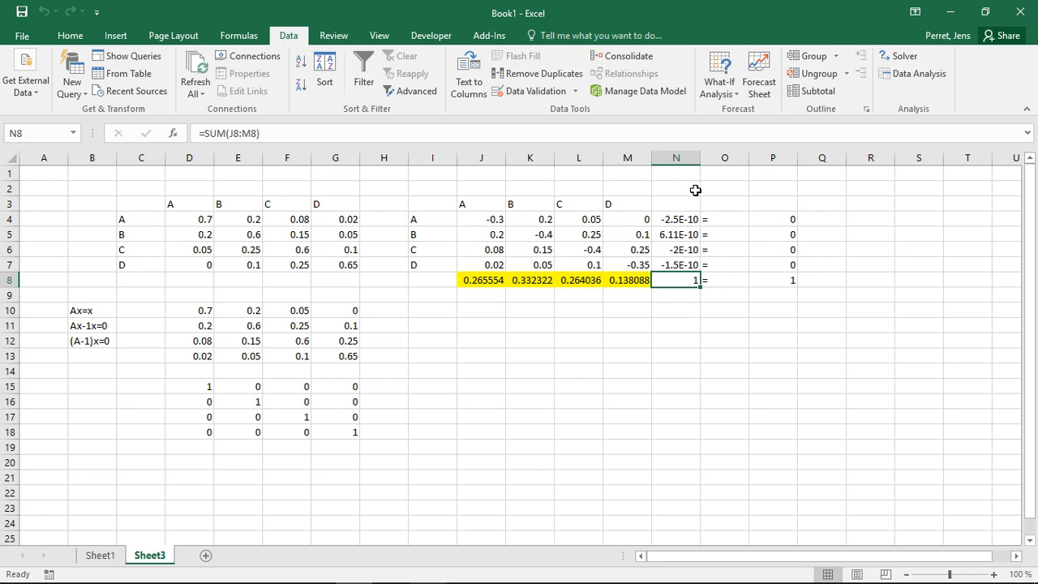
{"action": "mouse_move", "coordinate": [704, 249]}
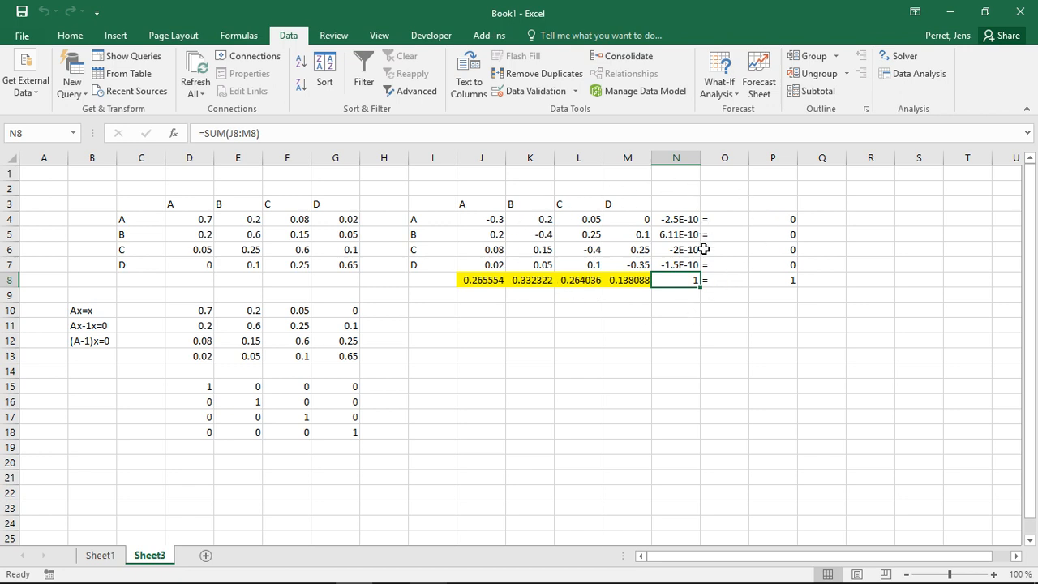
{"action": "mouse_move", "coordinate": [454, 295]}
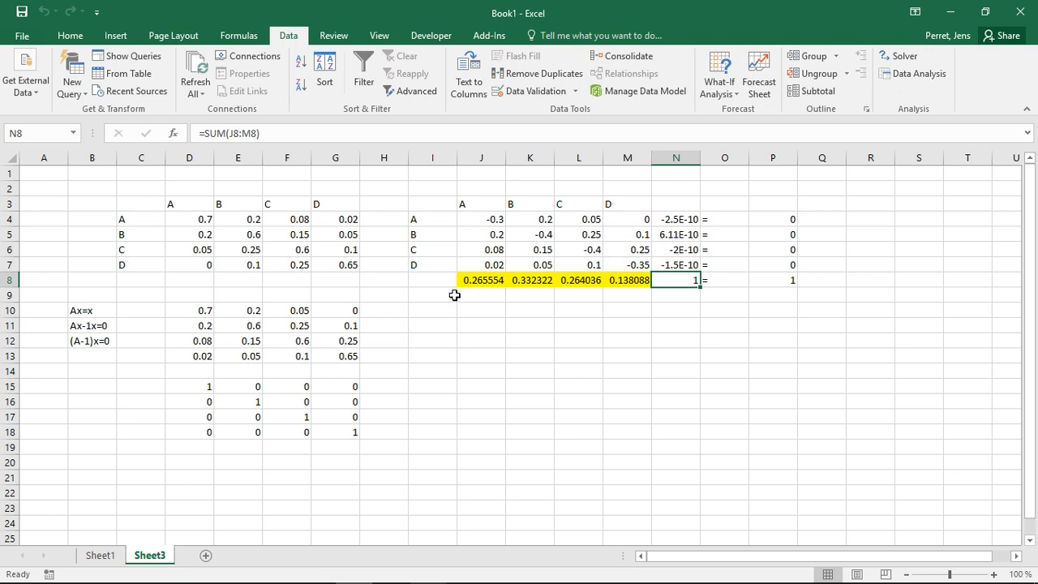
{"action": "mouse_move", "coordinate": [641, 291]}
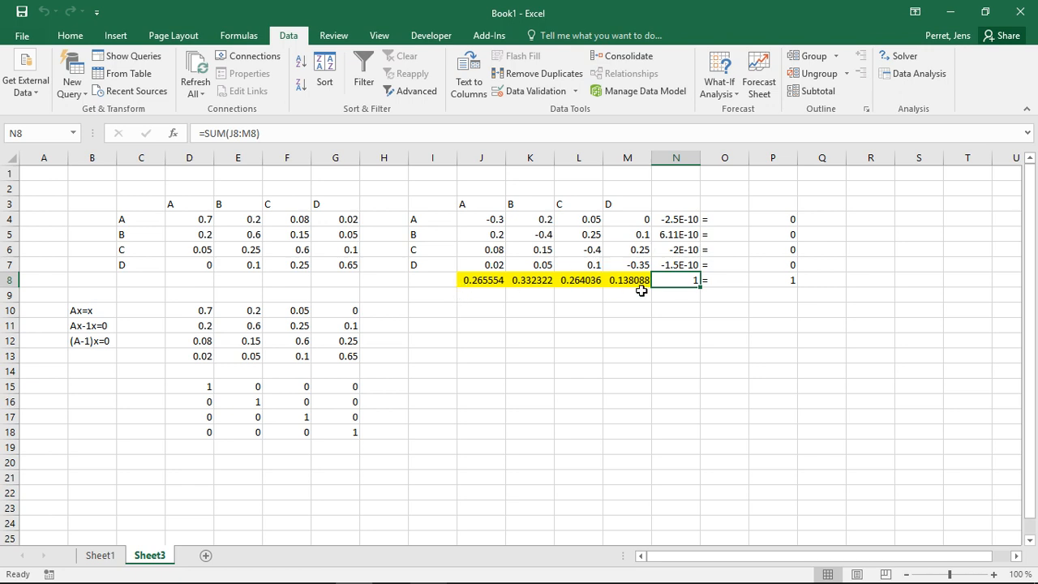
{"action": "mouse_move", "coordinate": [499, 282]}
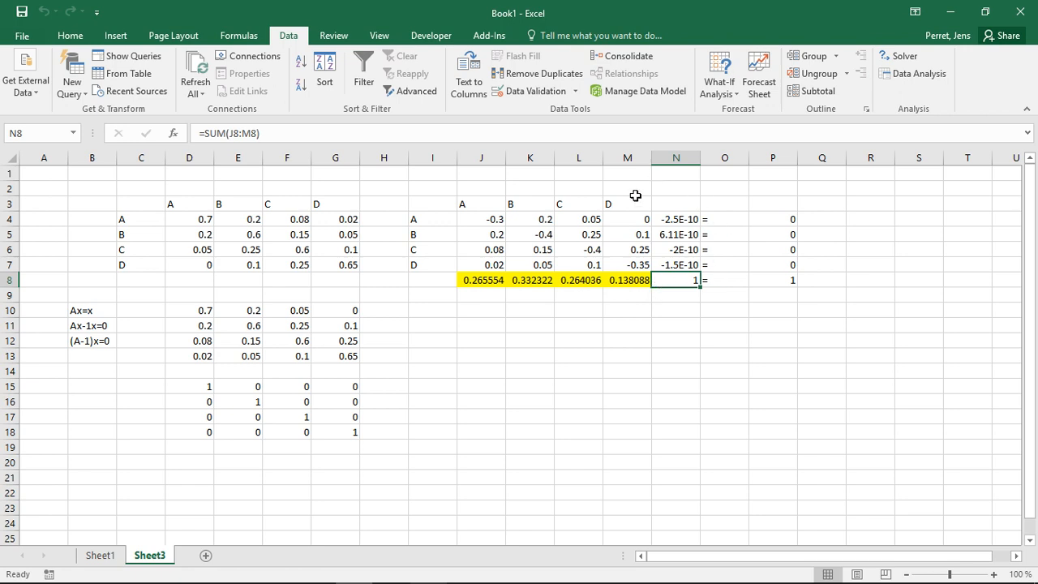
{"action": "mouse_move", "coordinate": [643, 212]}
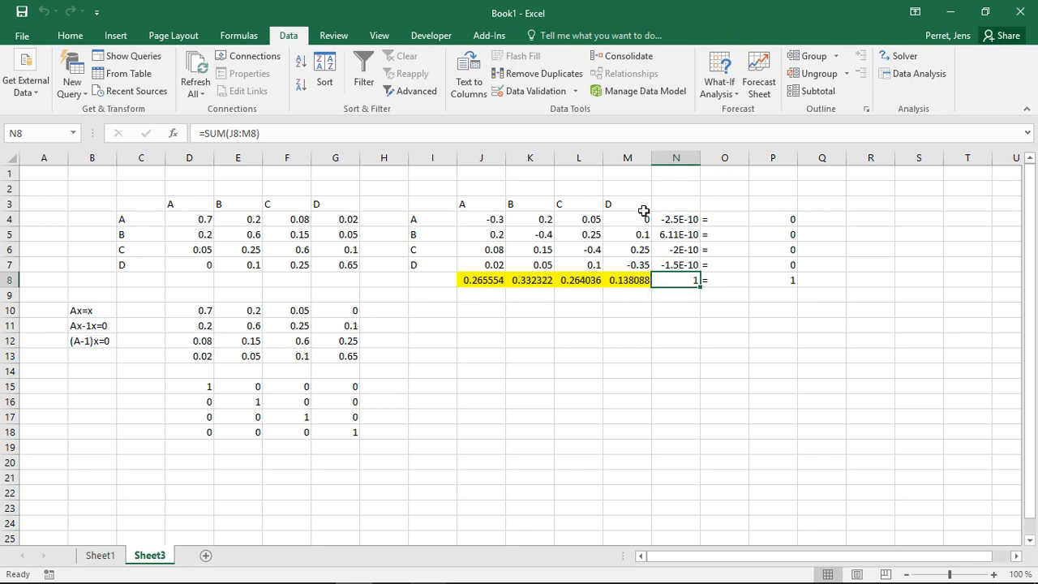
{"action": "mouse_move", "coordinate": [492, 280]}
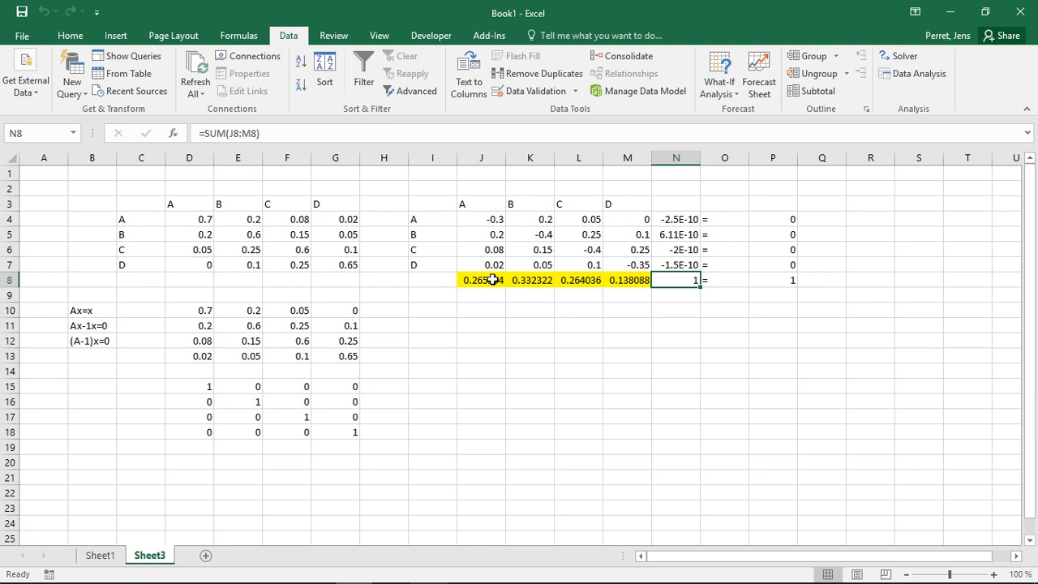
Reset J8:M8 to zeros and re-solve with Simplex LP, restoring shares 0.265554–0.138088
{"action": "left_click", "coordinate": [481, 280]}
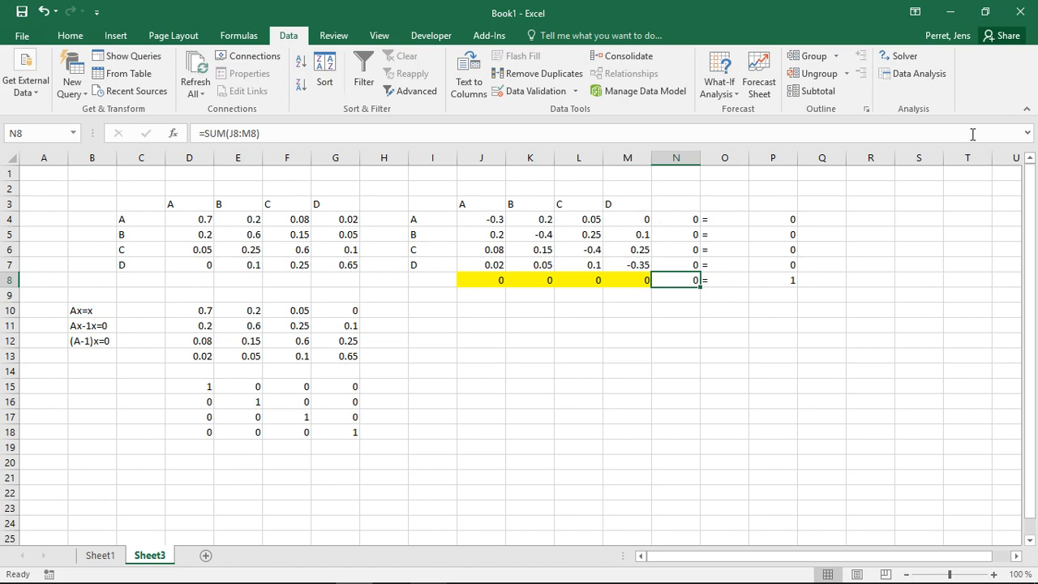
{"action": "left_click", "coordinate": [904, 56]}
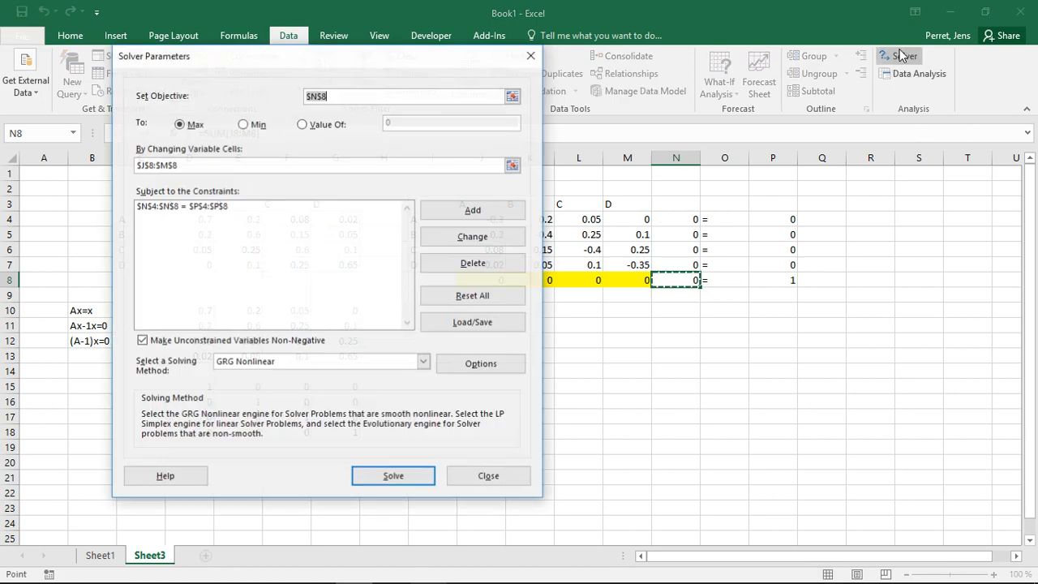
{"action": "left_click", "coordinate": [320, 361]}
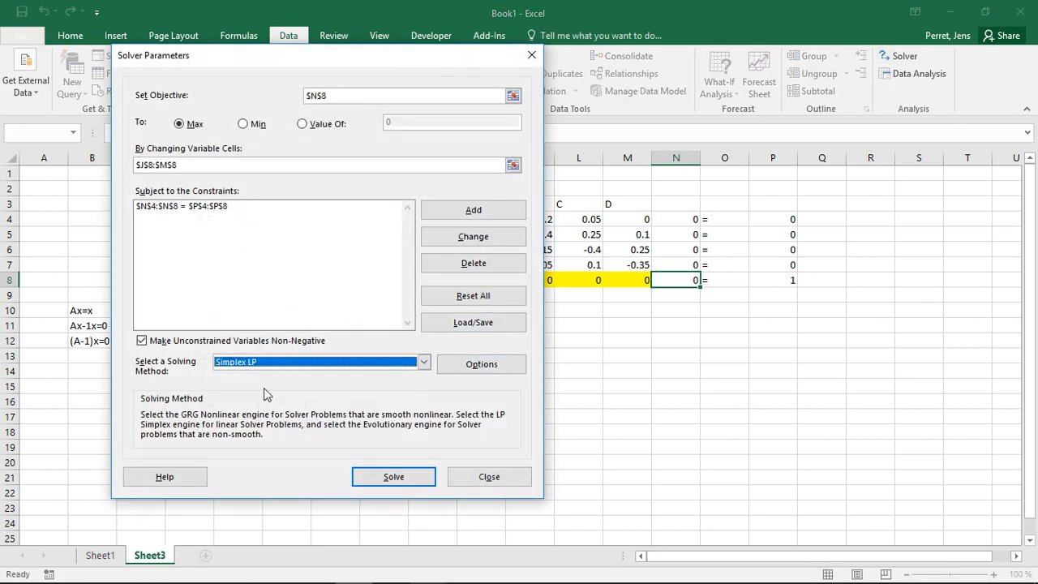
{"action": "mouse_move", "coordinate": [361, 463]}
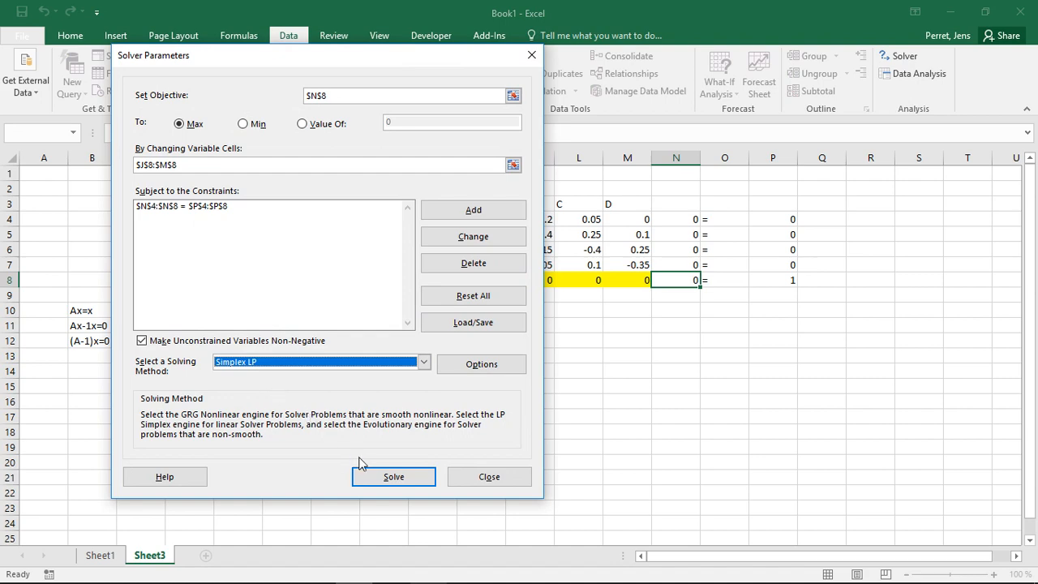
{"action": "left_click", "coordinate": [393, 476]}
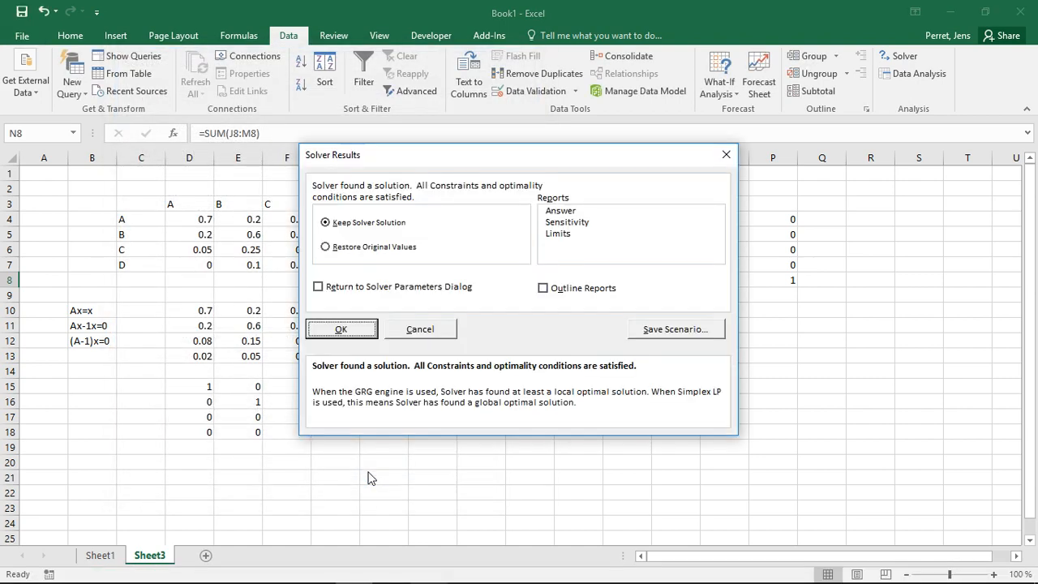
{"action": "left_click", "coordinate": [340, 329]}
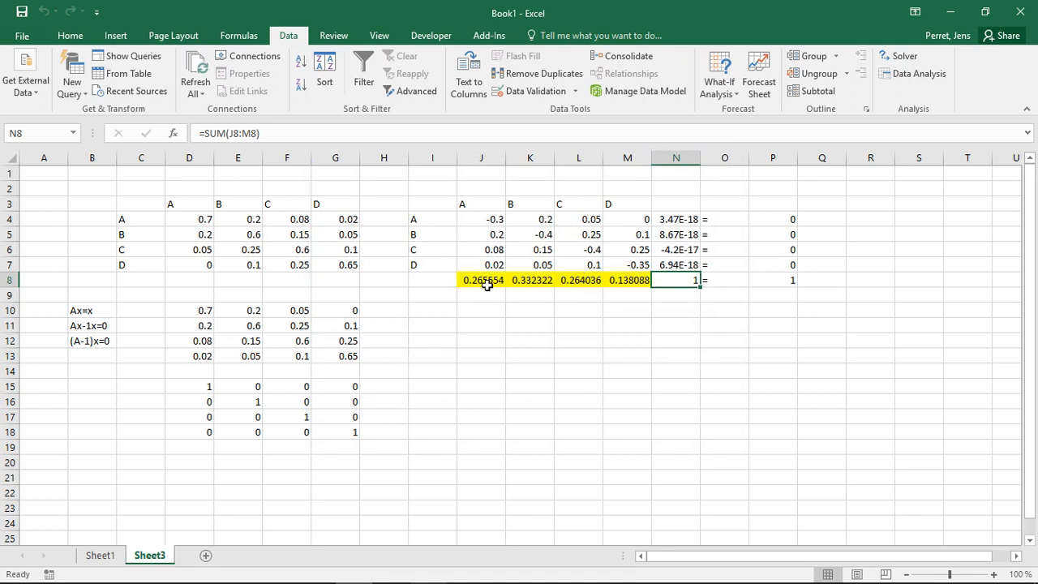
Set D7 and E7 to 0.05 and re-solve, giving 0.280421, 0.320981, 0.261893, 0.136705
{"action": "left_click", "coordinate": [189, 264]}
{"action": "type", "text": ".5"}
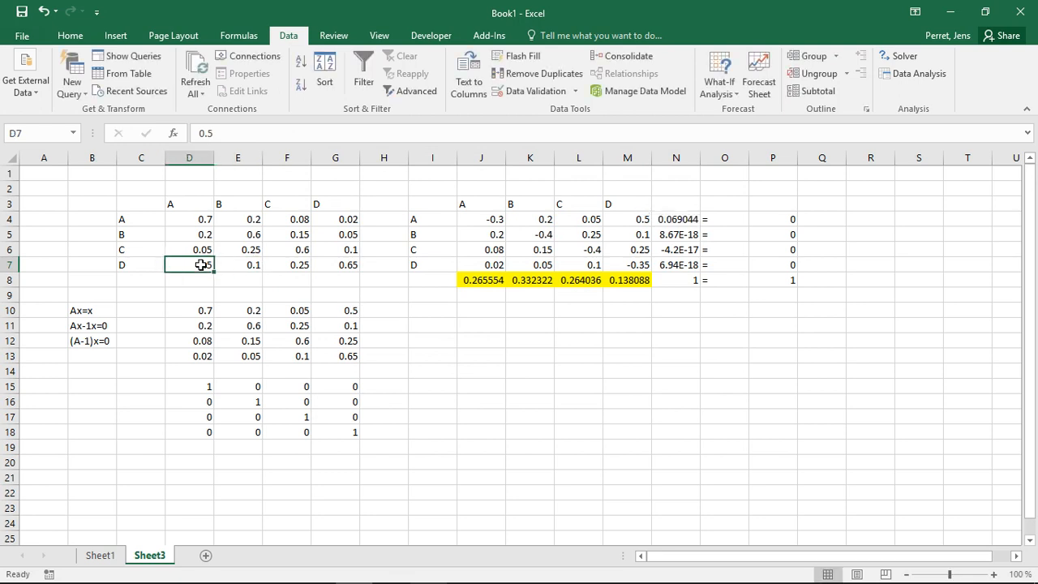
{"action": "mouse_move", "coordinate": [223, 193]}
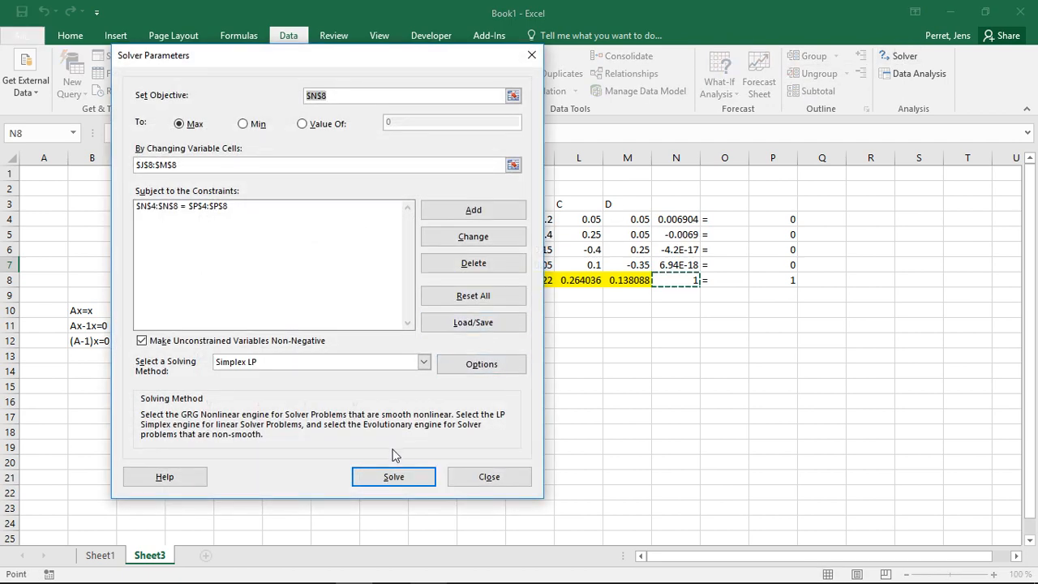
{"action": "left_click", "coordinate": [394, 475]}
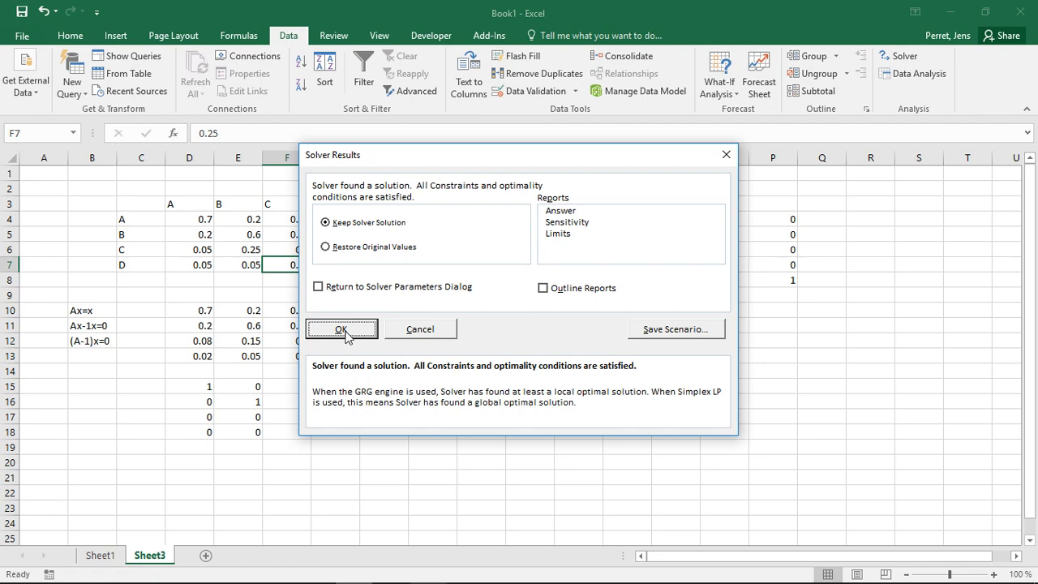
{"action": "left_click", "coordinate": [341, 329]}
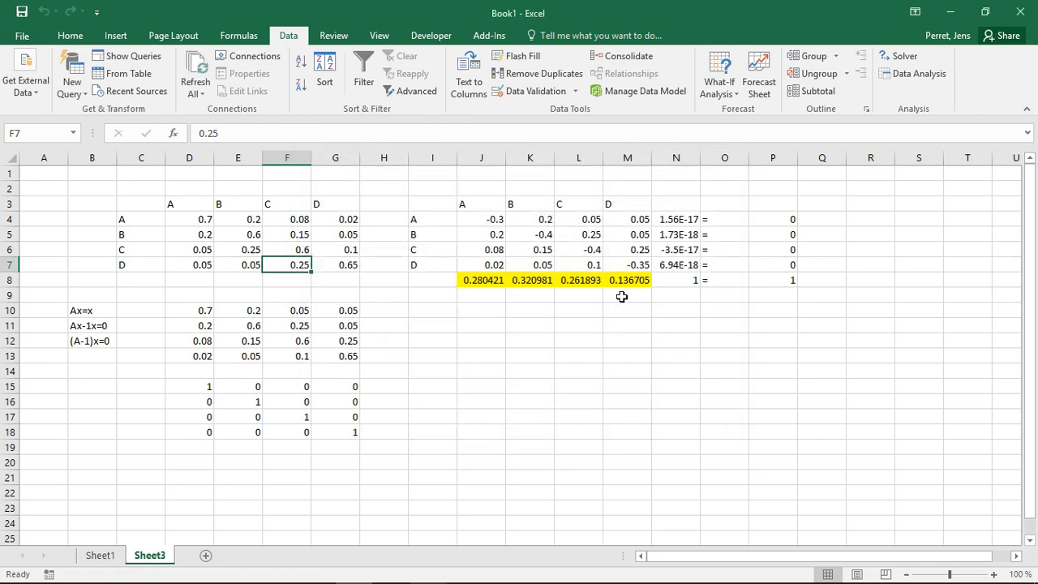
{"action": "mouse_move", "coordinate": [640, 274]}
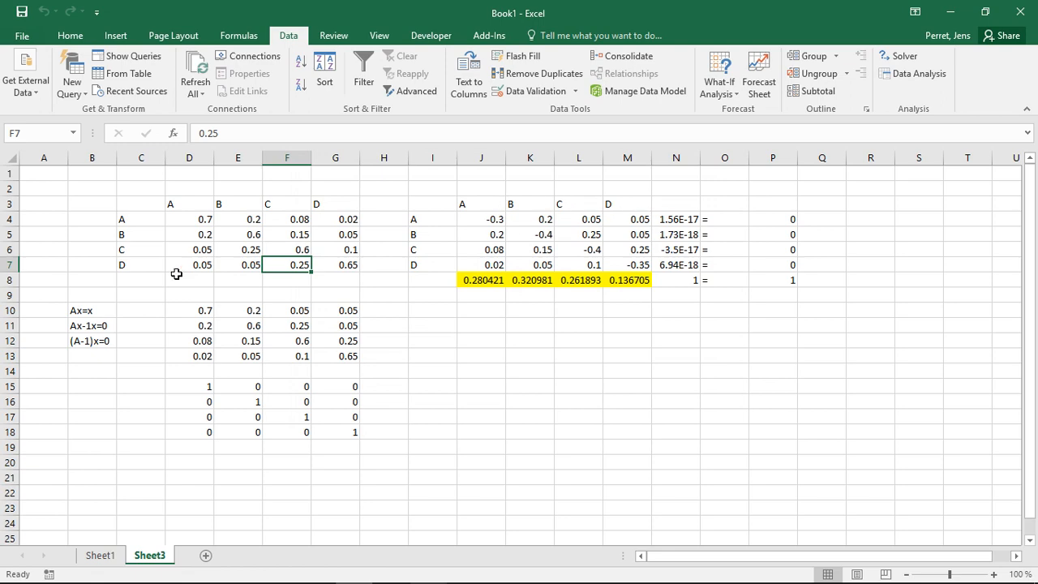
{"action": "mouse_move", "coordinate": [906, 91]}
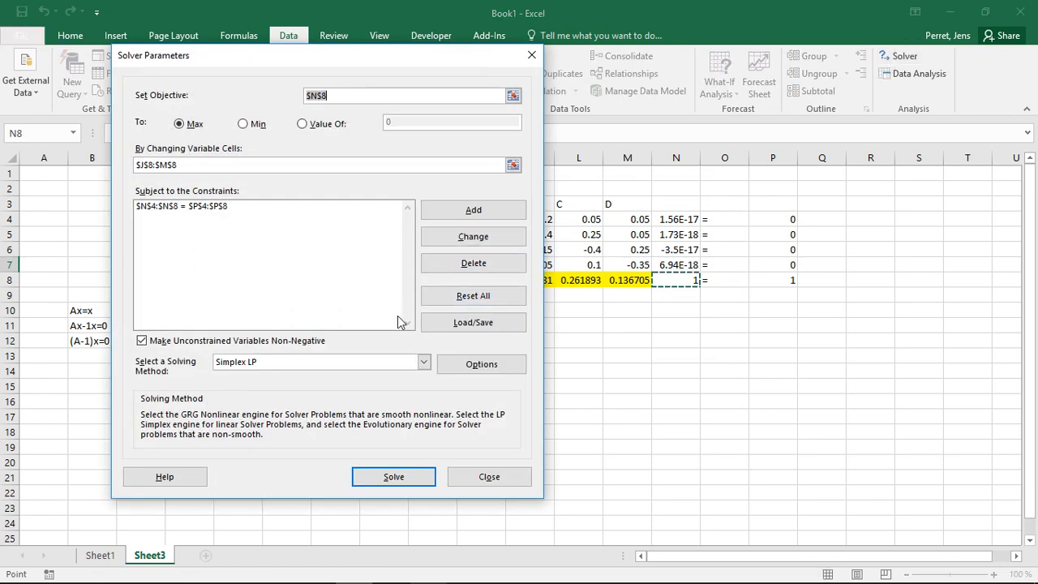
{"action": "left_click", "coordinate": [422, 361]}
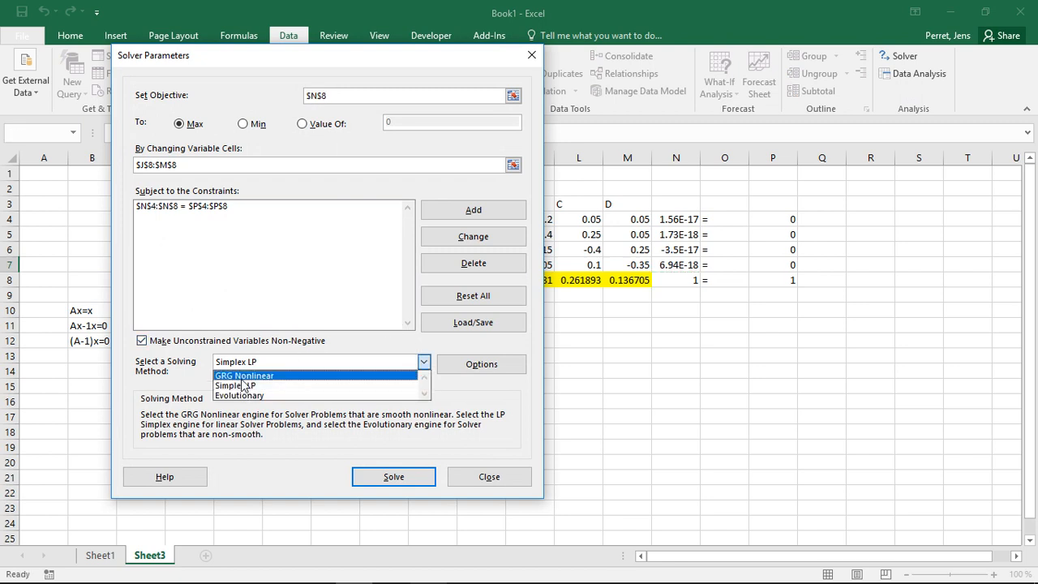
{"action": "mouse_move", "coordinate": [235, 385]}
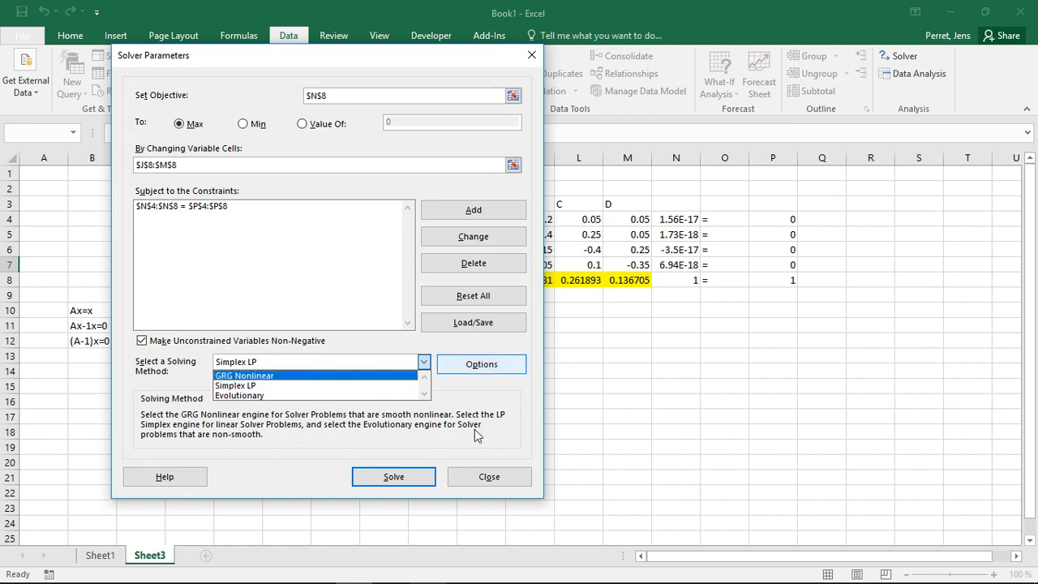
{"action": "left_click", "coordinate": [489, 475]}
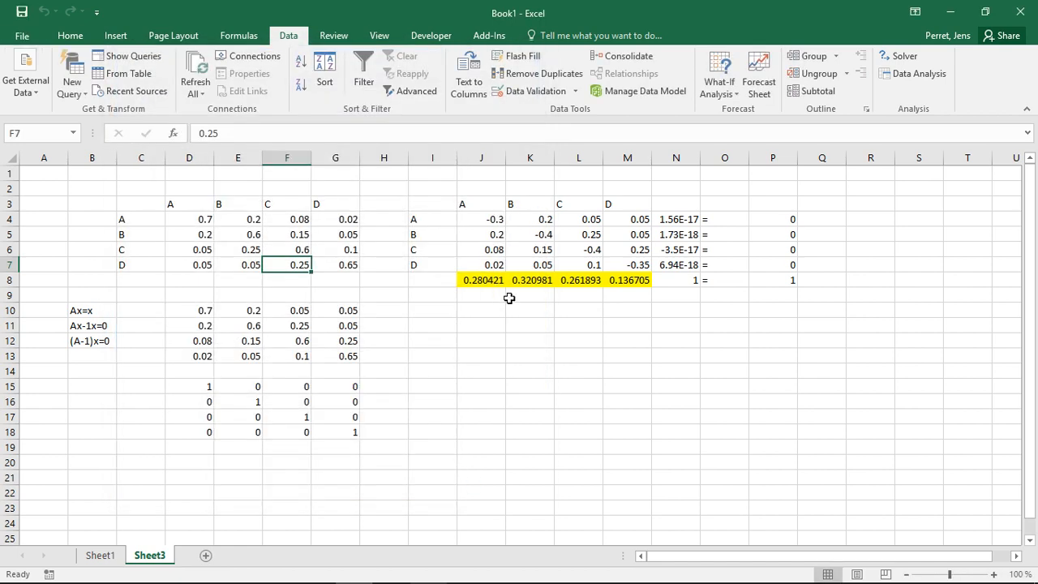
{"action": "mouse_move", "coordinate": [473, 280]}
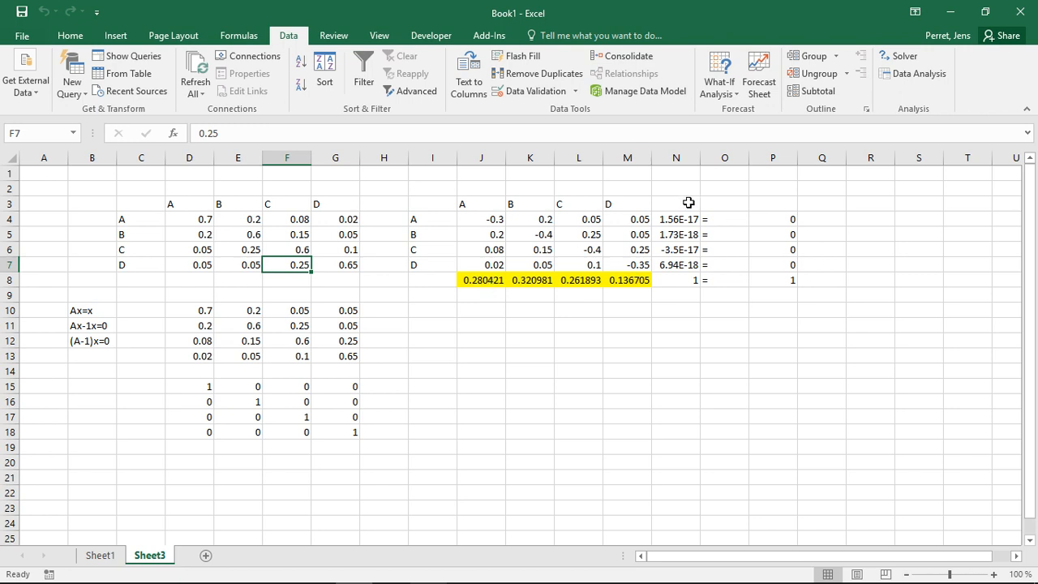
{"action": "mouse_move", "coordinate": [431, 292]}
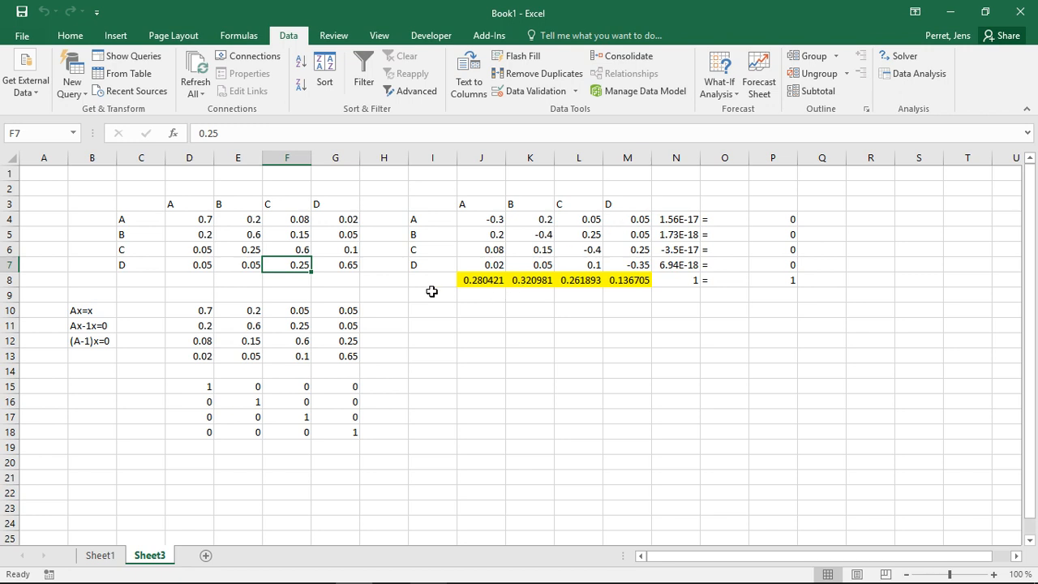
{"action": "mouse_move", "coordinate": [618, 282]}
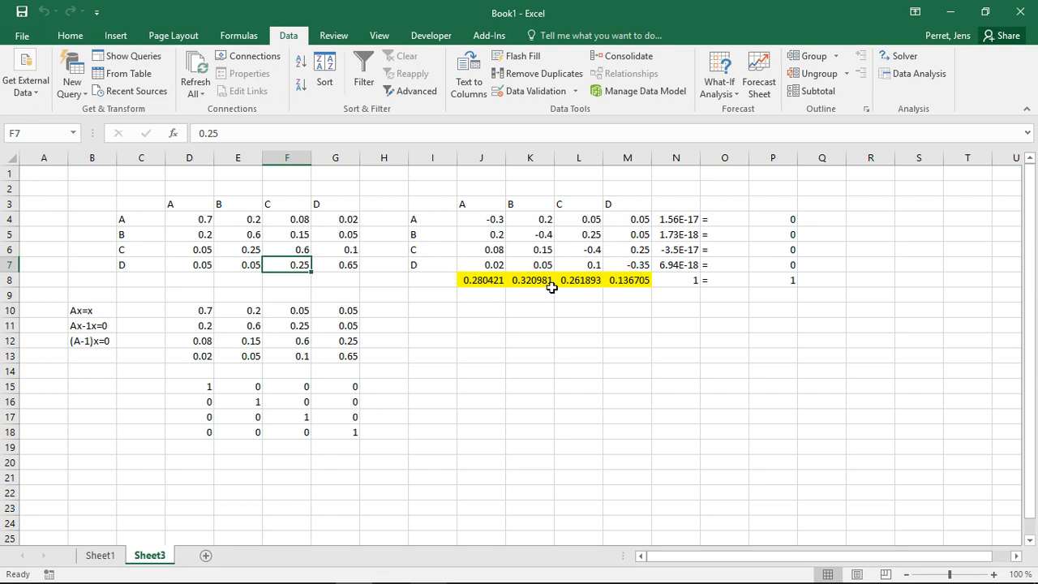
{"action": "mouse_move", "coordinate": [942, 117]}
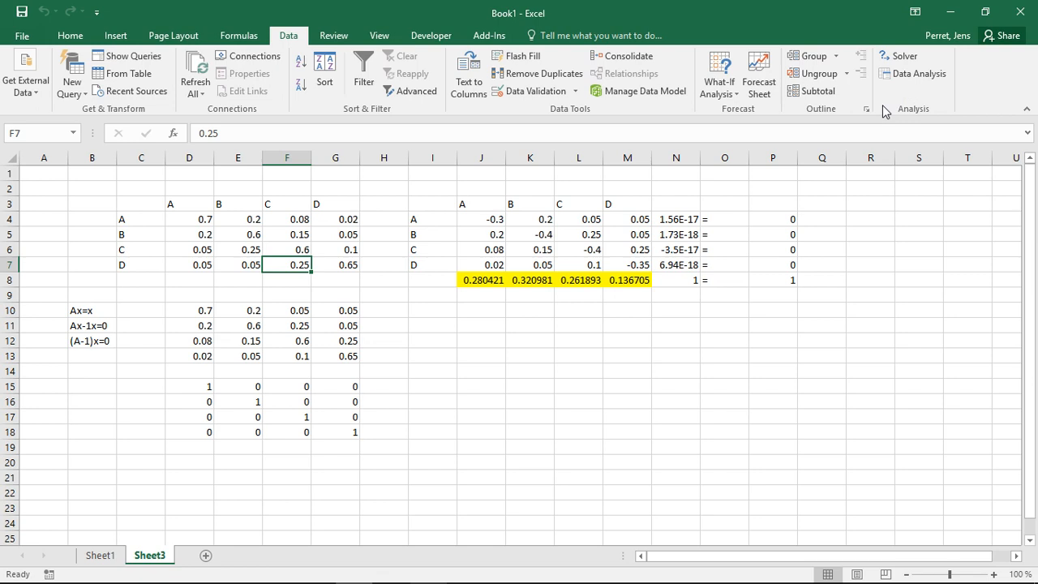
{"action": "mouse_move", "coordinate": [707, 209]}
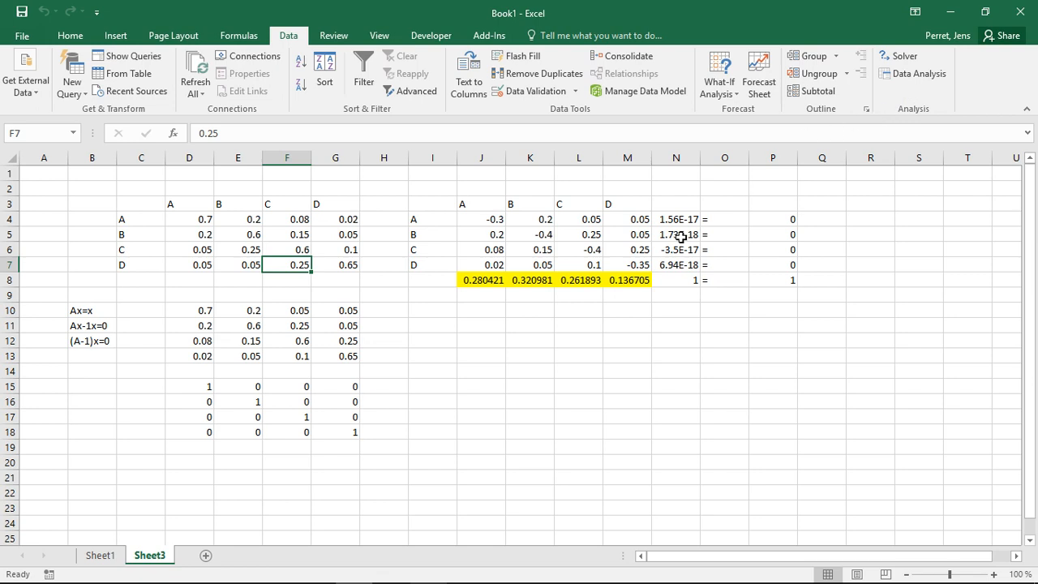
{"action": "mouse_move", "coordinate": [475, 225]}
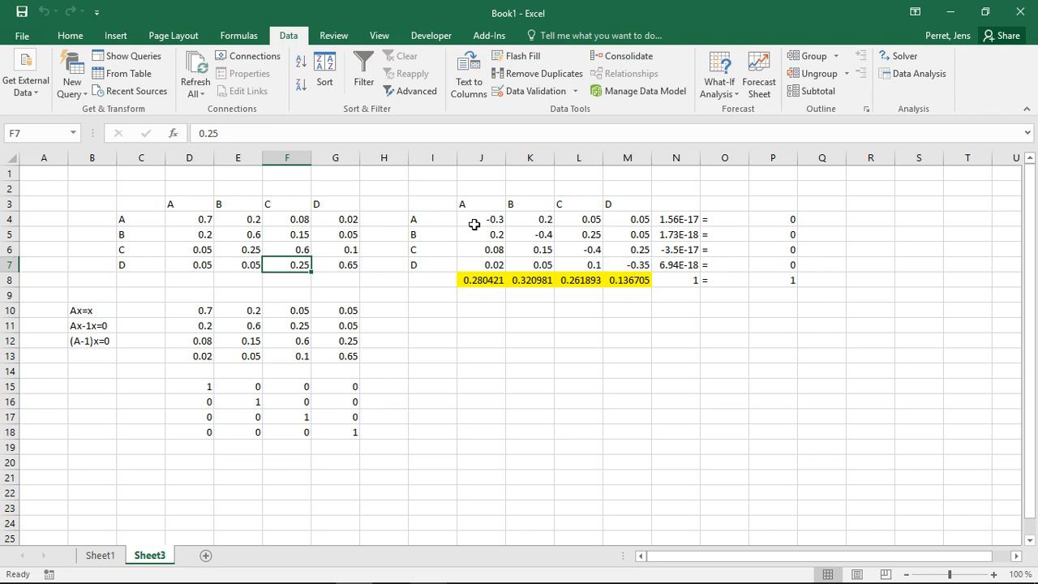
{"action": "mouse_move", "coordinate": [209, 326]}
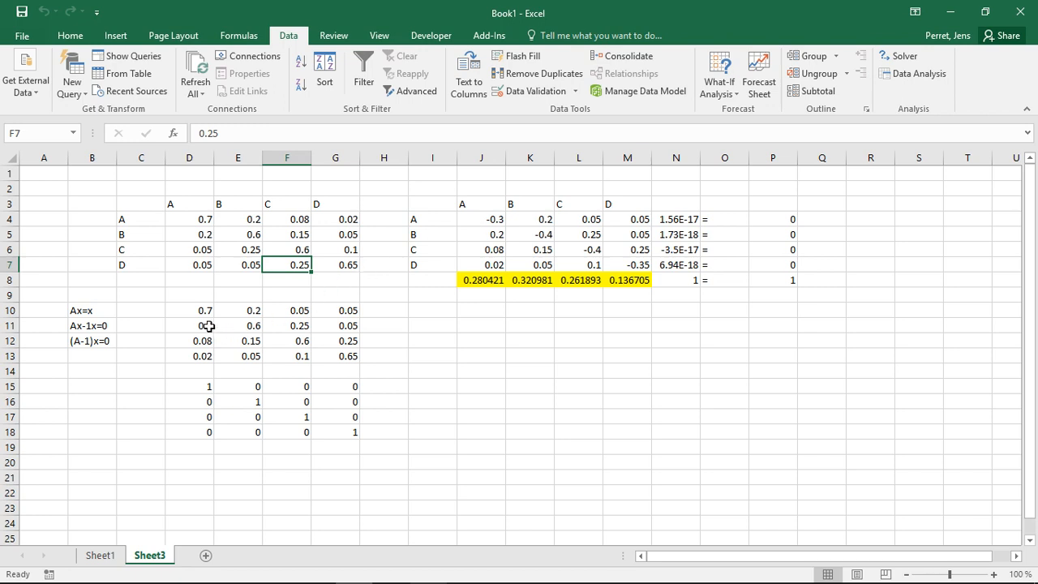
{"action": "mouse_move", "coordinate": [580, 272]}
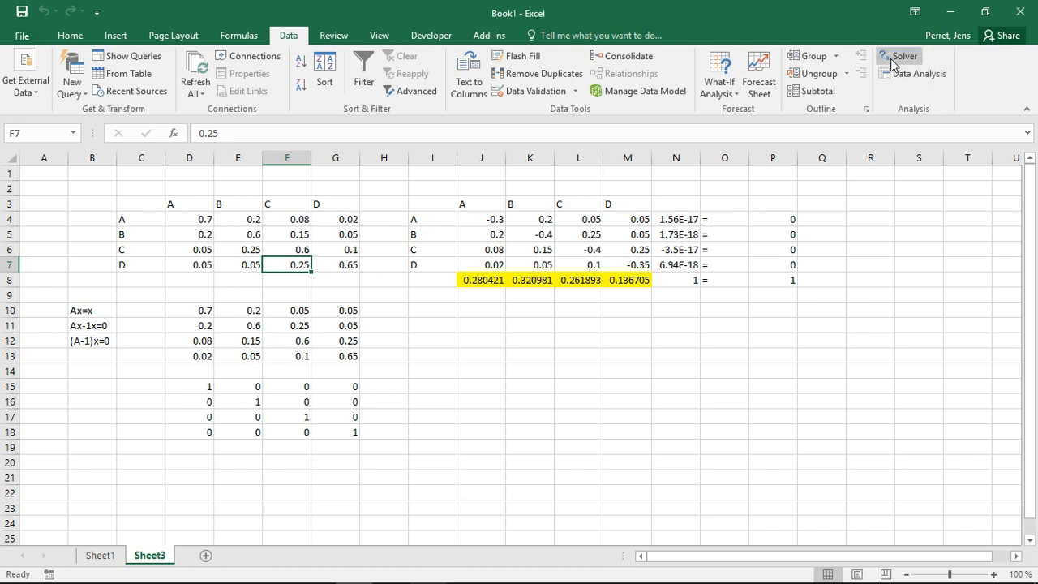
{"action": "mouse_move", "coordinate": [711, 233]}
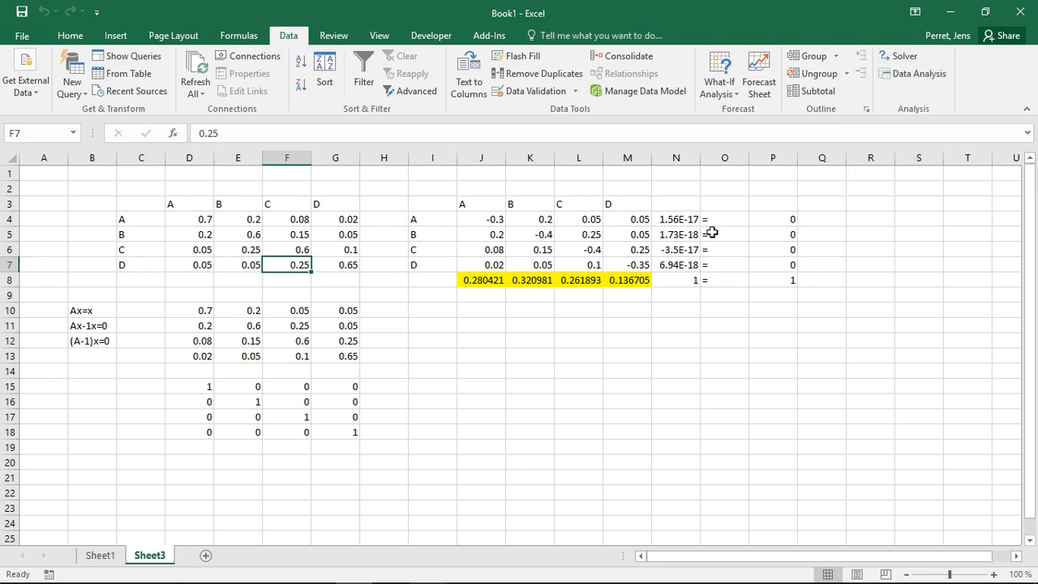
{"action": "mouse_move", "coordinate": [574, 204]}
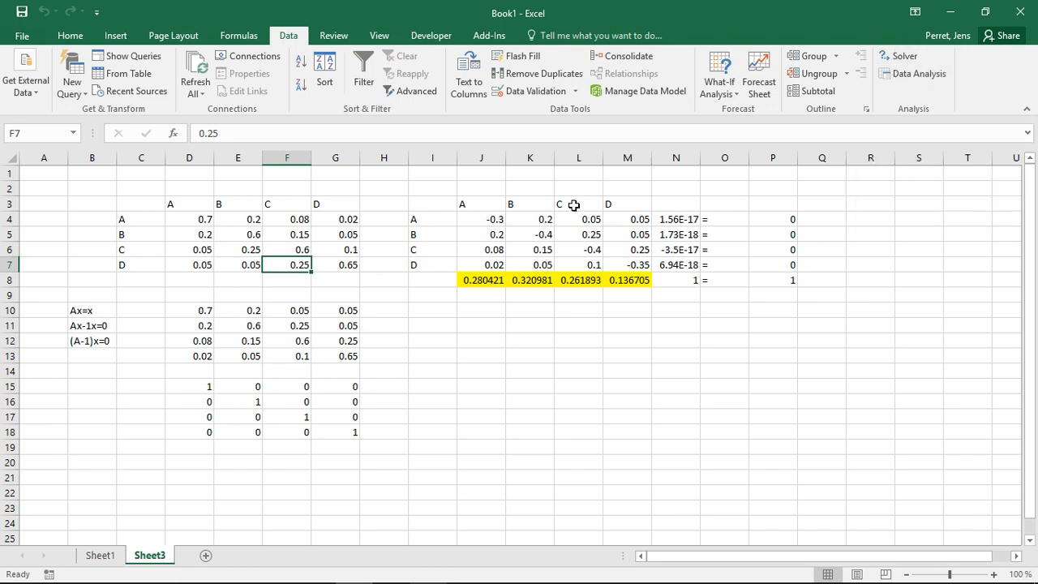
{"action": "mouse_move", "coordinate": [481, 198]}
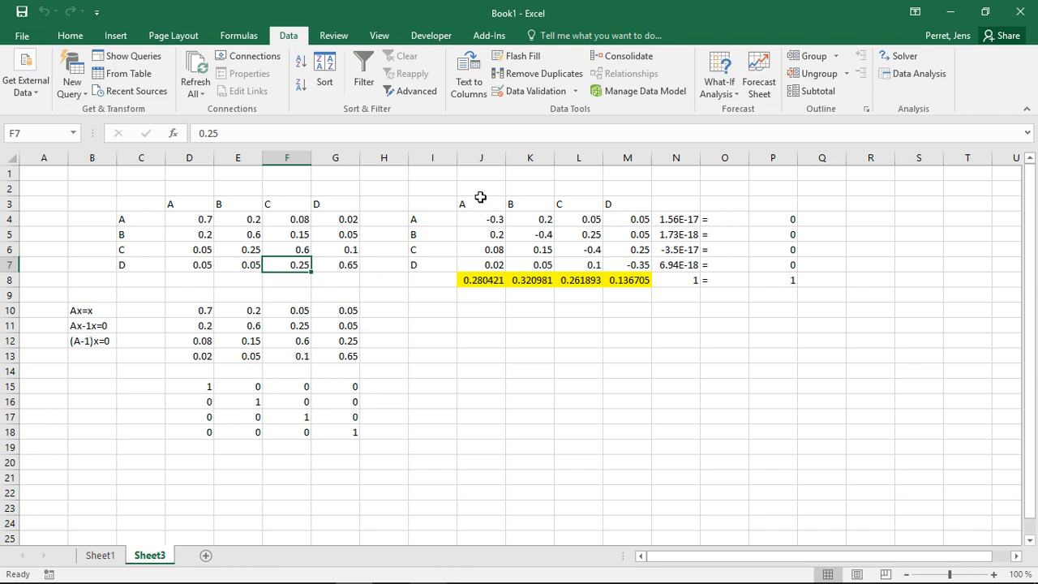